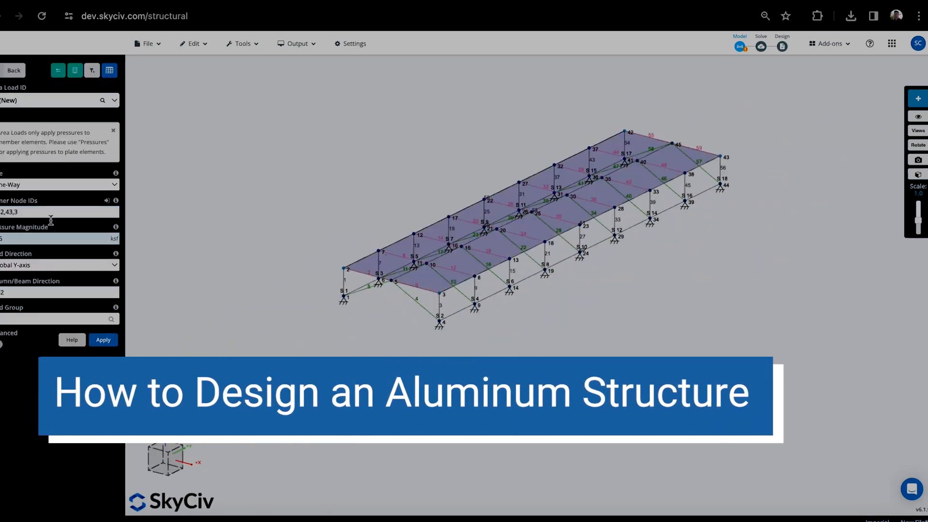
Load the ADM_TEST_004 aluminum roof frame model with its members, supports and sections.
{"action": "left_click", "coordinate": [103, 339]}
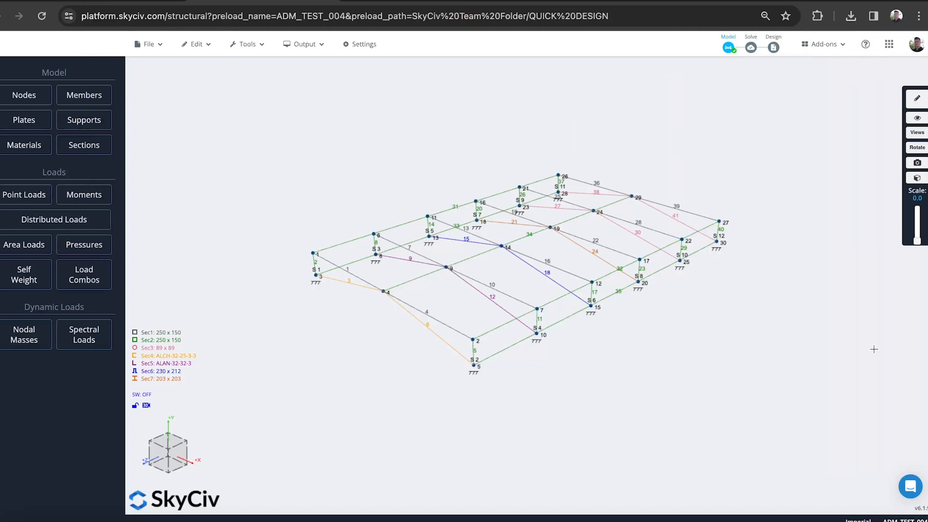
{"action": "mouse_move", "coordinate": [830, 377]}
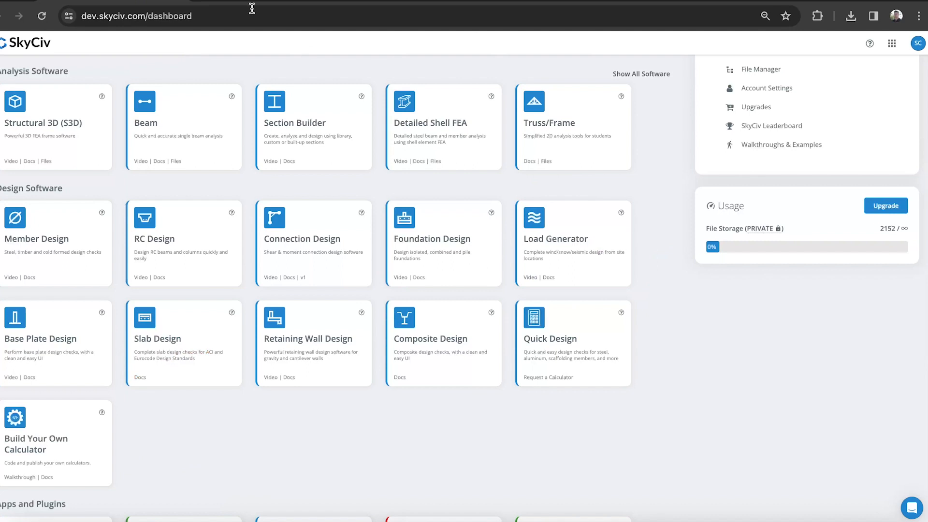
{"action": "mouse_move", "coordinate": [592, 348]}
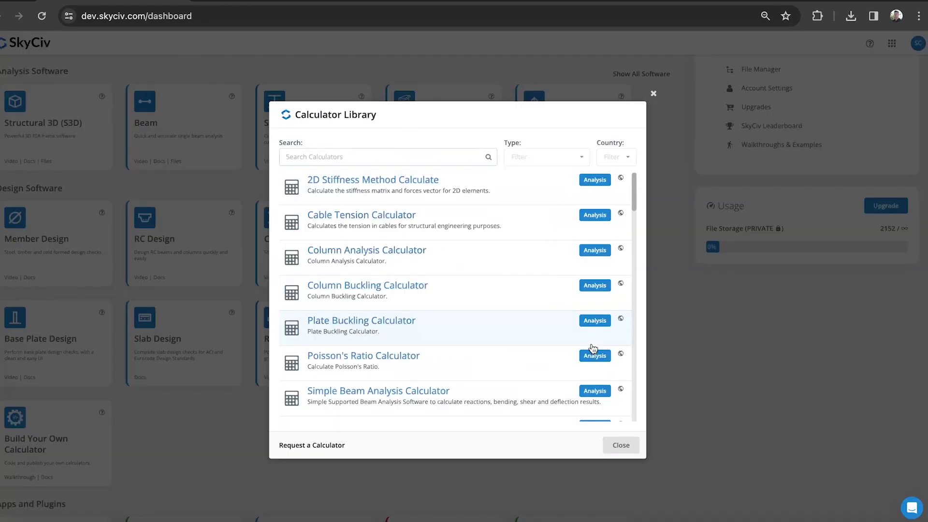
Filter Quick Design calculators to Aluminum and launch the ADM 2015 Aluminum Design Calculator.
{"action": "scroll", "scroll_direction": "down", "scroll_amount": 3}
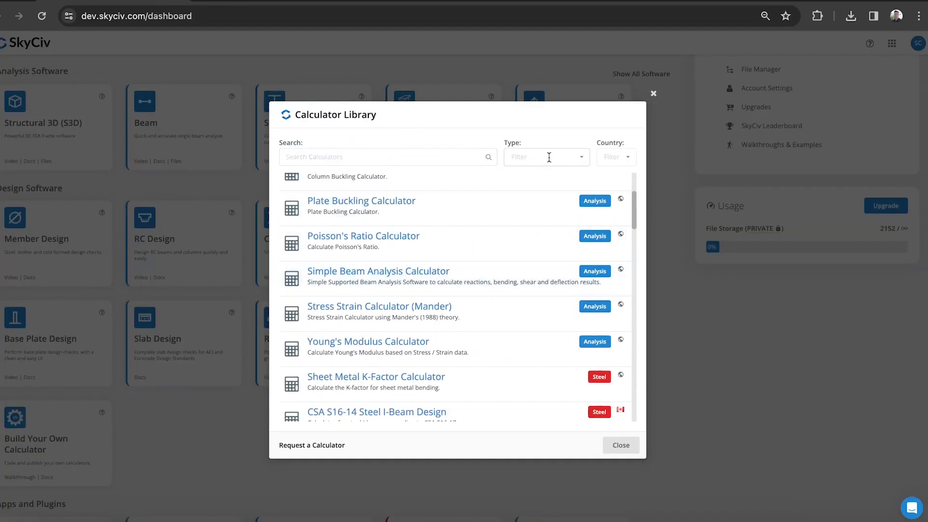
{"action": "left_click", "coordinate": [545, 157]}
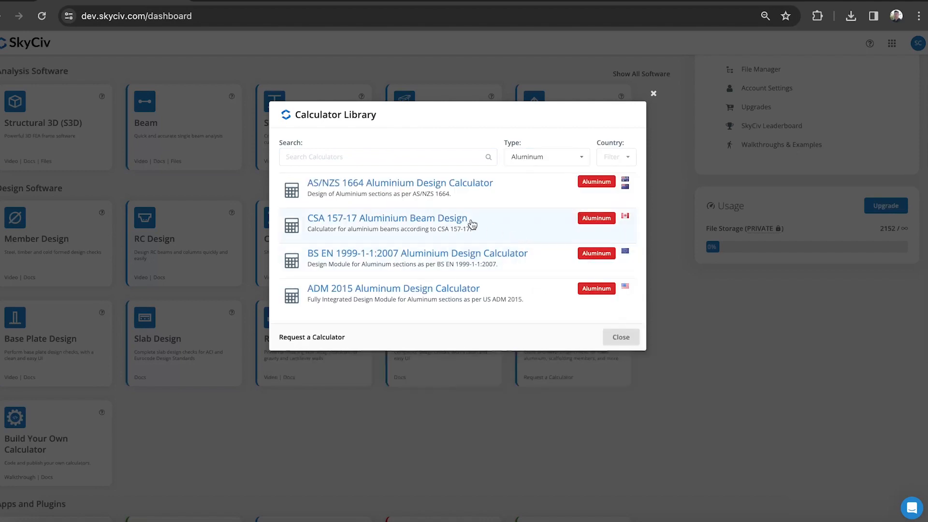
{"action": "mouse_move", "coordinate": [432, 192]}
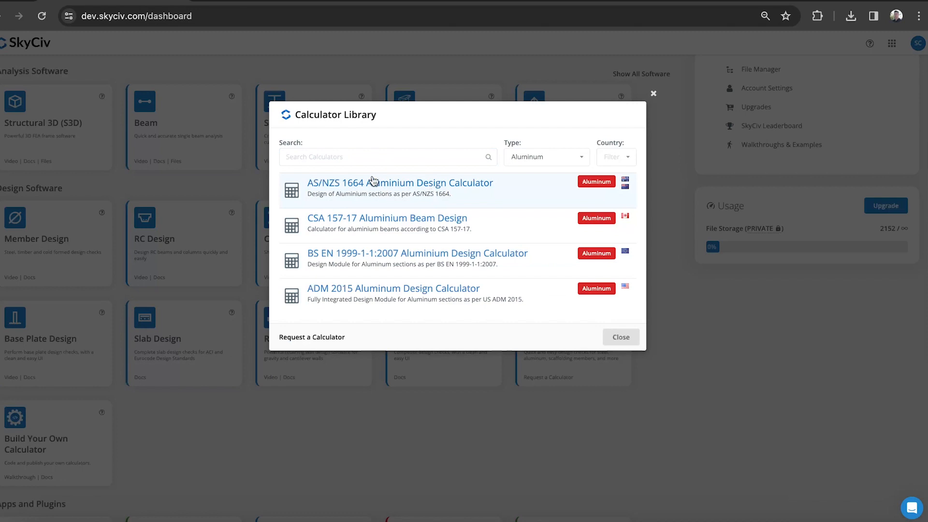
{"action": "mouse_move", "coordinate": [366, 191]}
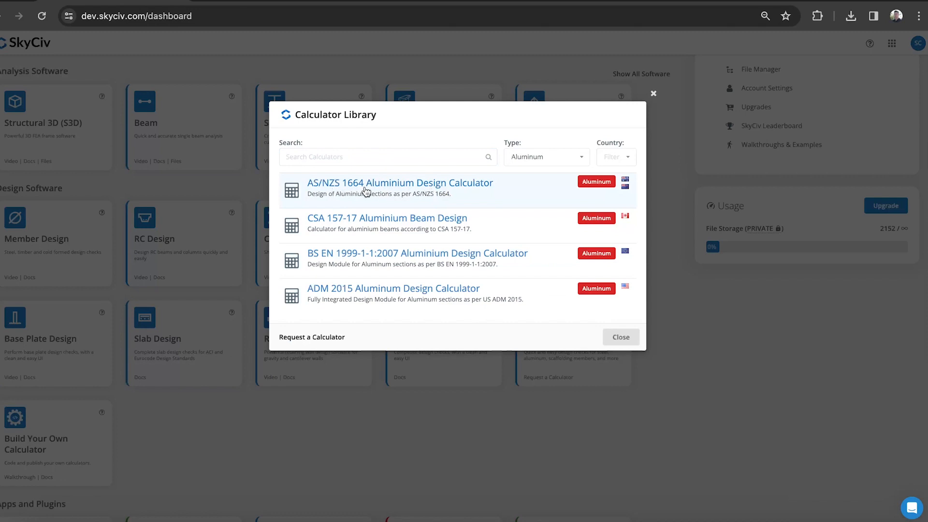
{"action": "mouse_move", "coordinate": [337, 230]}
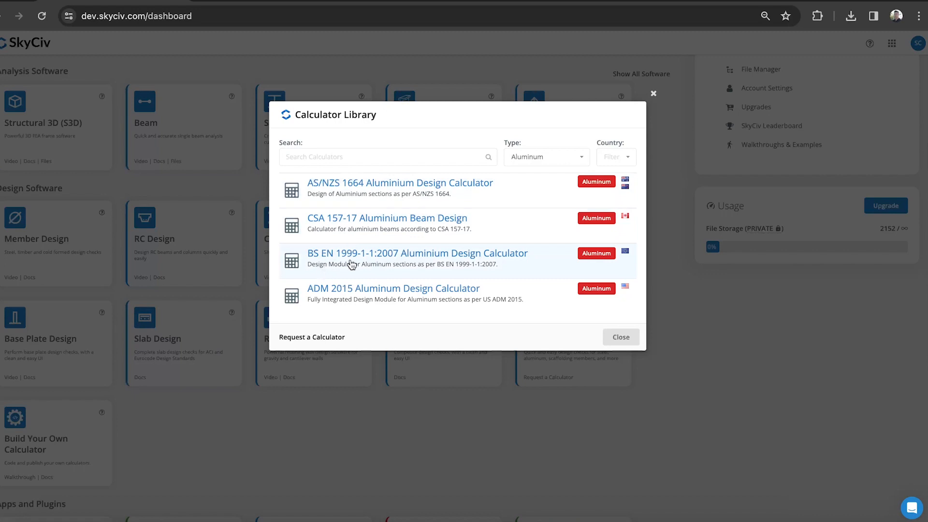
{"action": "mouse_move", "coordinate": [336, 302]}
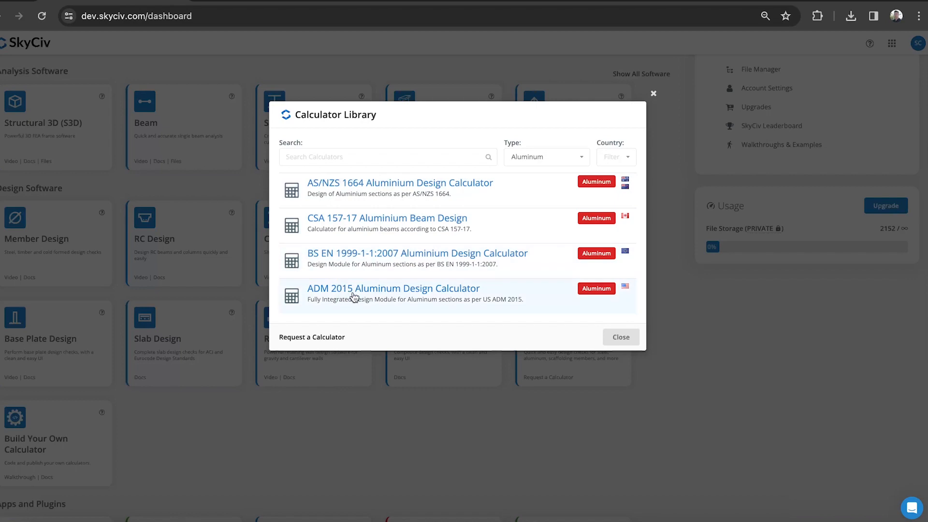
{"action": "left_click", "coordinate": [392, 288]}
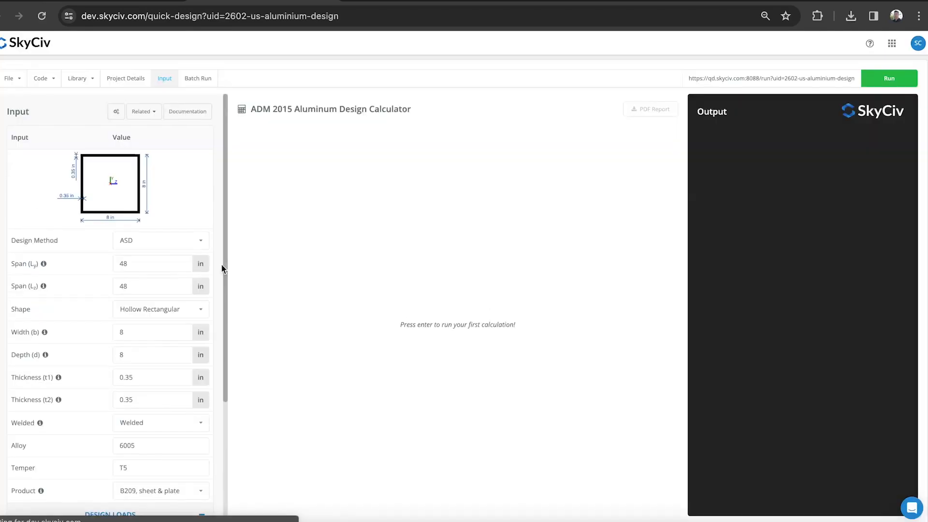
Set Span Ly to 54 in and change the shape to a 10 in wide I Section, then run the check.
{"action": "left_click", "coordinate": [152, 263]}
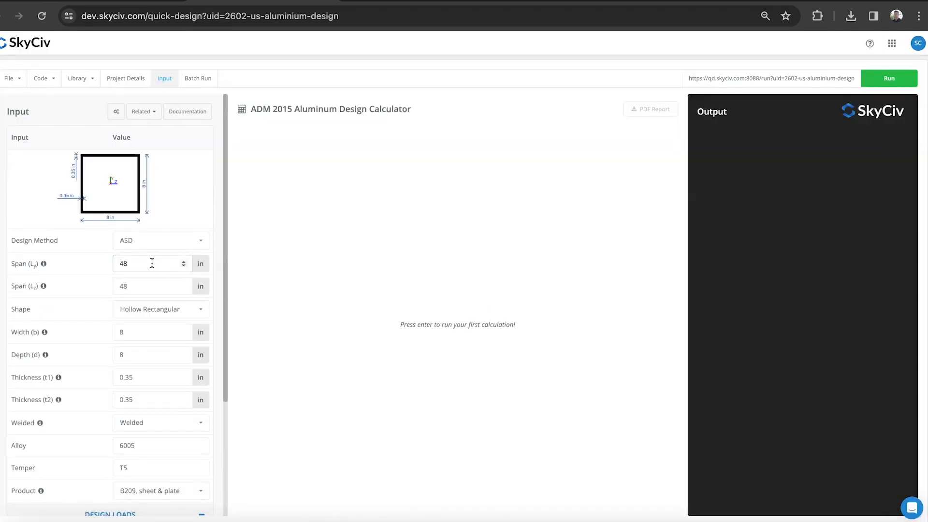
{"action": "type", "text": "54"}
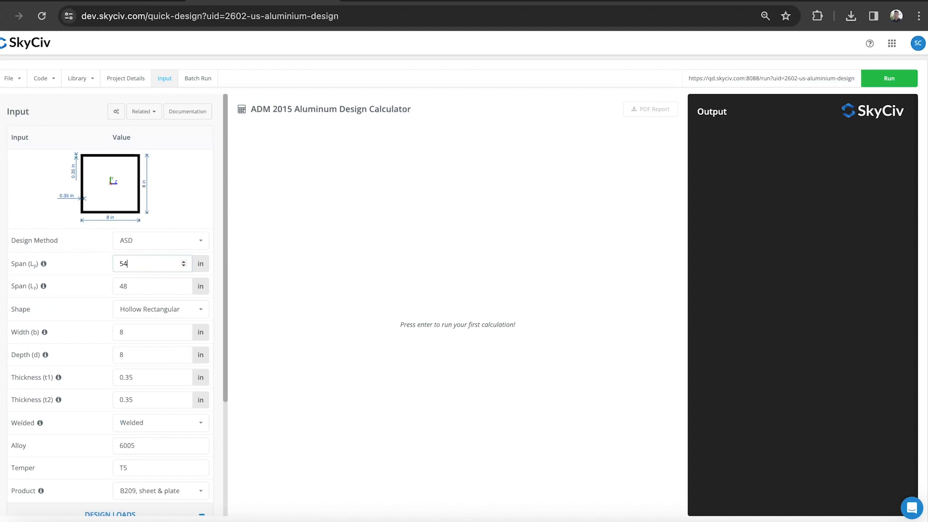
{"action": "left_click", "coordinate": [160, 308]}
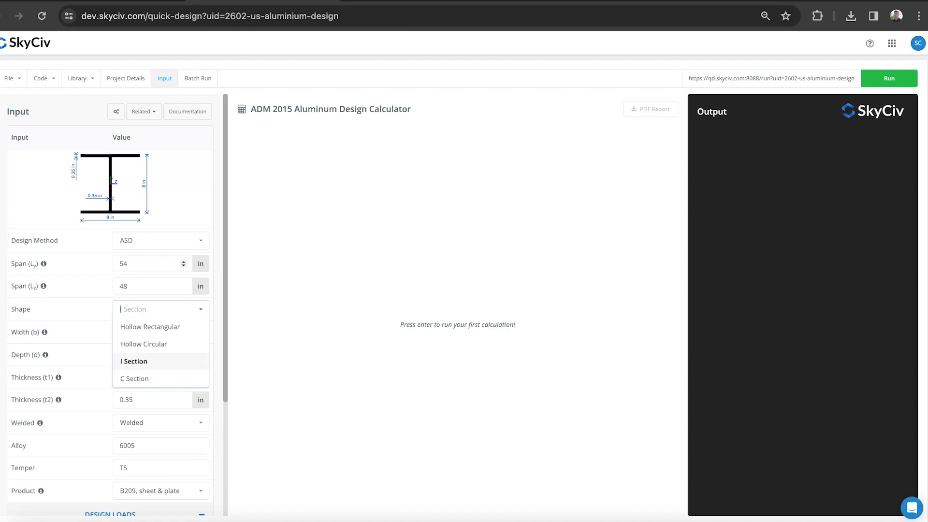
{"action": "left_click", "coordinate": [134, 378]}
{"action": "type", "text": "14"}
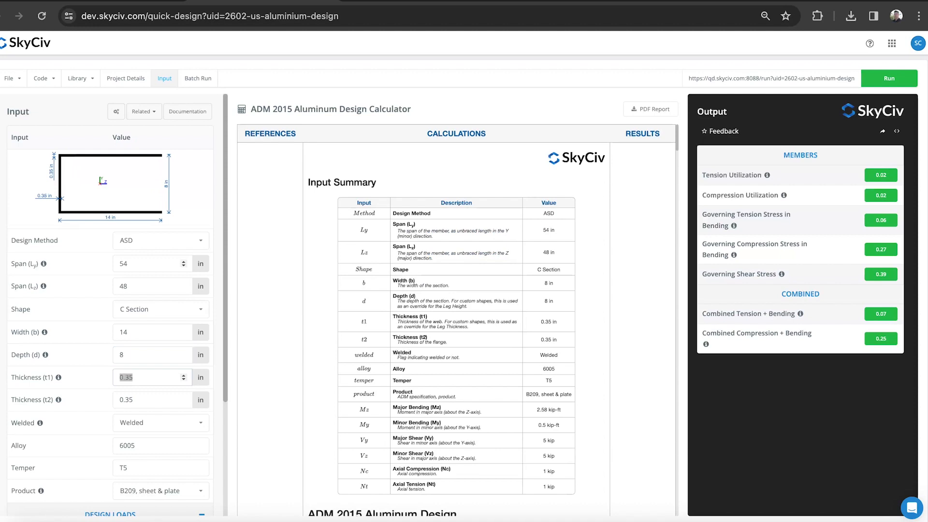
{"action": "scroll", "scroll_direction": "down", "scroll_amount": 3}
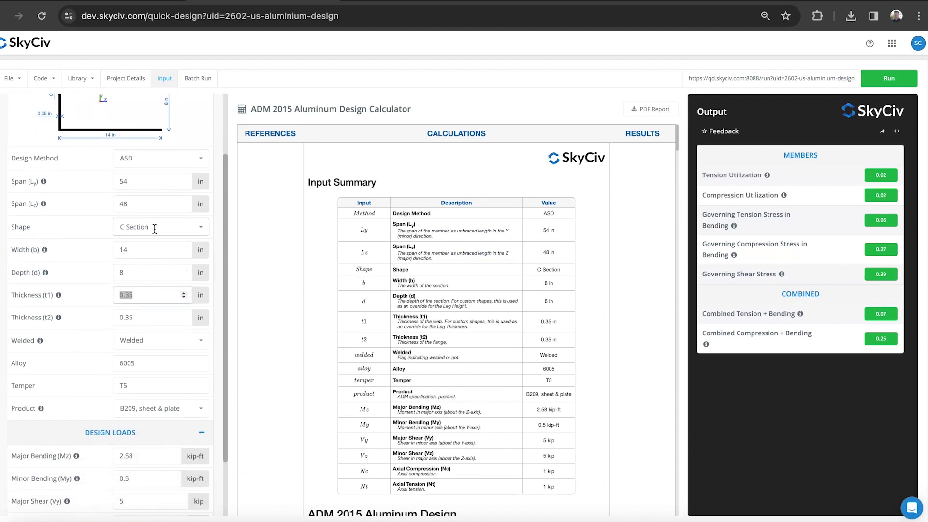
{"action": "left_click", "coordinate": [161, 226]}
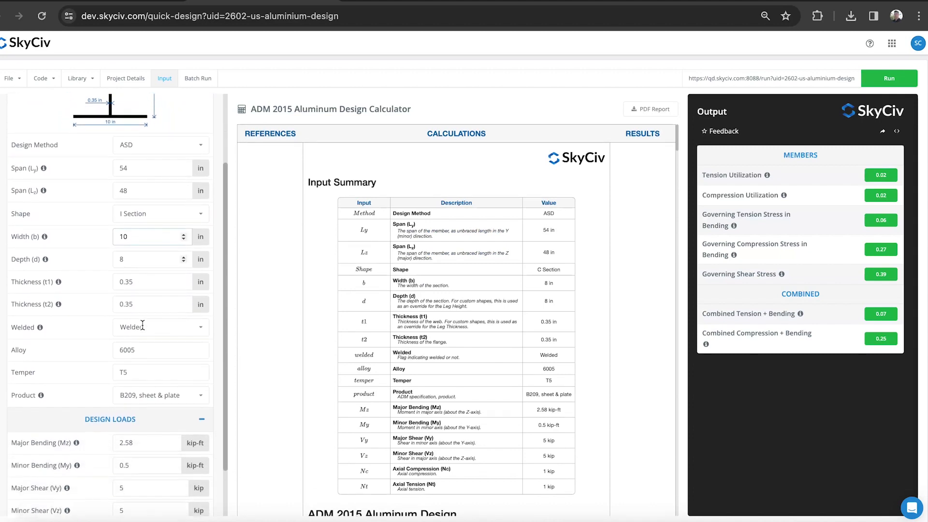
{"action": "scroll", "scroll_direction": "down", "scroll_amount": 3}
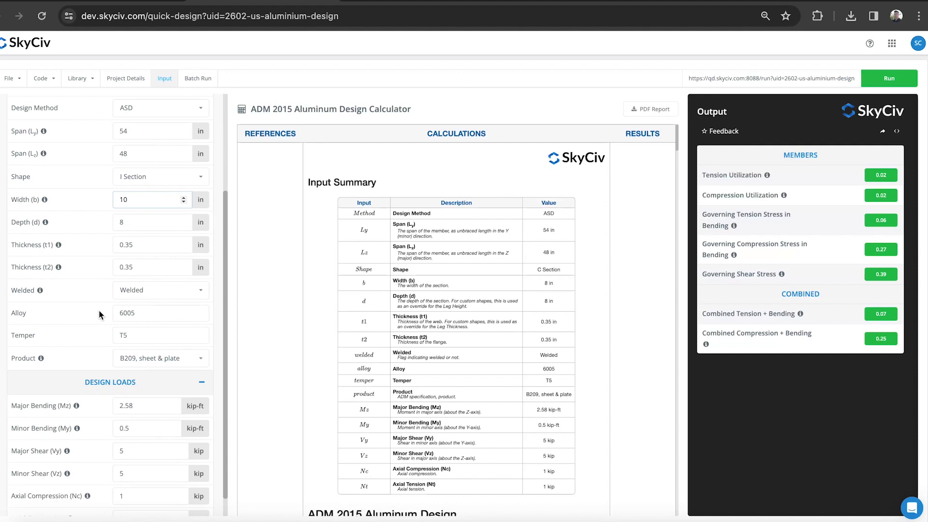
{"action": "mouse_move", "coordinate": [74, 301]}
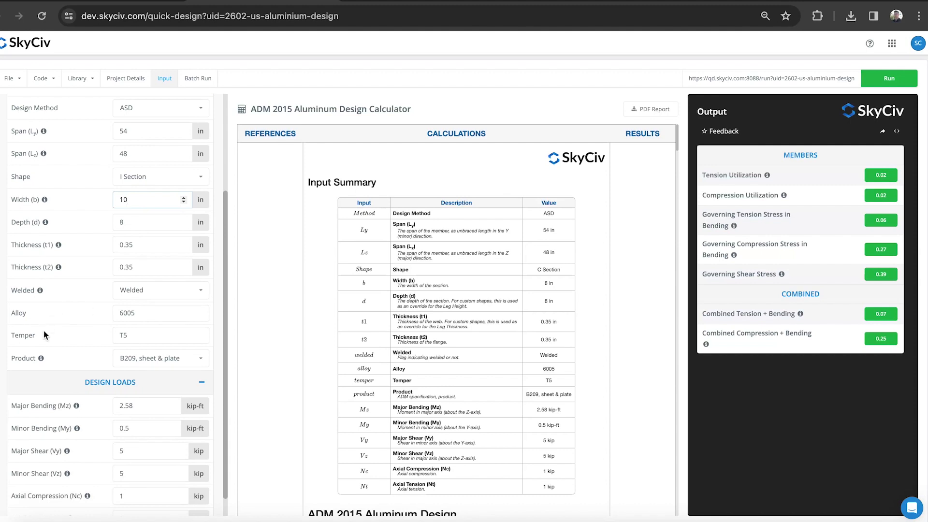
{"action": "scroll", "scroll_direction": "down", "scroll_amount": 3}
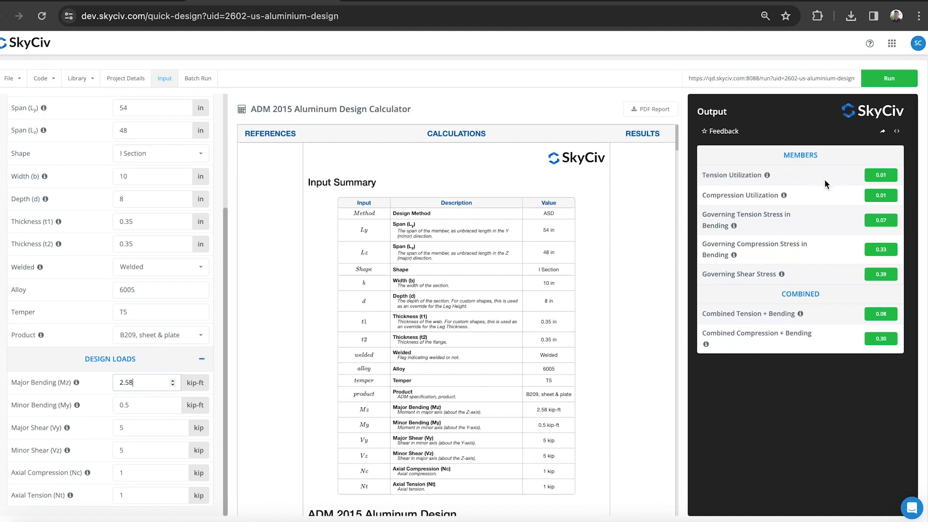
{"action": "mouse_move", "coordinate": [749, 210]}
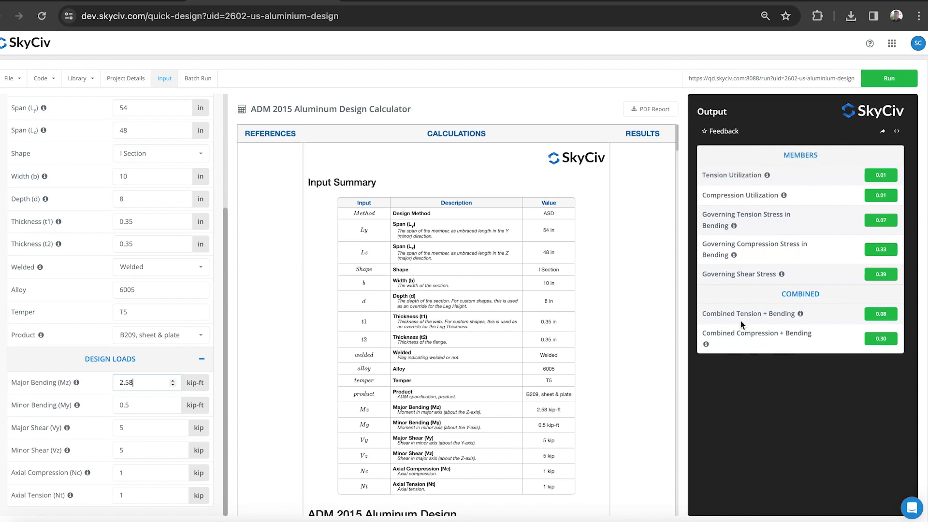
Scroll through the detailed ADM 2015 calculation report for the I section, dismissing the feedback prompt.
{"action": "scroll", "scroll_direction": "down", "scroll_amount": 3}
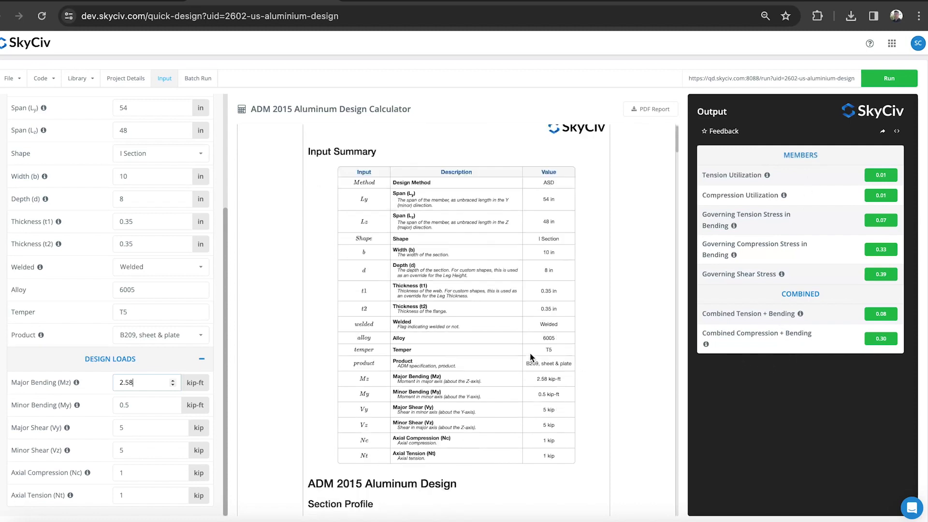
{"action": "scroll", "scroll_direction": "down", "scroll_amount": 3}
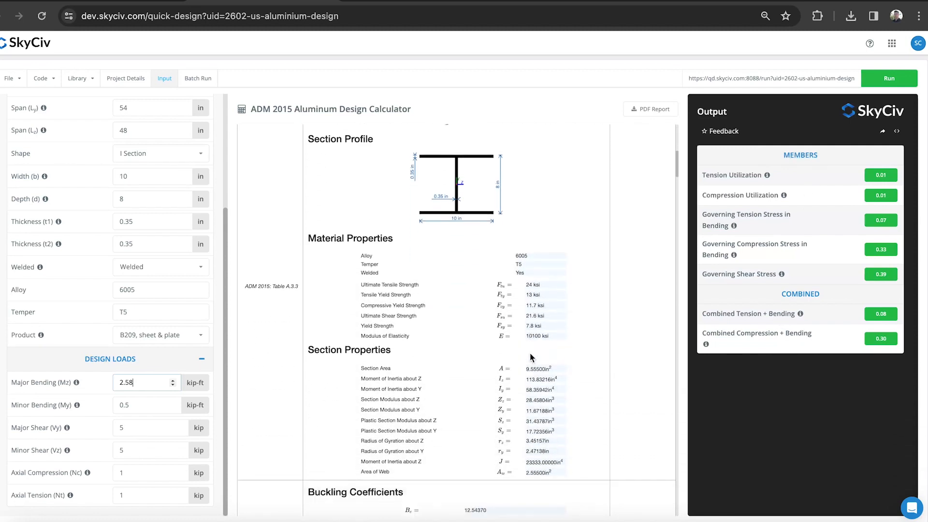
{"action": "scroll", "scroll_direction": "down", "scroll_amount": 3}
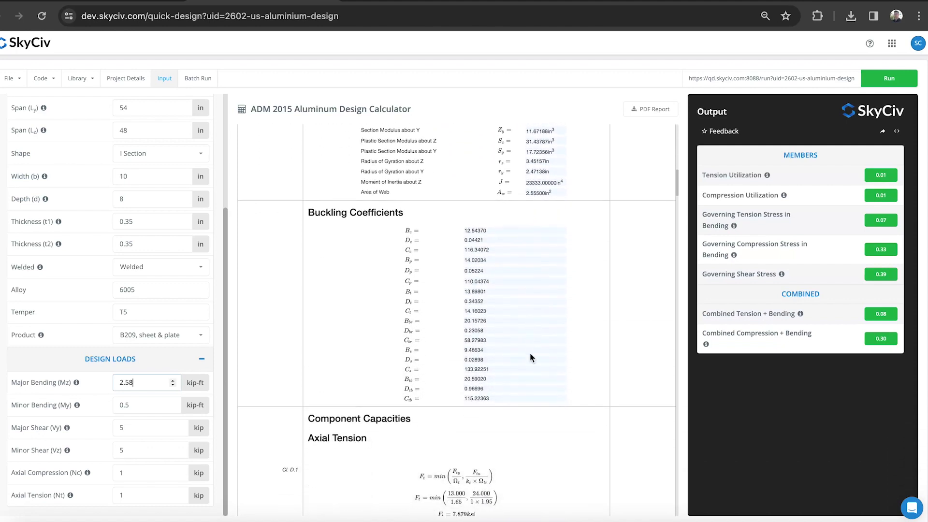
{"action": "scroll", "scroll_direction": "down", "scroll_amount": 3}
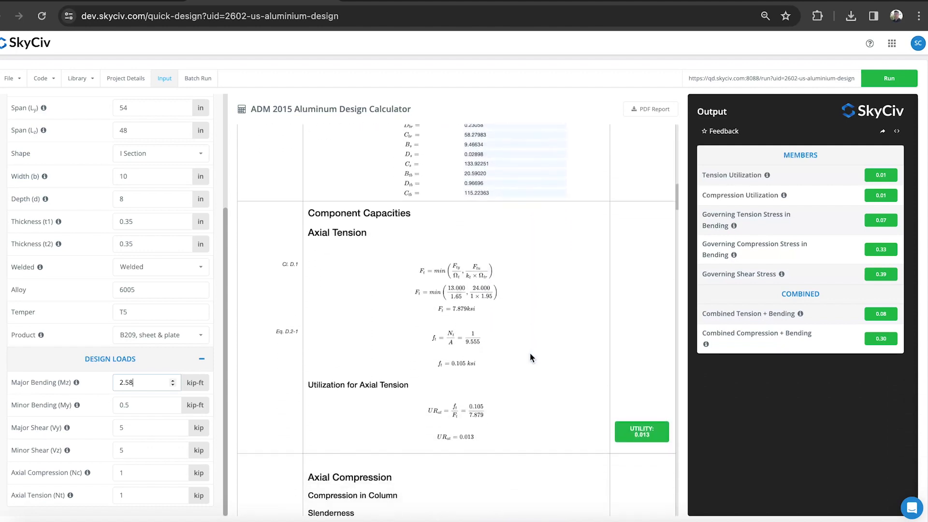
{"action": "scroll", "scroll_direction": "down", "scroll_amount": 3}
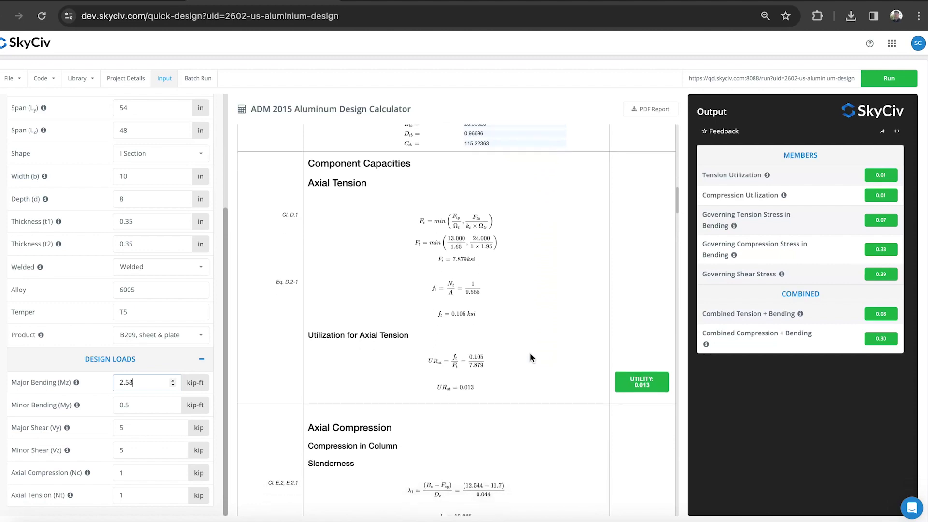
{"action": "scroll", "scroll_direction": "down", "scroll_amount": 3}
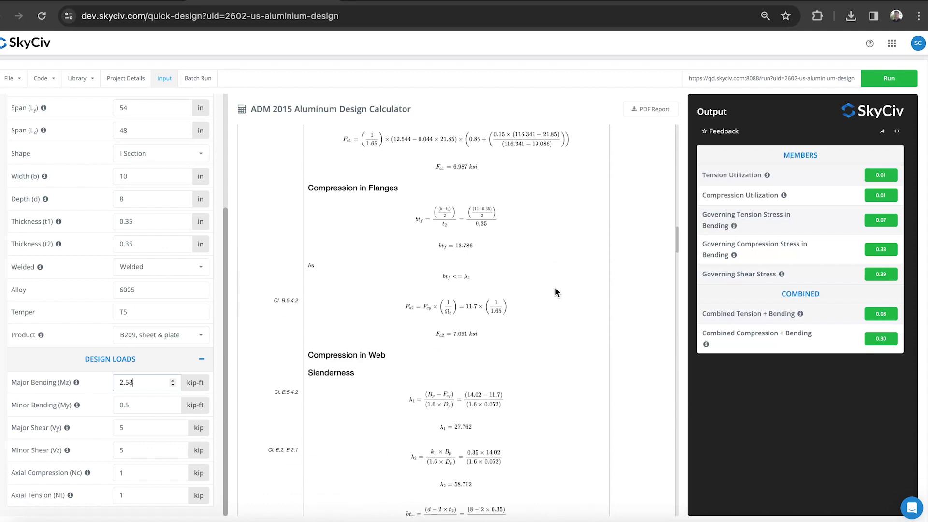
{"action": "scroll", "scroll_direction": "down", "scroll_amount": 3}
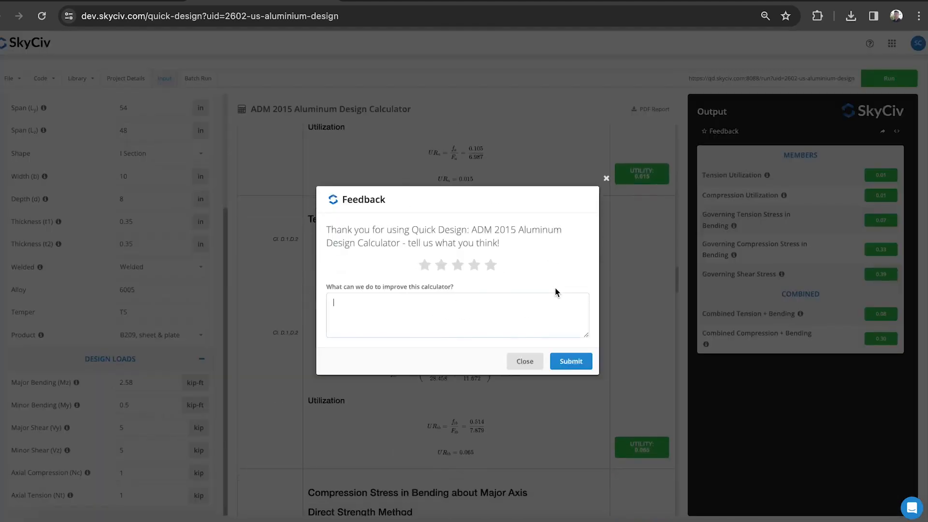
{"action": "left_click", "coordinate": [523, 361]}
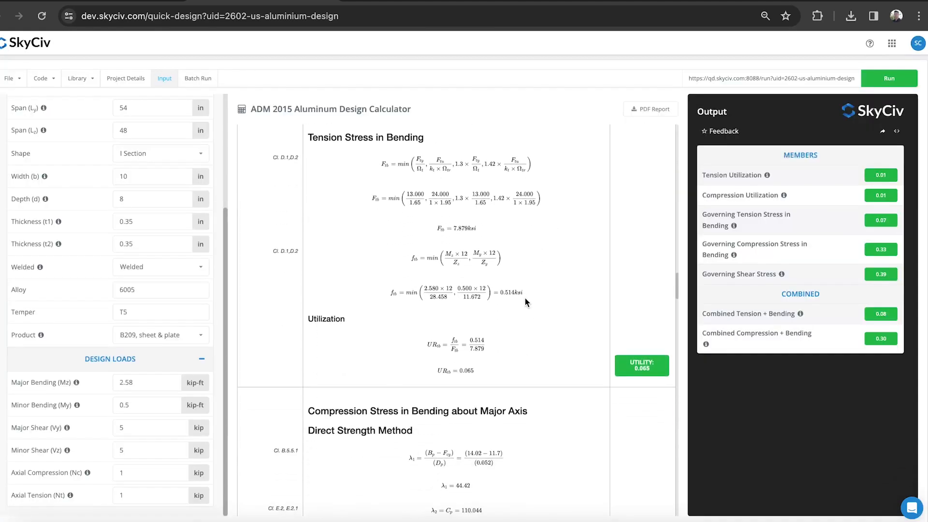
{"action": "scroll", "scroll_direction": "down", "scroll_amount": 3}
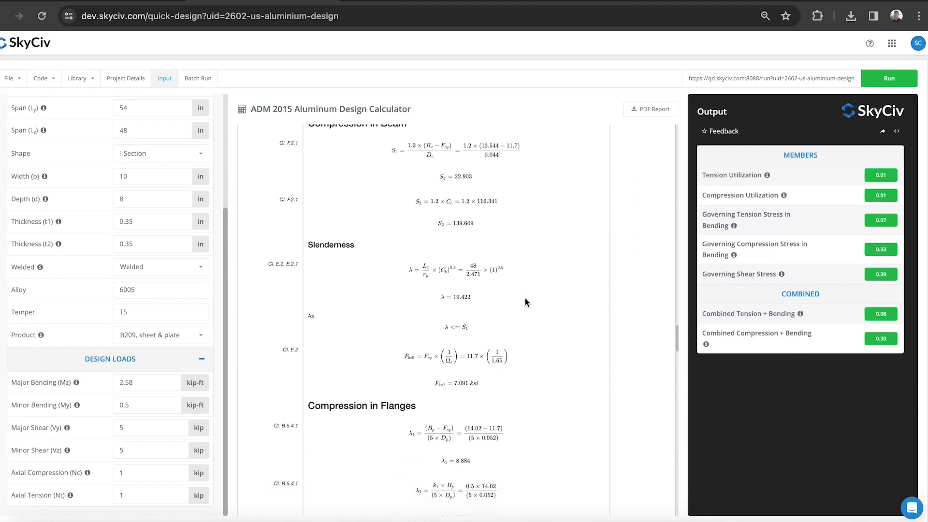
{"action": "scroll", "scroll_direction": "down", "scroll_amount": 3}
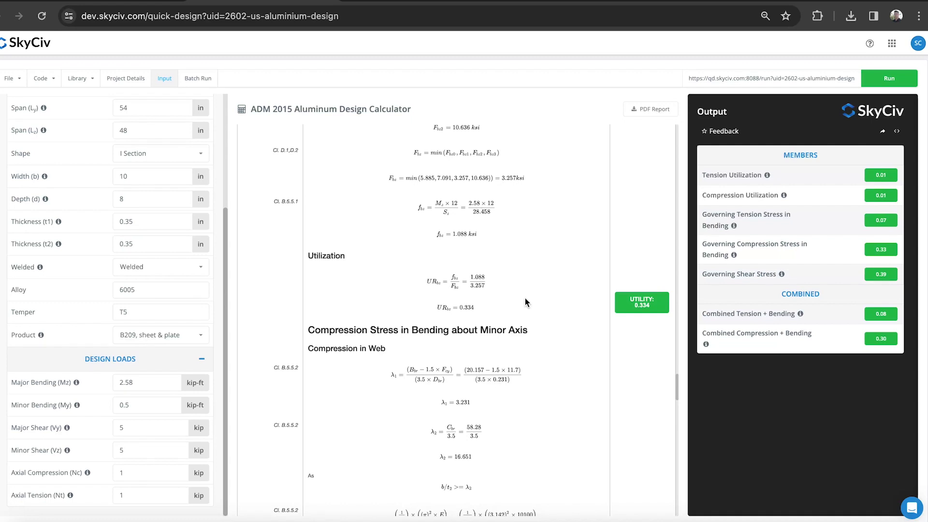
{"action": "scroll", "scroll_direction": "down", "scroll_amount": 3}
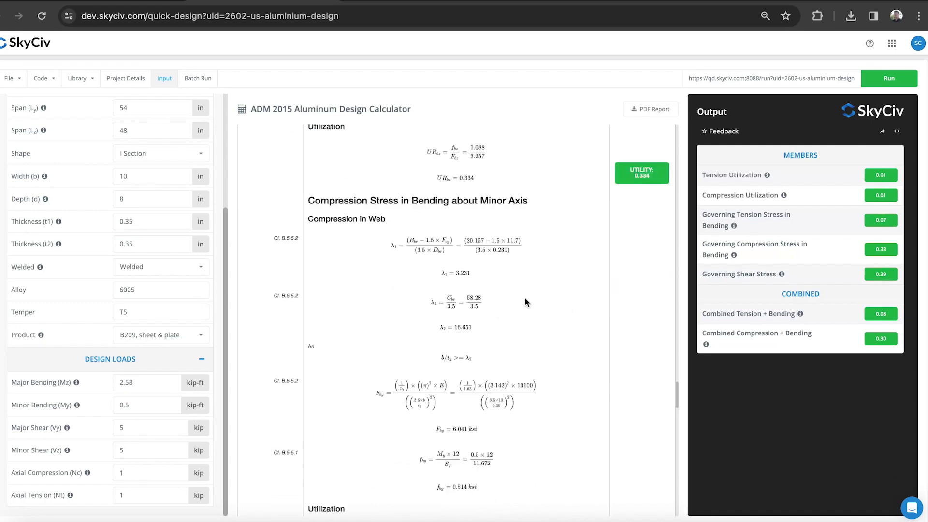
{"action": "scroll", "scroll_direction": "down", "scroll_amount": 3}
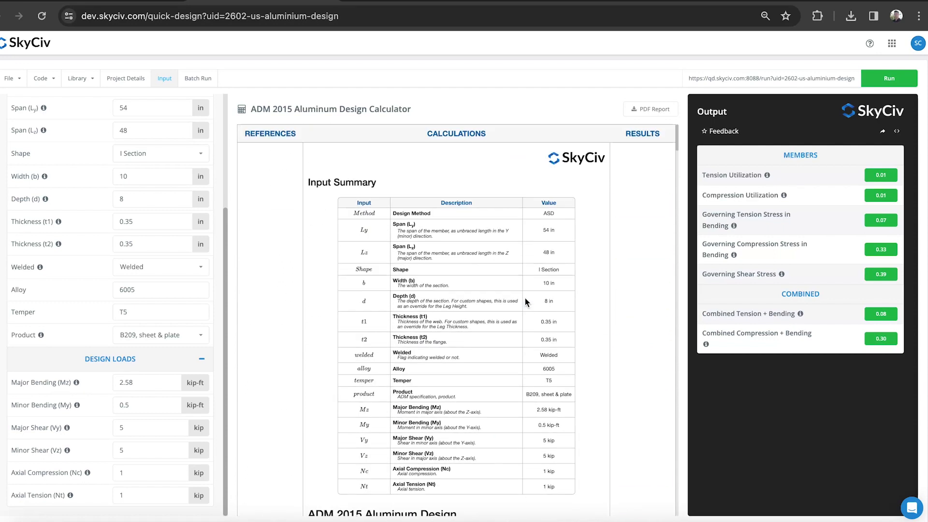
Switch to Batch Run and add a second row of identical member inputs.
{"action": "left_click", "coordinate": [197, 79]}
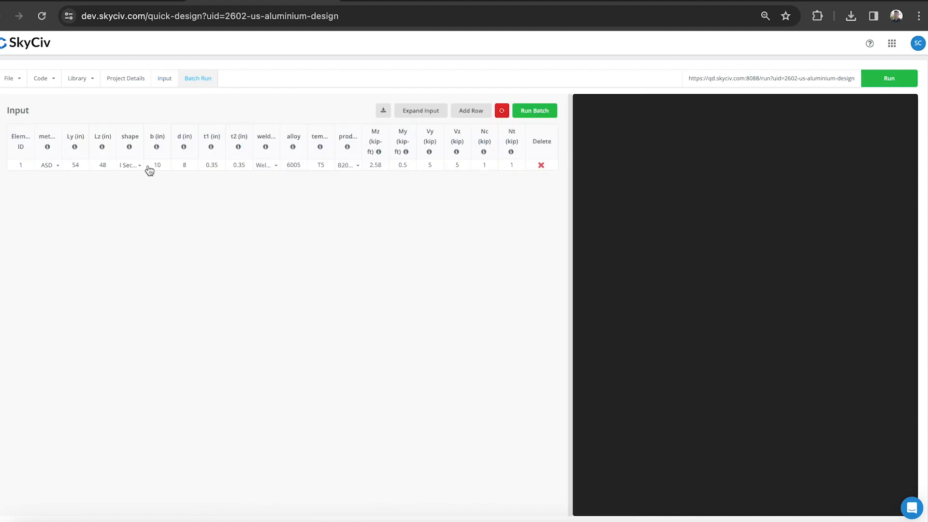
{"action": "left_click", "coordinate": [471, 111]}
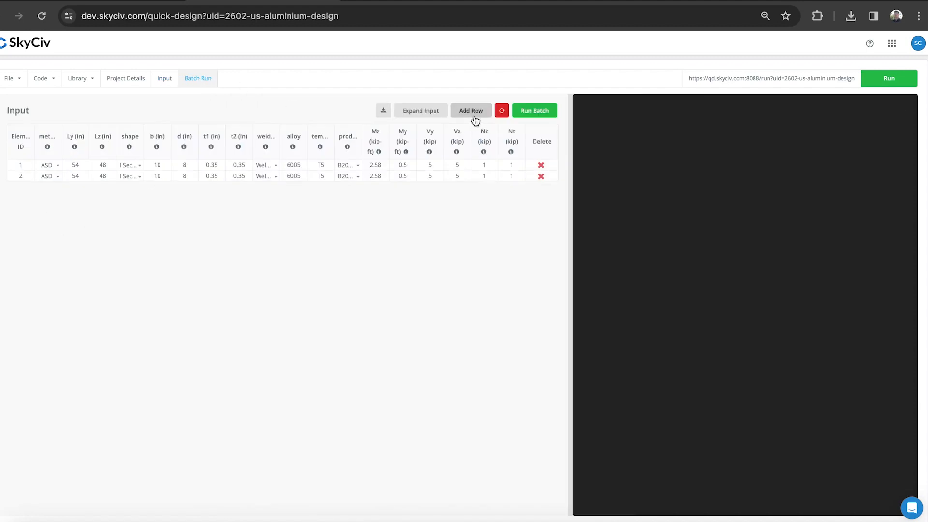
{"action": "left_click", "coordinate": [471, 111]}
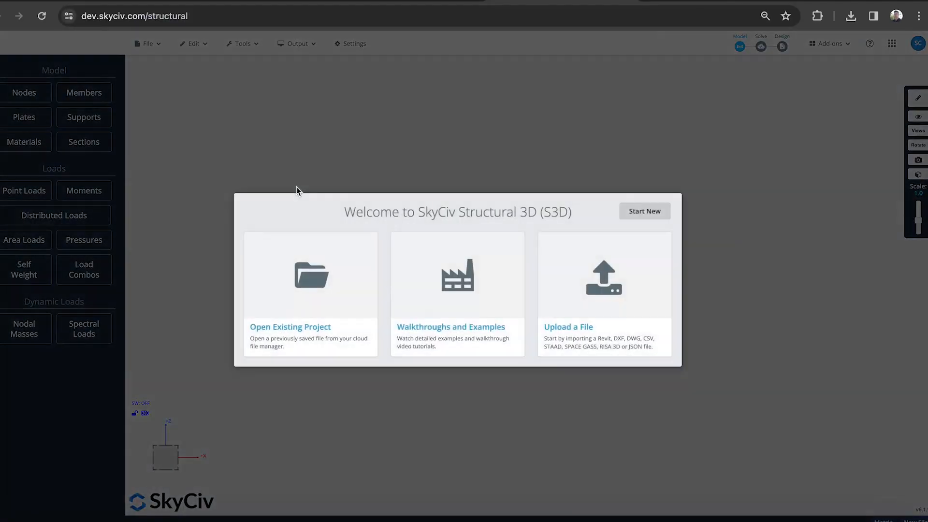
Start a new empty model and convert its units to Imperial (ft, in, kip, ksi).
{"action": "left_click", "coordinate": [644, 211]}
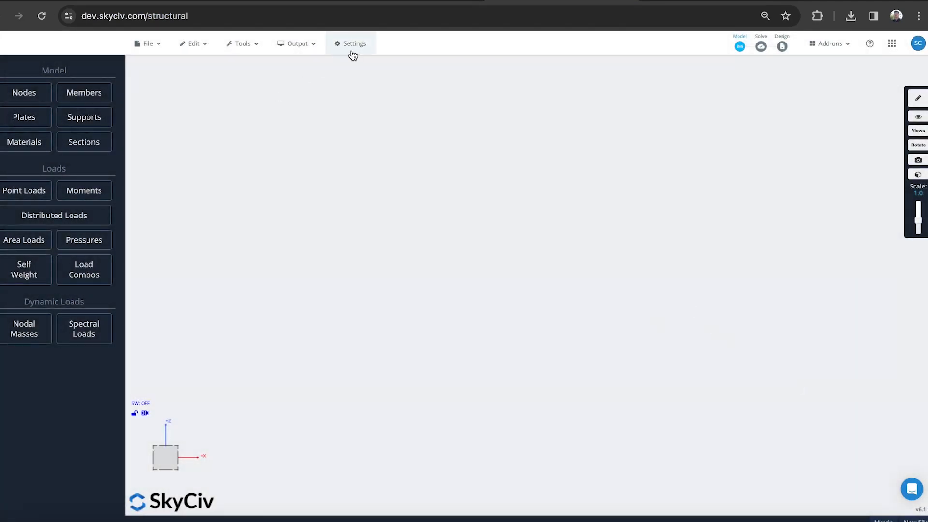
{"action": "left_click", "coordinate": [354, 44]}
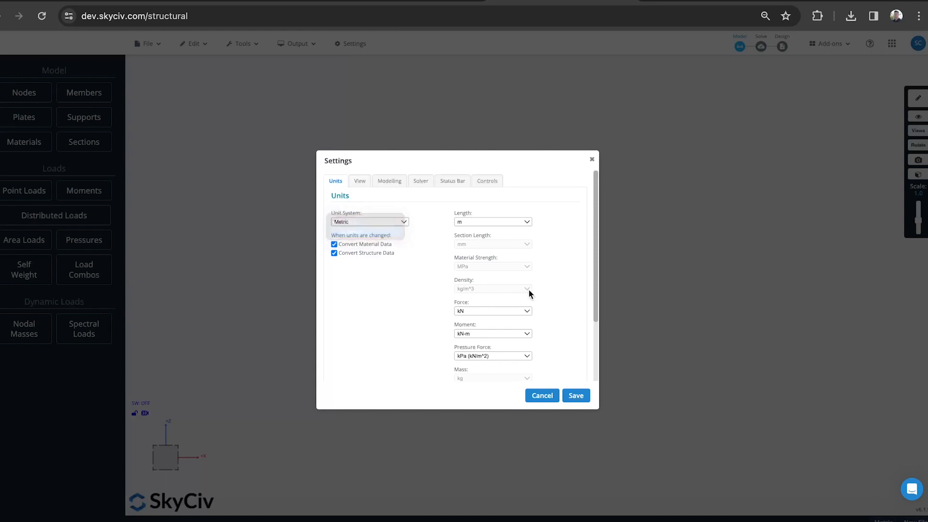
{"action": "left_click", "coordinate": [574, 395]}
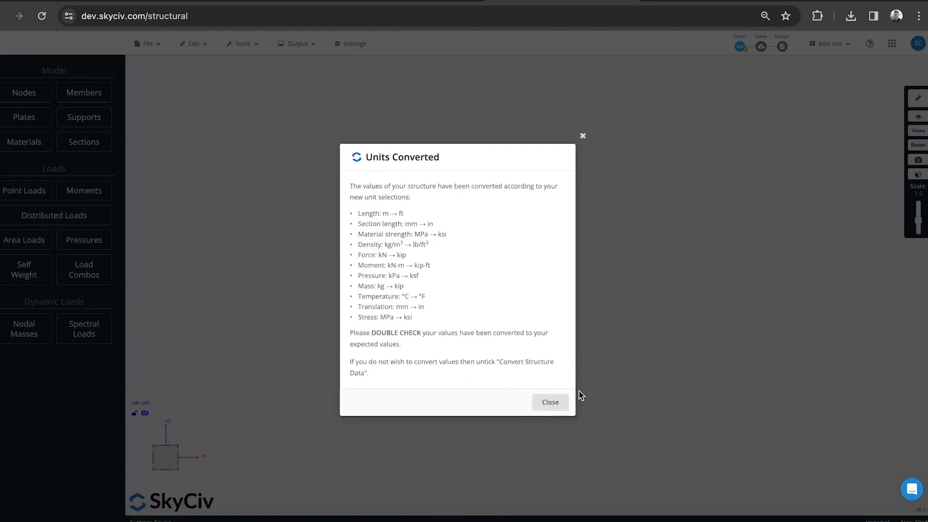
{"action": "left_click", "coordinate": [550, 403]}
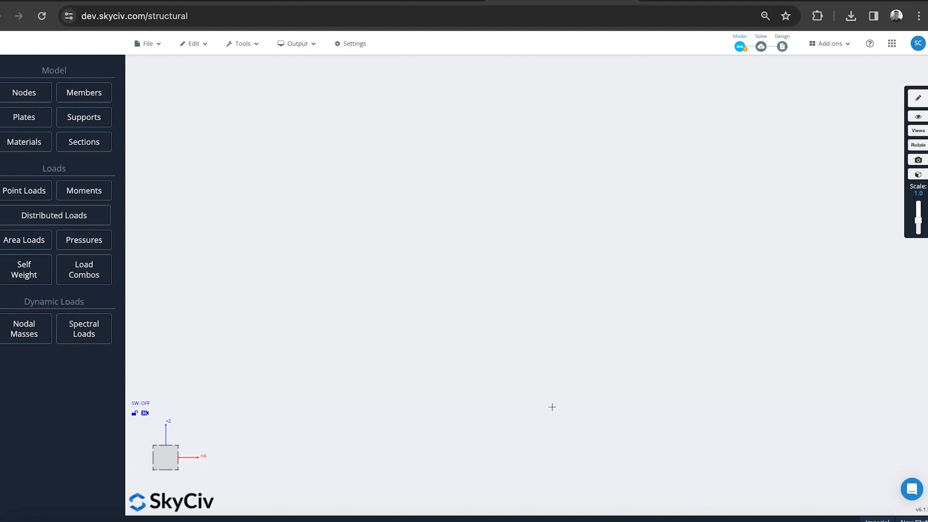
{"action": "mouse_move", "coordinate": [422, 231]}
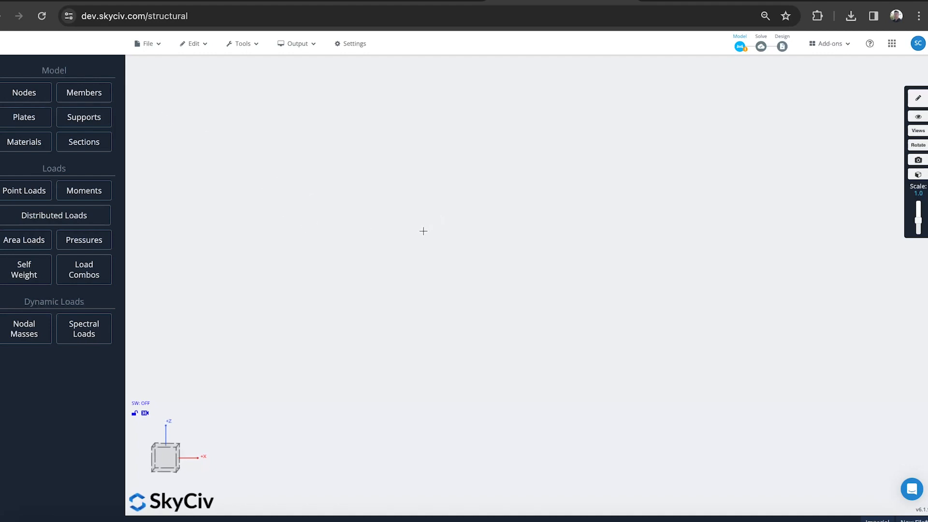
Draw the posts with the Pen Tool using a fixed 12 ft member length, ending at node 4.
{"action": "left_click", "coordinate": [23, 93]}
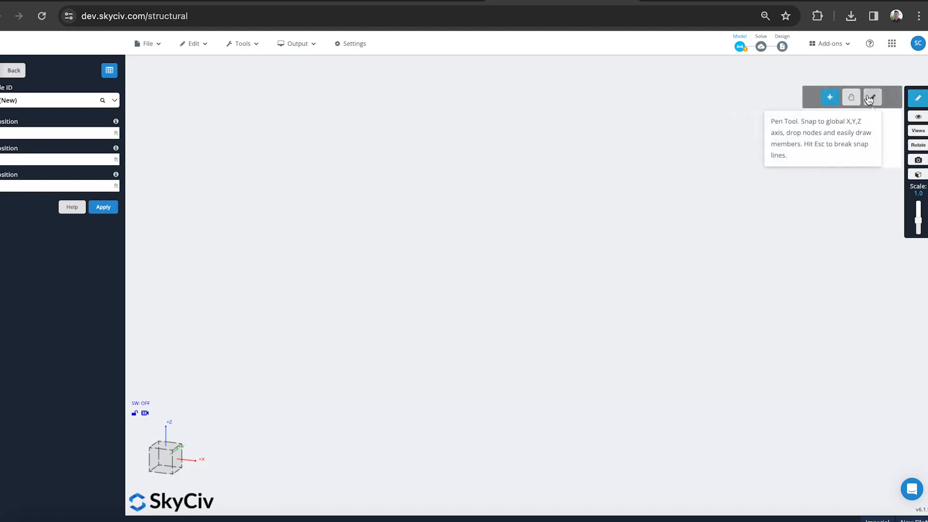
{"action": "left_click", "coordinate": [872, 97]}
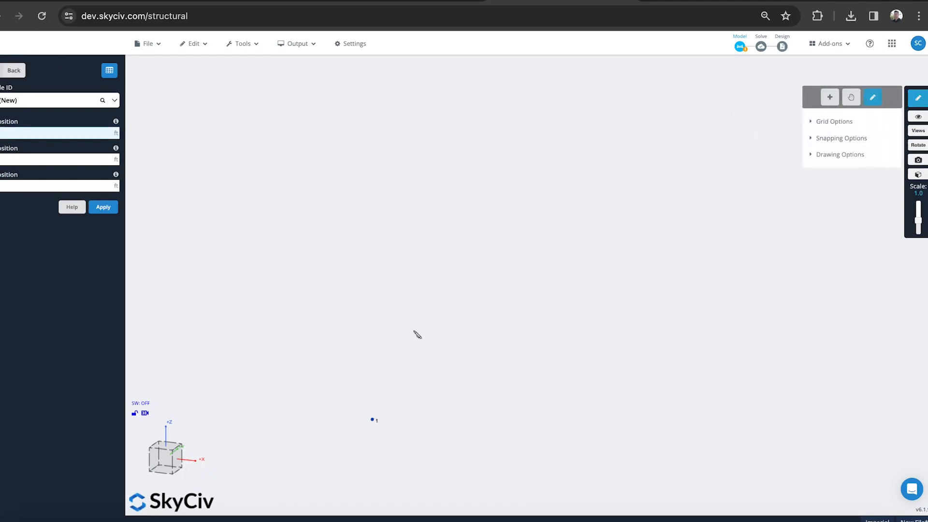
{"action": "left_click", "coordinate": [840, 155]}
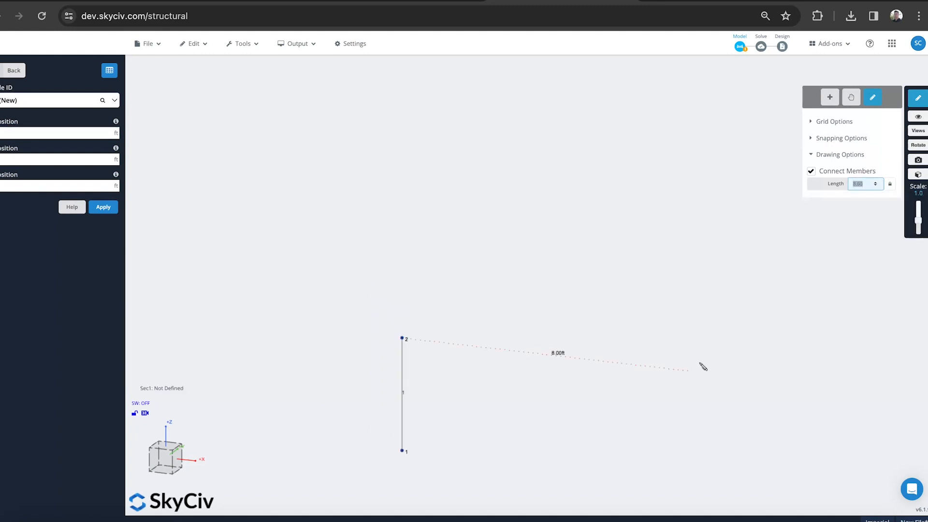
{"action": "type", "text": "12"}
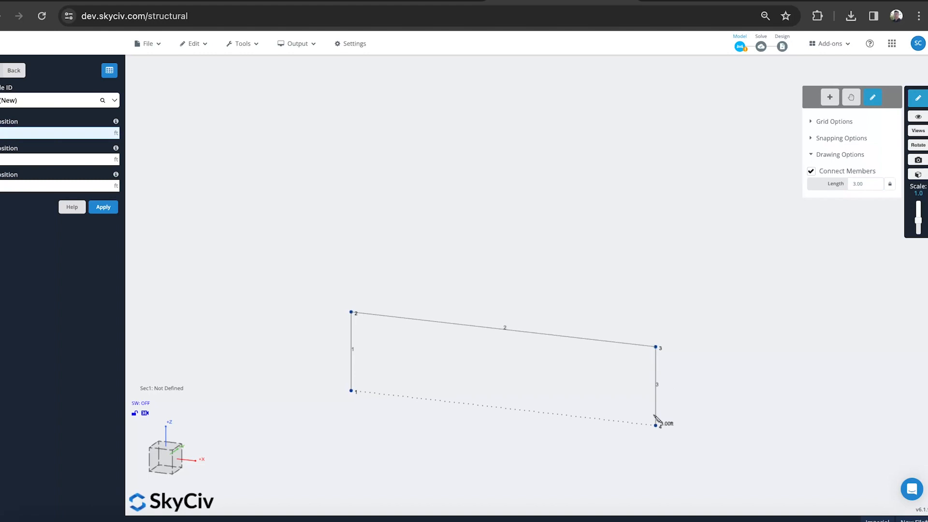
{"action": "left_click", "coordinate": [656, 426]}
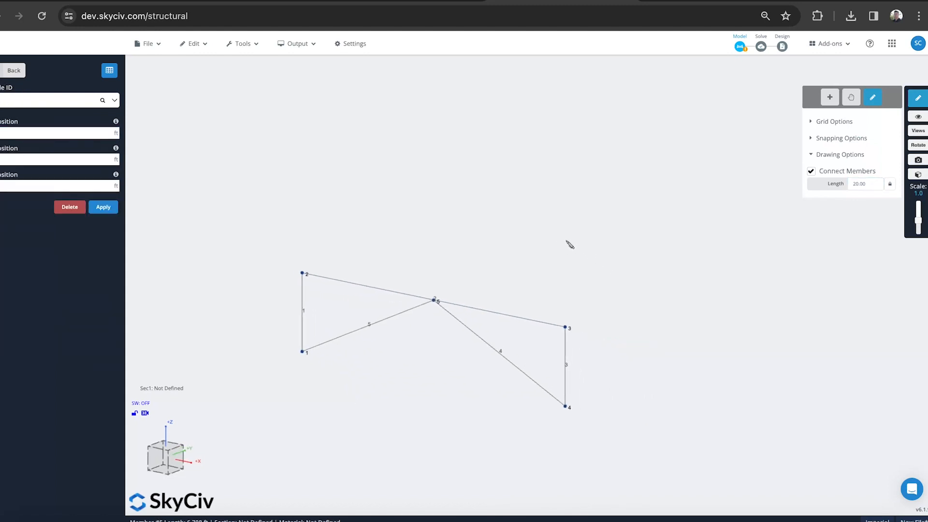
Intersect the top beam with the diagonals so they join at node 5.
{"action": "left_click", "coordinate": [830, 97]}
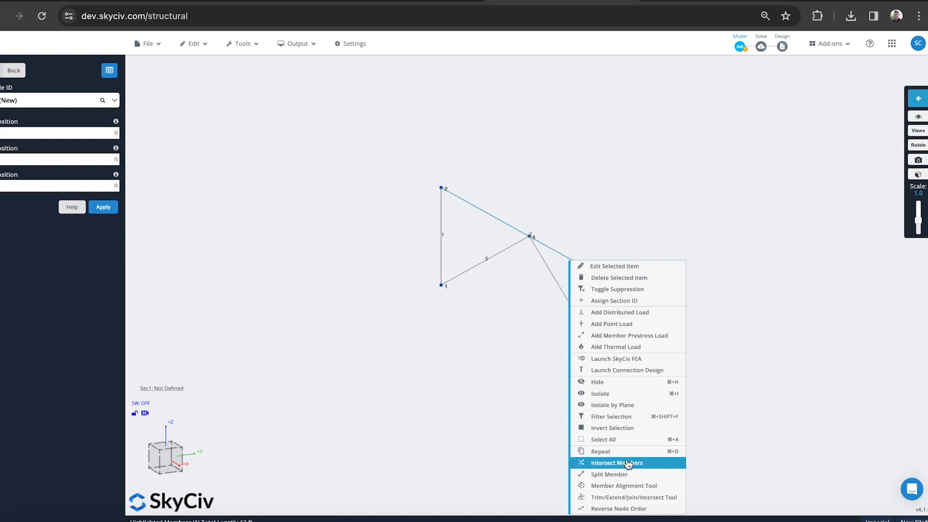
{"action": "left_click", "coordinate": [618, 462]}
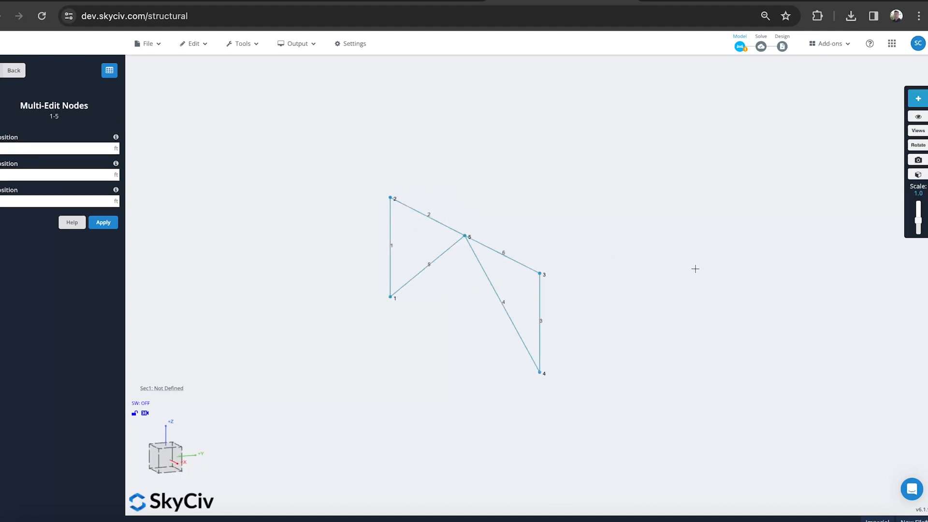
Add pinned supports at base nodes 1 and 4, then run Repair Model.
{"action": "left_click", "coordinate": [242, 43]}
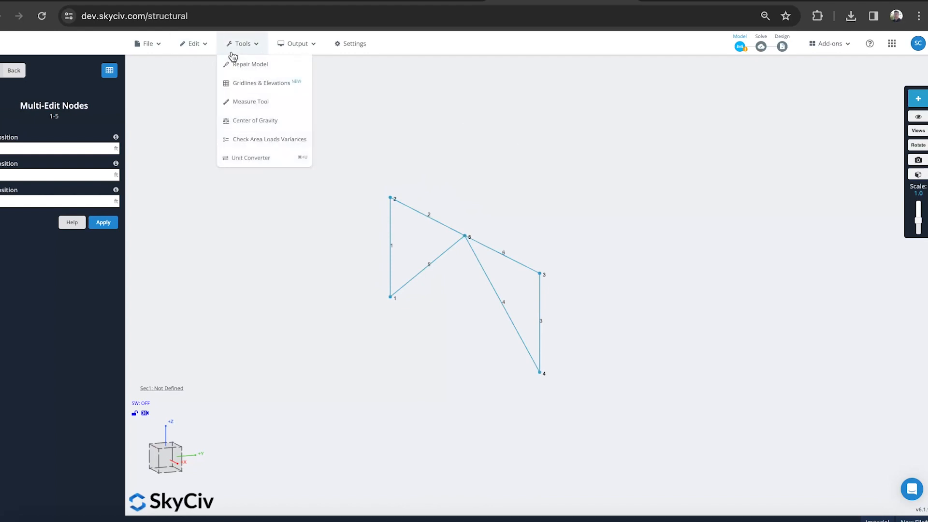
{"action": "left_click", "coordinate": [194, 44]}
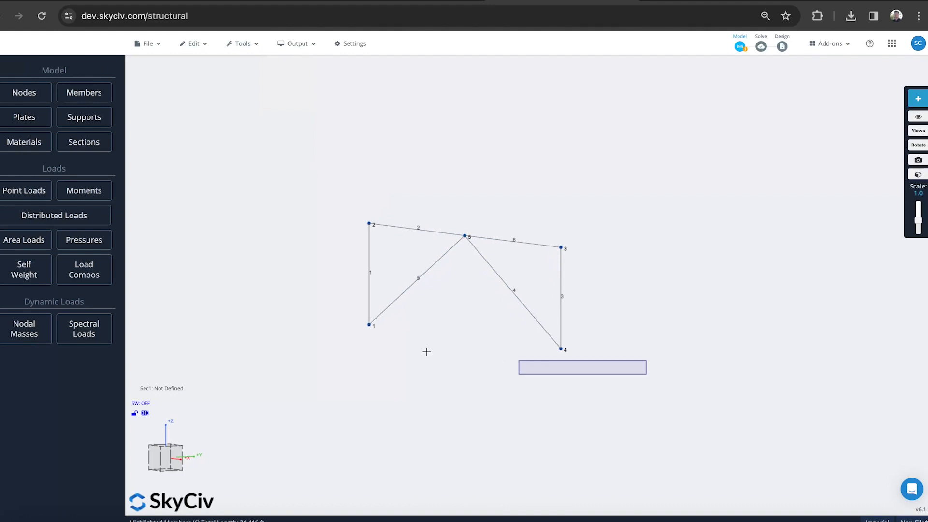
{"action": "left_click", "coordinate": [83, 117]}
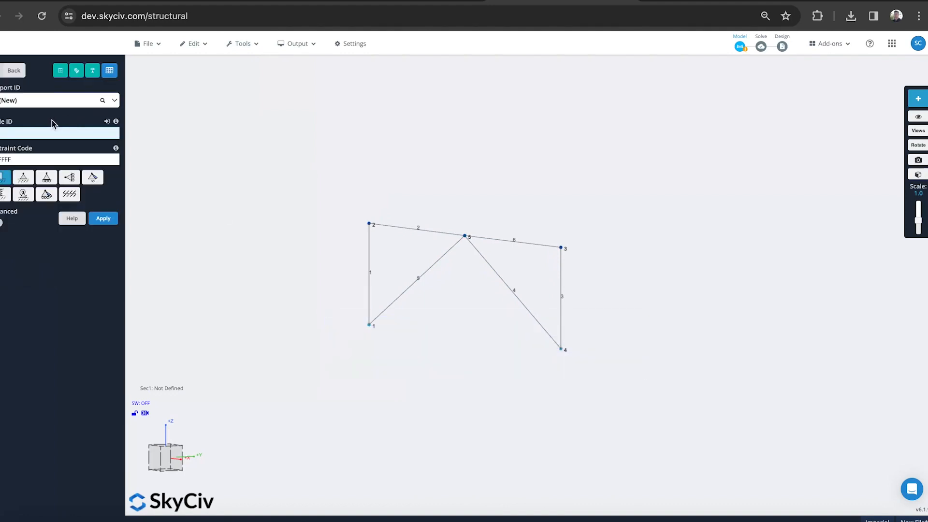
{"action": "left_click", "coordinate": [24, 177]}
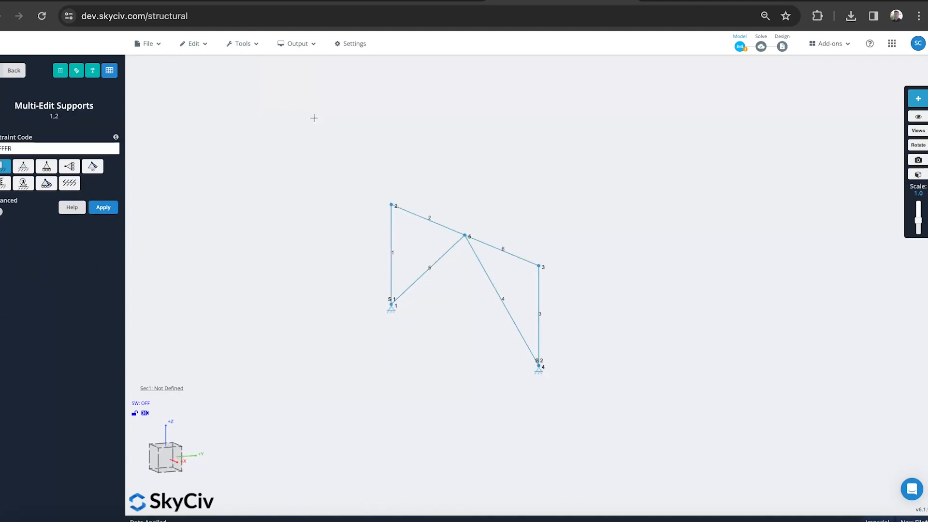
{"action": "left_click", "coordinate": [242, 44]}
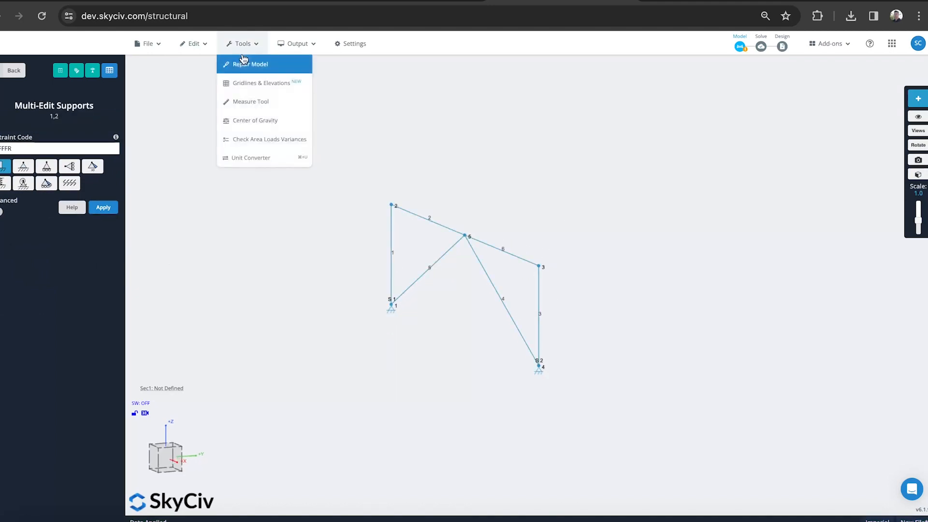
{"action": "left_click", "coordinate": [193, 43]}
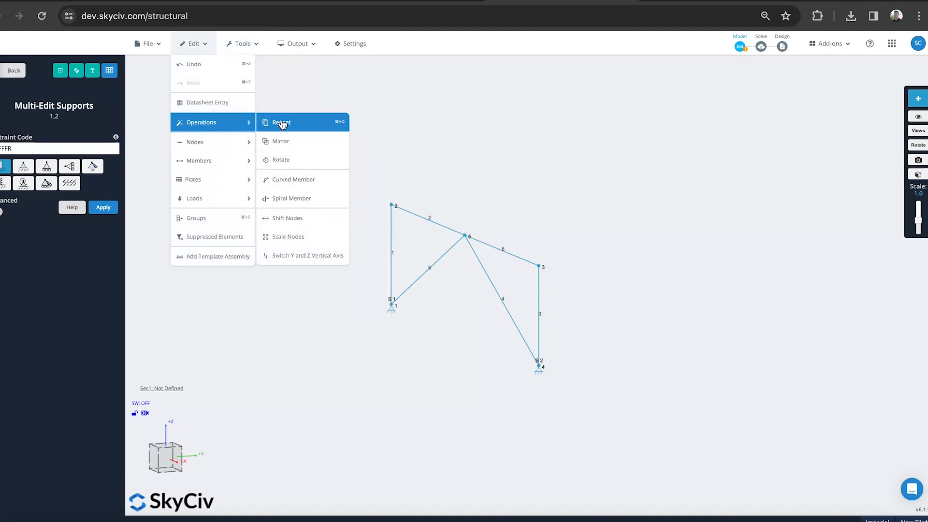
Repeat the frame 8 times at 6 ft along Y, connecting copies with members of a chosen section.
{"action": "left_click", "coordinate": [282, 122]}
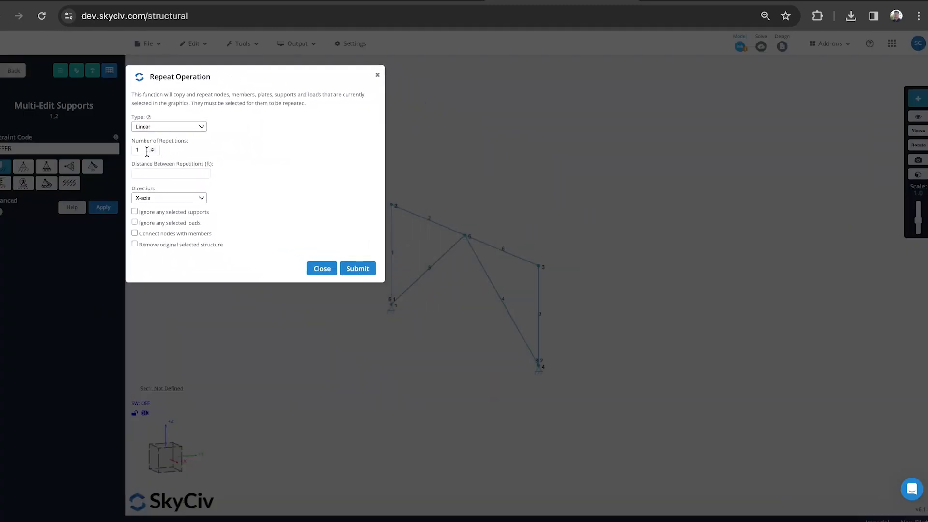
{"action": "left_click", "coordinate": [142, 150]}
{"action": "type", "text": "8"}
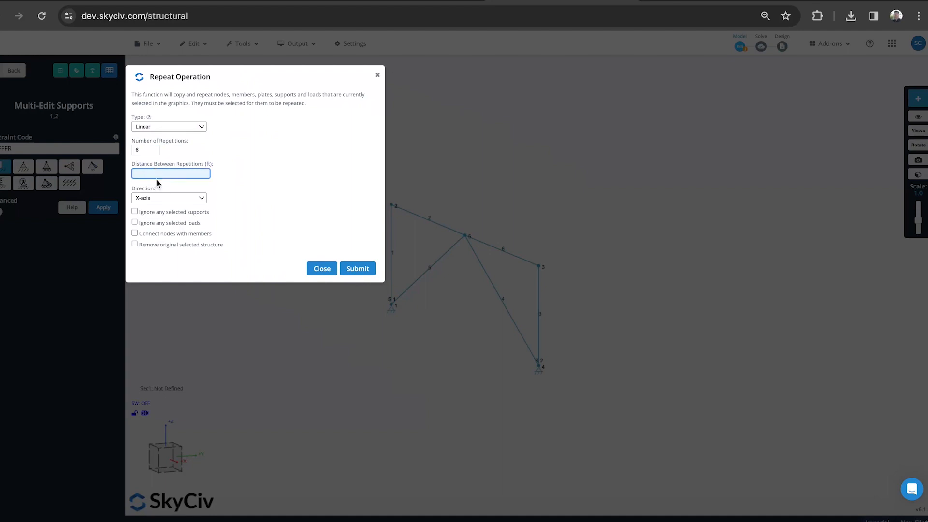
{"action": "type", "text": "6"}
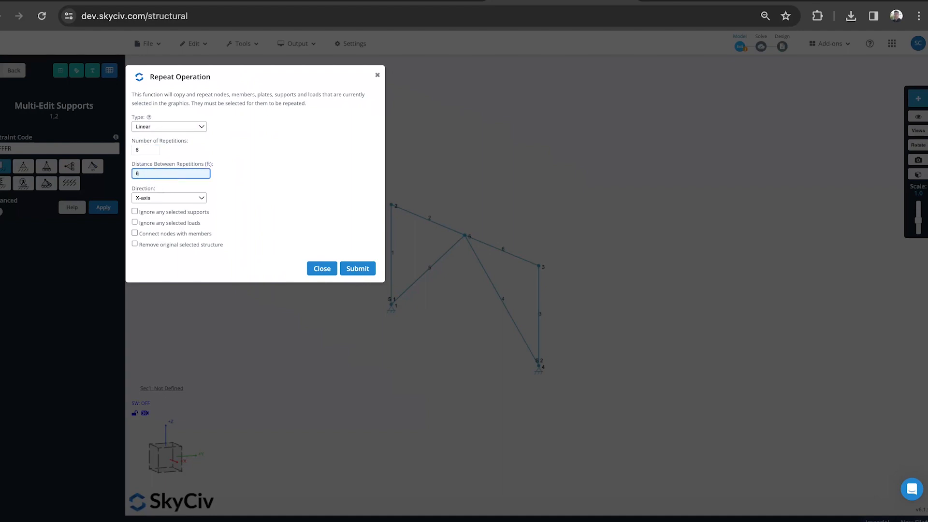
{"action": "left_click", "coordinate": [169, 197]}
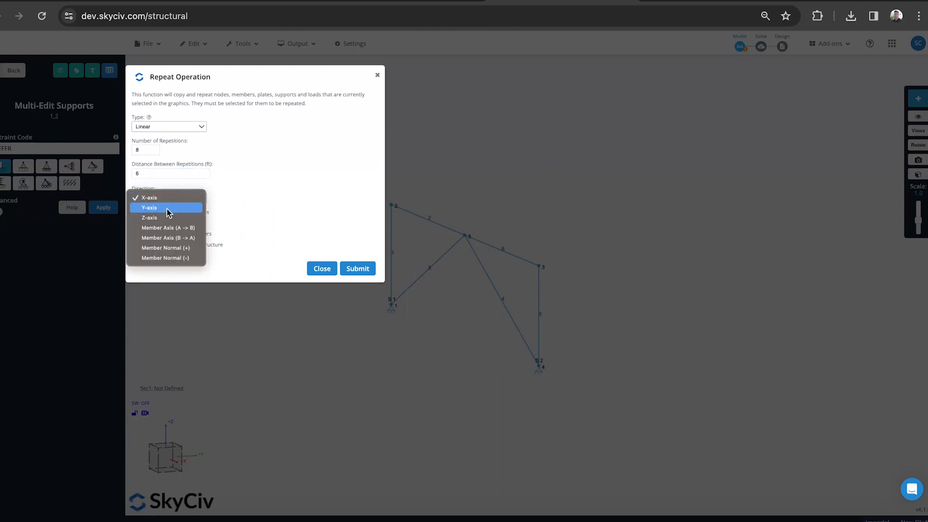
{"action": "left_click", "coordinate": [149, 207]}
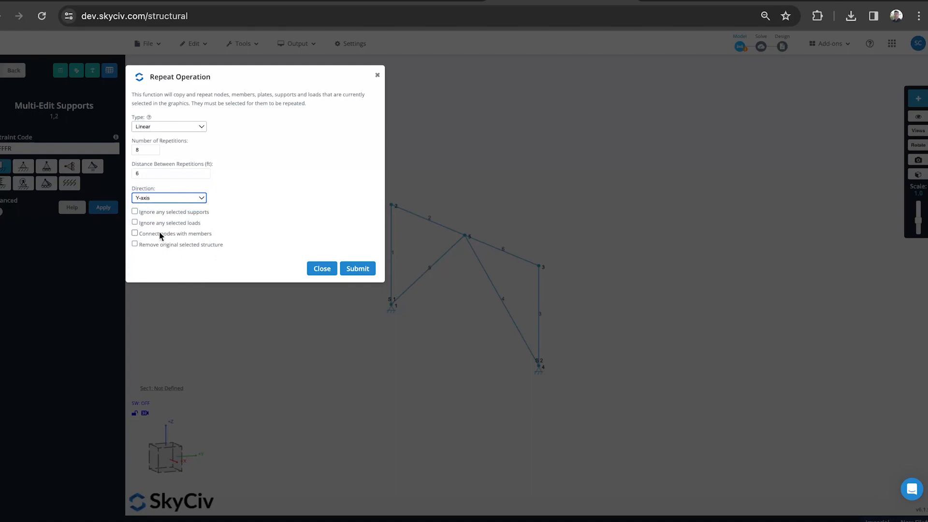
{"action": "mouse_move", "coordinate": [177, 243]}
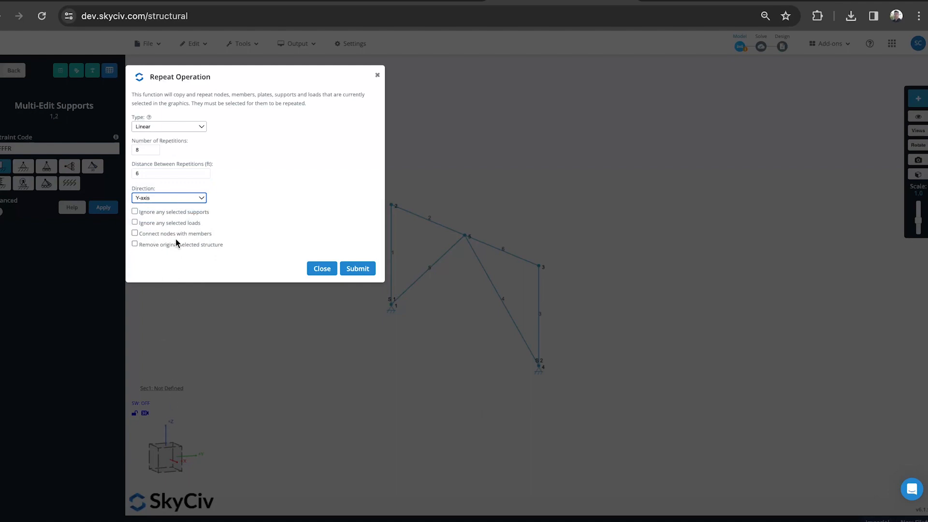
{"action": "mouse_move", "coordinate": [176, 240]}
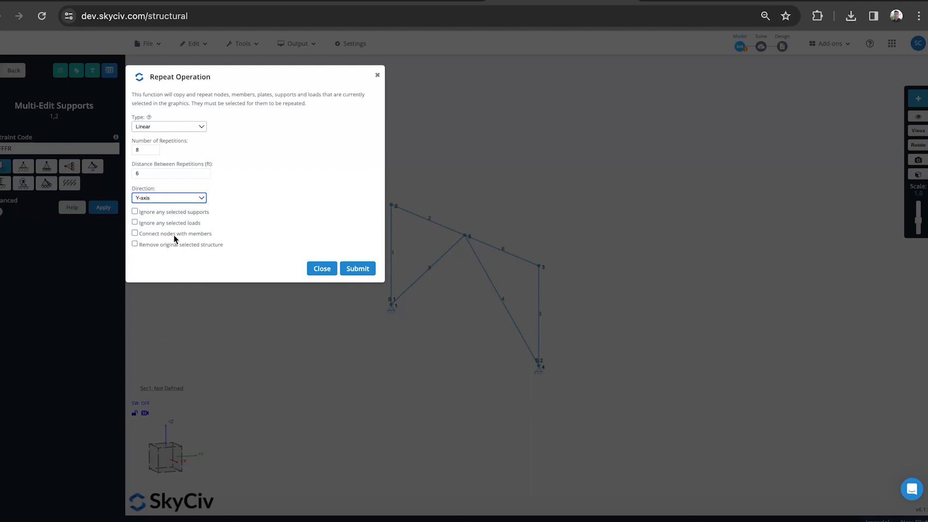
{"action": "left_click", "coordinate": [135, 233]}
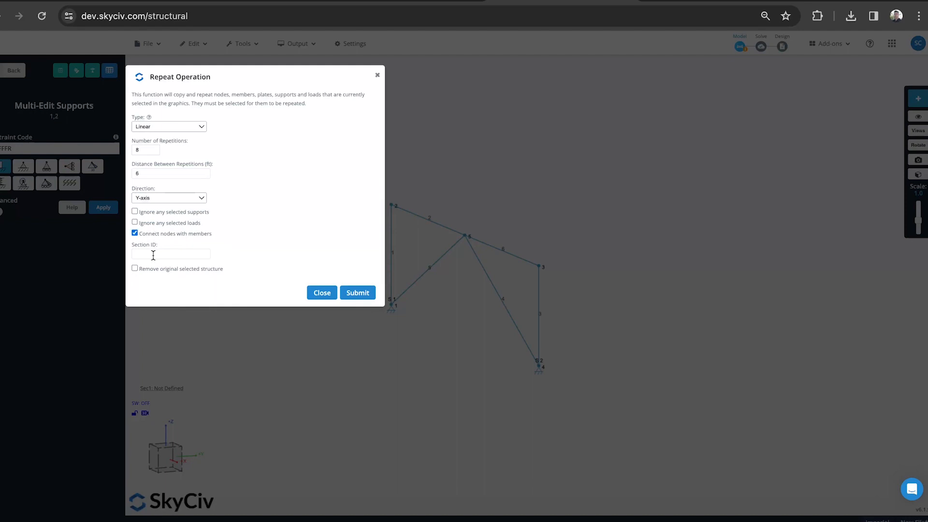
{"action": "left_click", "coordinate": [170, 254]}
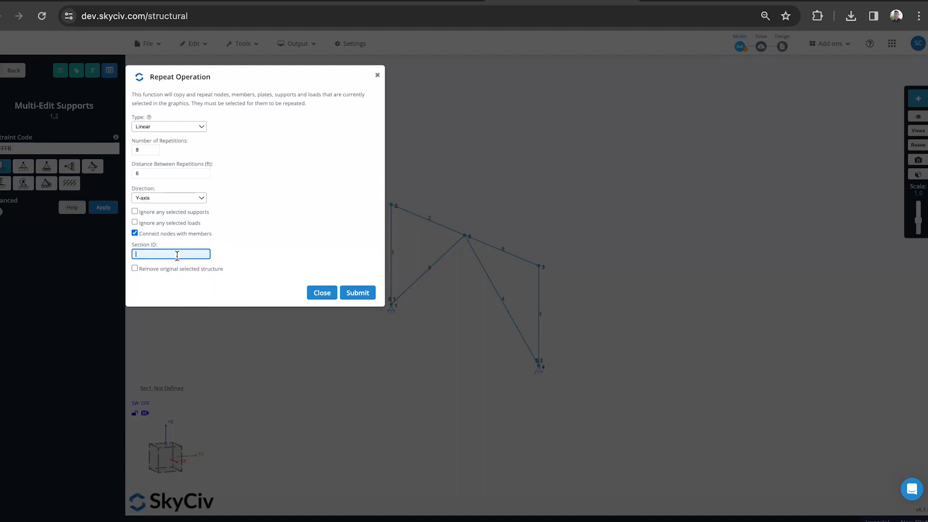
{"action": "left_click", "coordinate": [358, 292]}
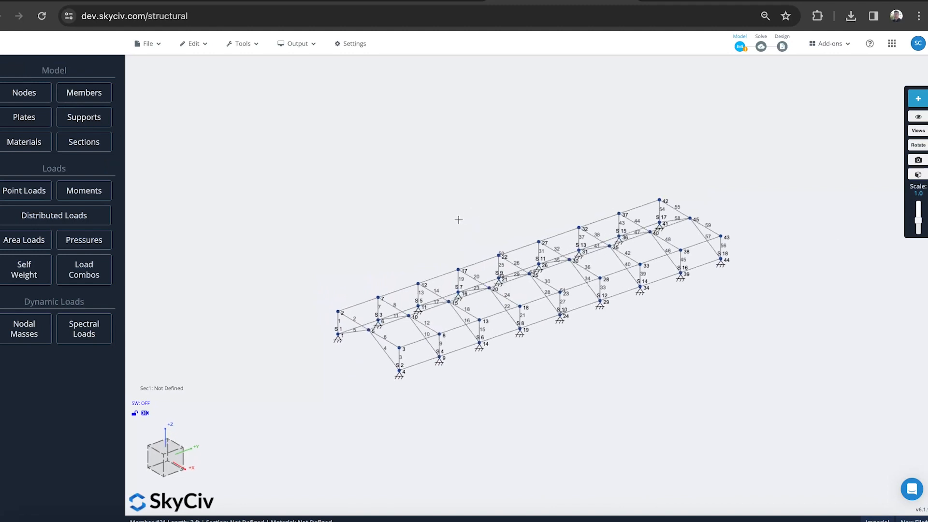
{"action": "mouse_move", "coordinate": [346, 225]}
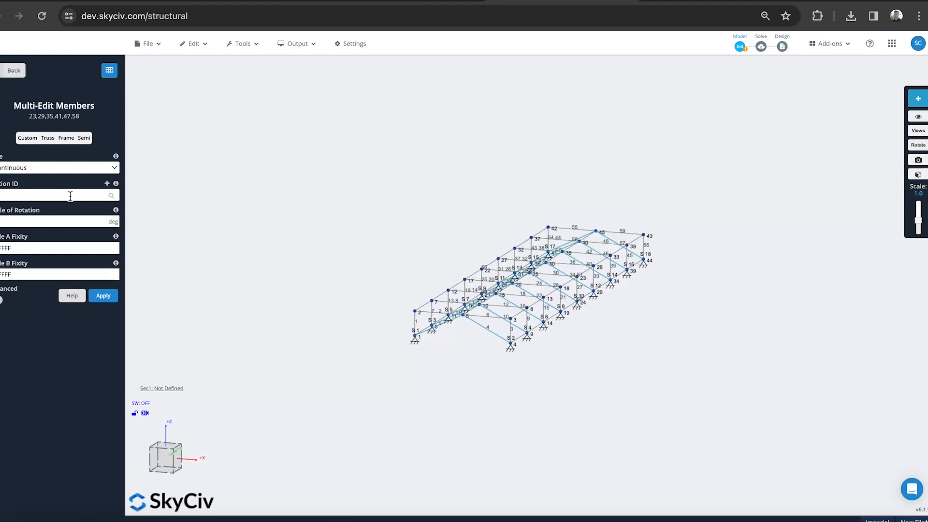
Assign section 2 to the diagonal bracing members and section 3 to the longitudinal connecting members.
{"action": "left_click", "coordinate": [102, 296]}
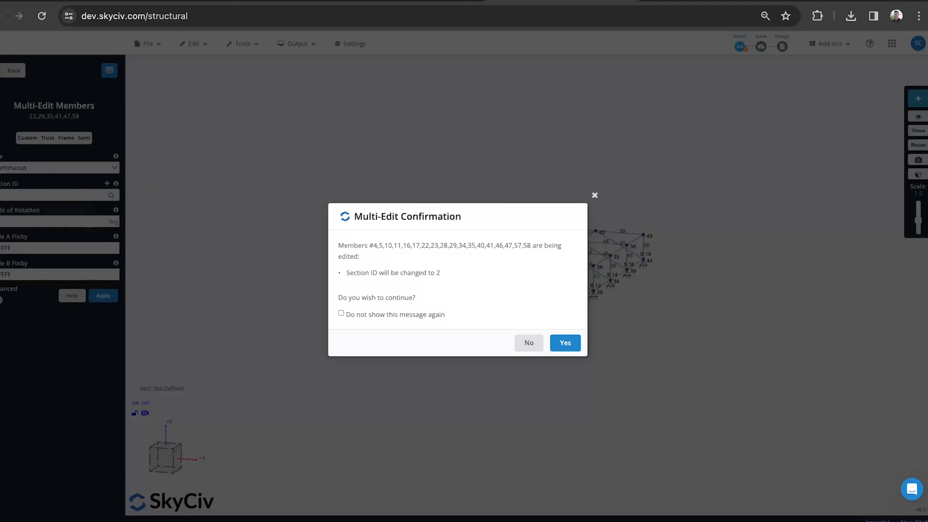
{"action": "left_click", "coordinate": [342, 313]}
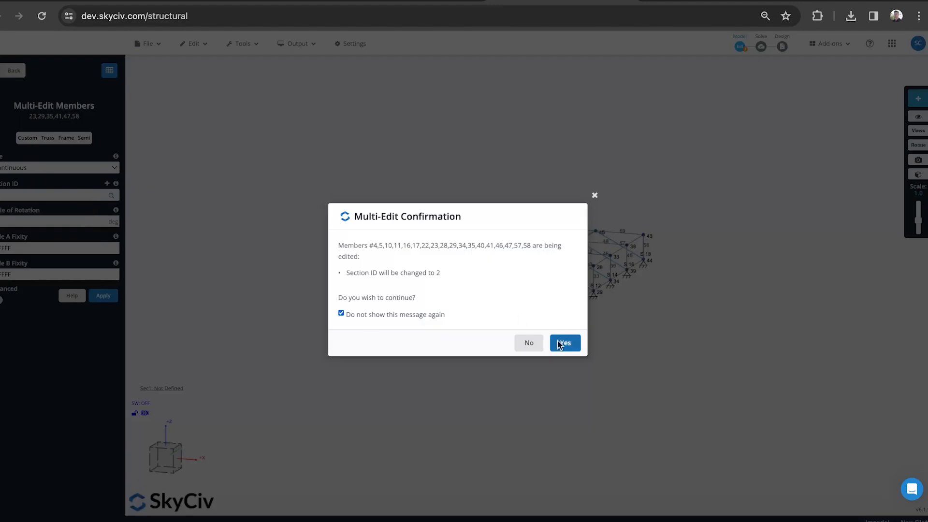
{"action": "left_click", "coordinate": [564, 343]}
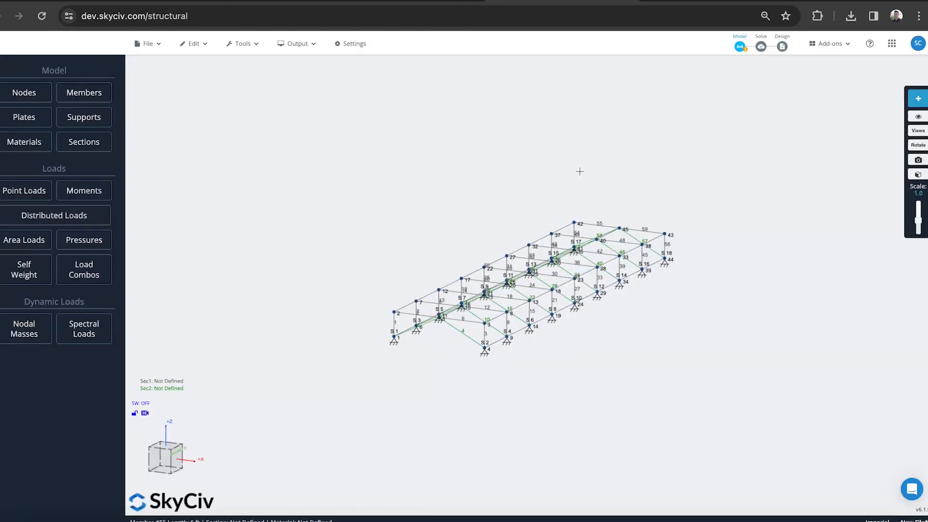
{"action": "scroll", "scroll_direction": "up", "scroll_amount": 3}
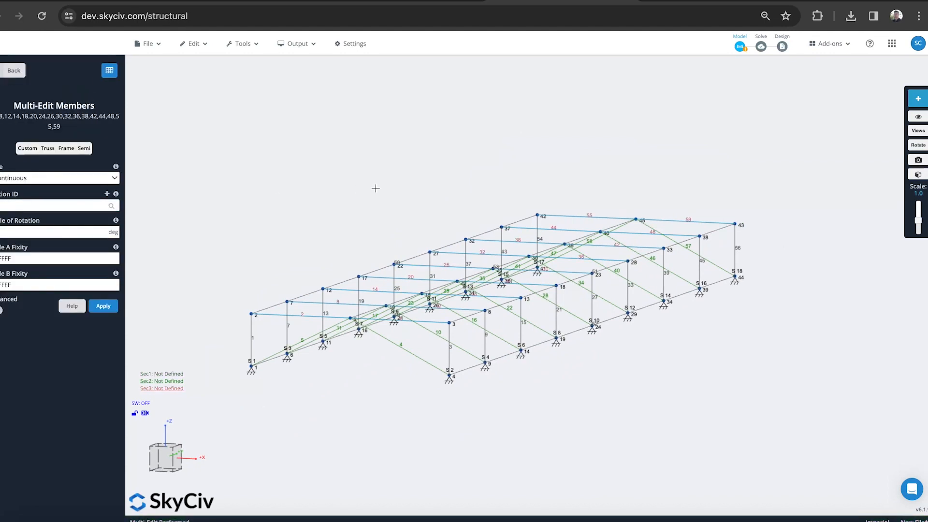
{"action": "left_click", "coordinate": [13, 70]}
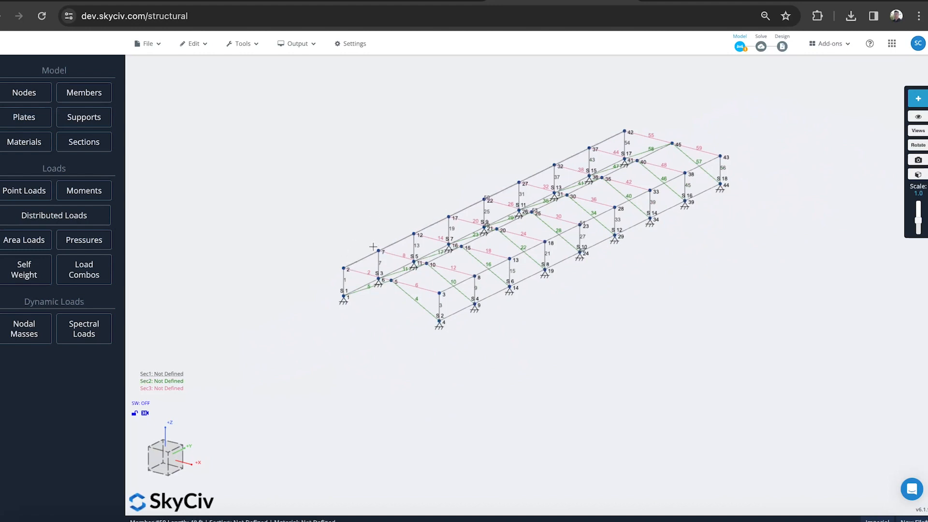
{"action": "mouse_move", "coordinate": [24, 191]}
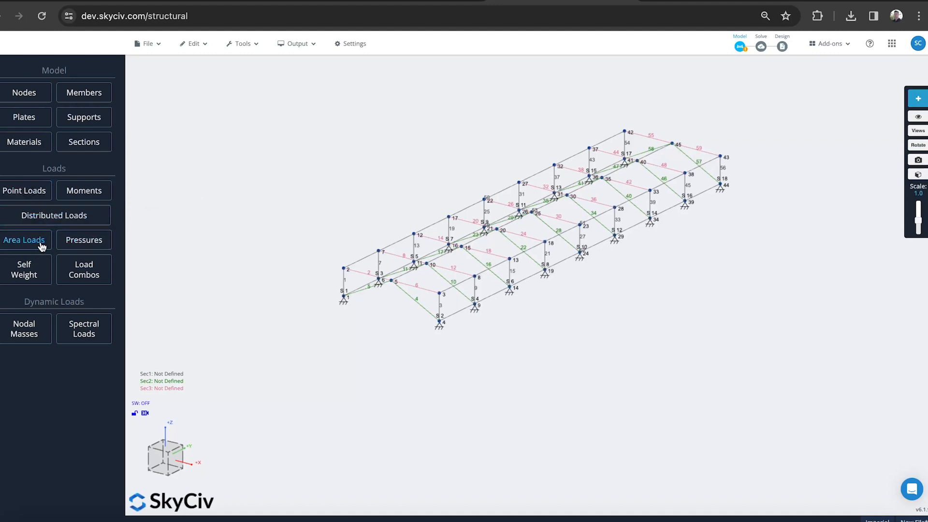
Define an area load over corner nodes 2,42,43,3 acting along the global Z axis.
{"action": "left_click", "coordinate": [24, 240]}
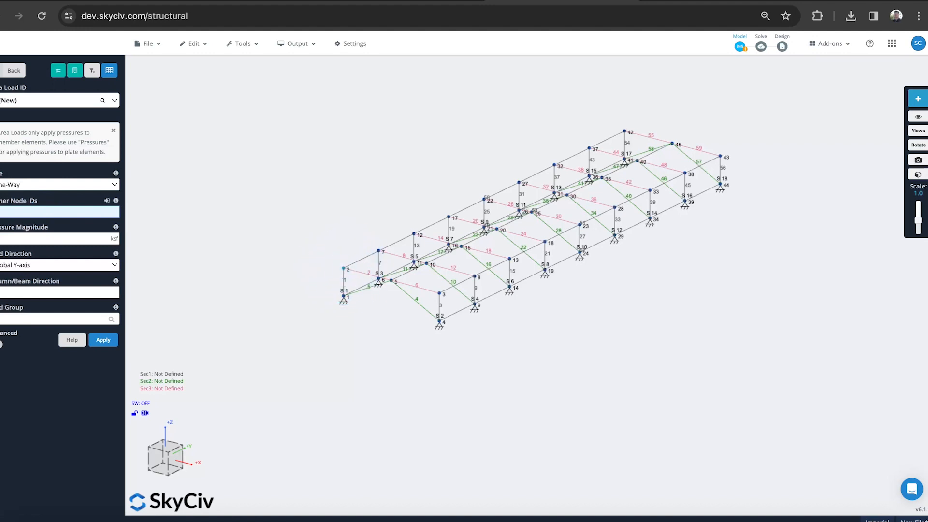
{"action": "type", "text": "2,43,3"}
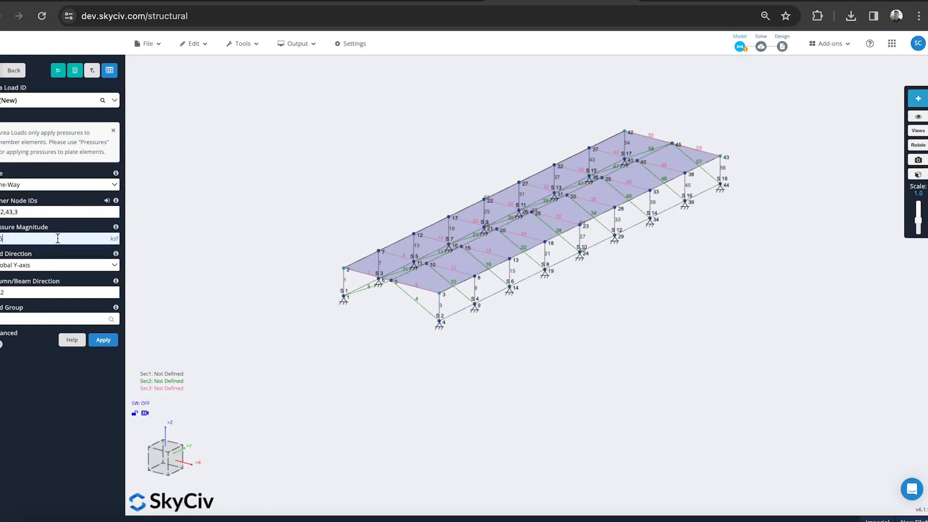
{"action": "left_click", "coordinate": [59, 265]}
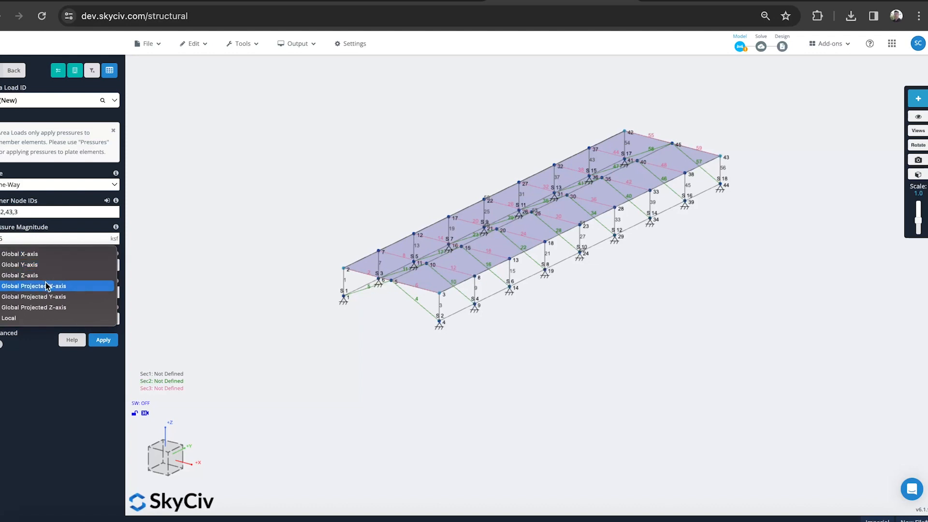
{"action": "left_click", "coordinate": [19, 275]}
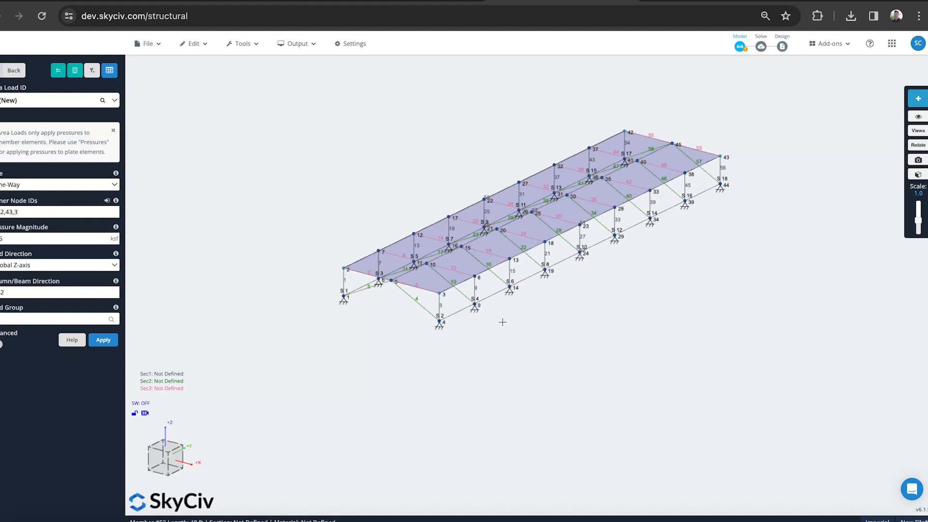
Set the one-way span direction, apply the 0.5 ksf roof load and change the load display.
{"action": "left_click", "coordinate": [59, 292]}
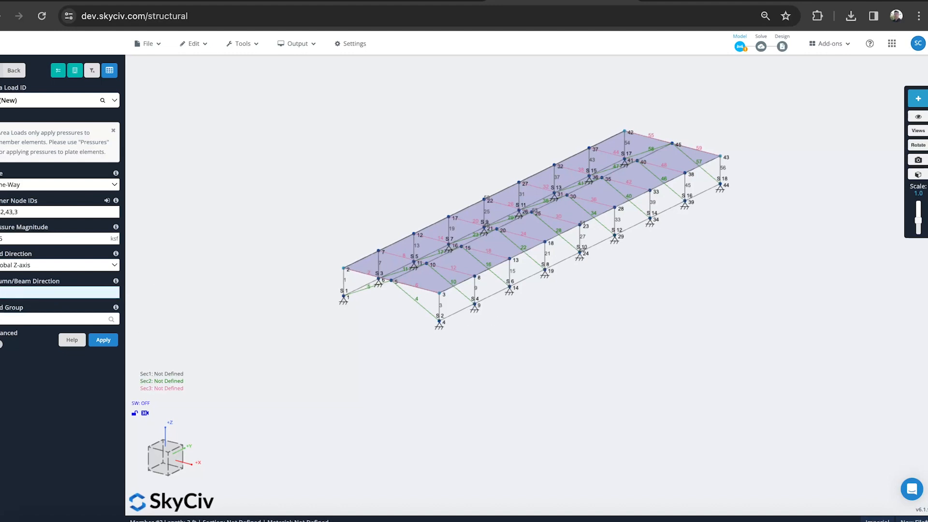
{"action": "left_click", "coordinate": [56, 319]}
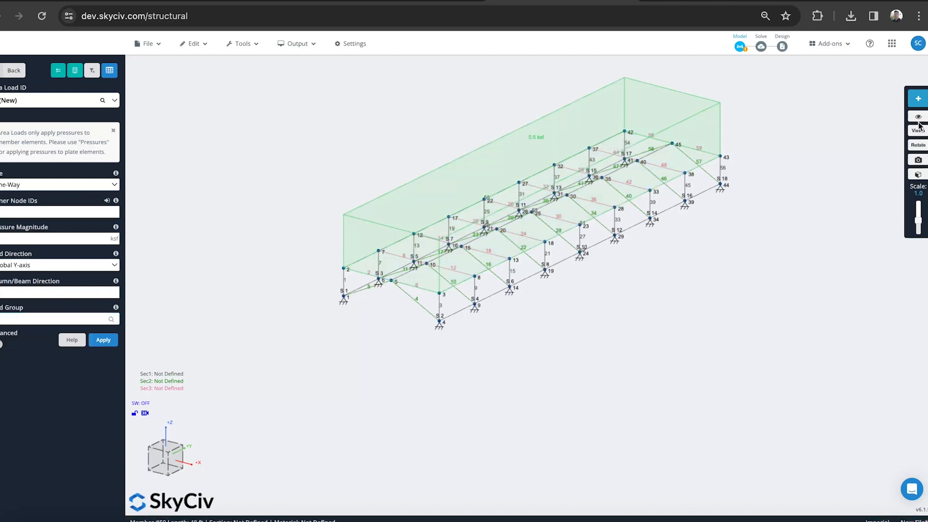
{"action": "left_click", "coordinate": [918, 117]}
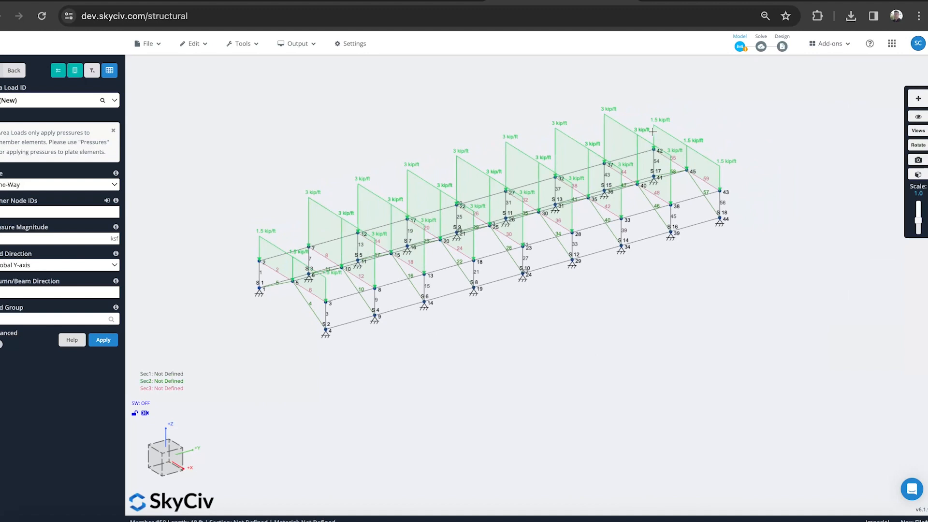
{"action": "mouse_move", "coordinate": [226, 223]}
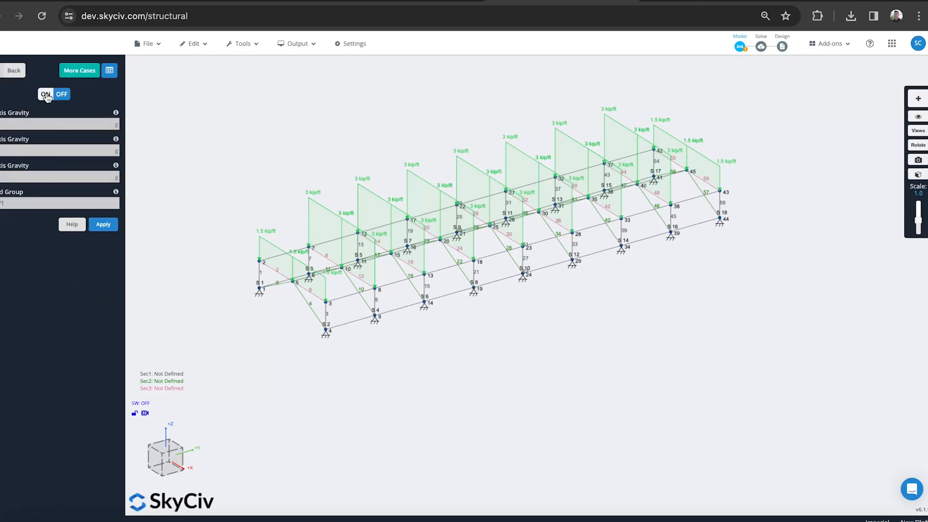
Turn self weight on and import the generated ASCE 7-16 ASD load combinations into the model.
{"action": "left_click", "coordinate": [45, 94]}
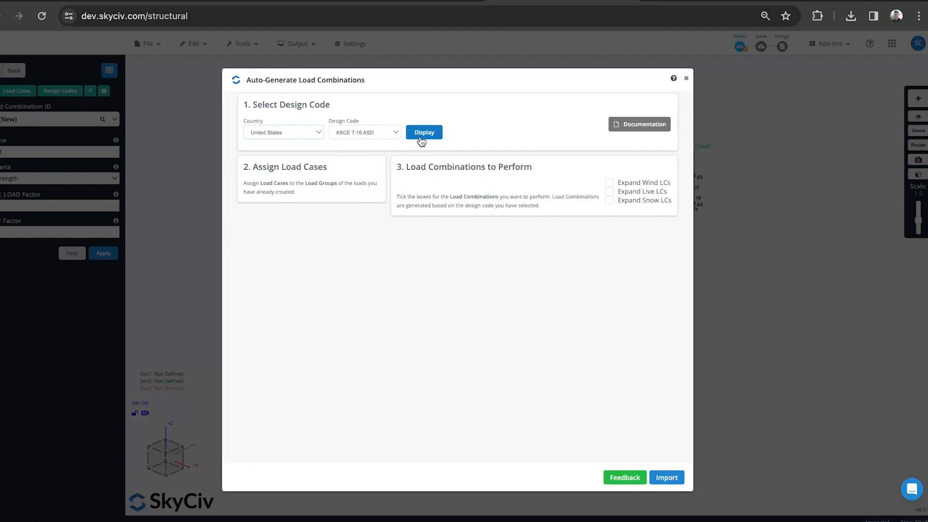
{"action": "mouse_move", "coordinate": [444, 134]}
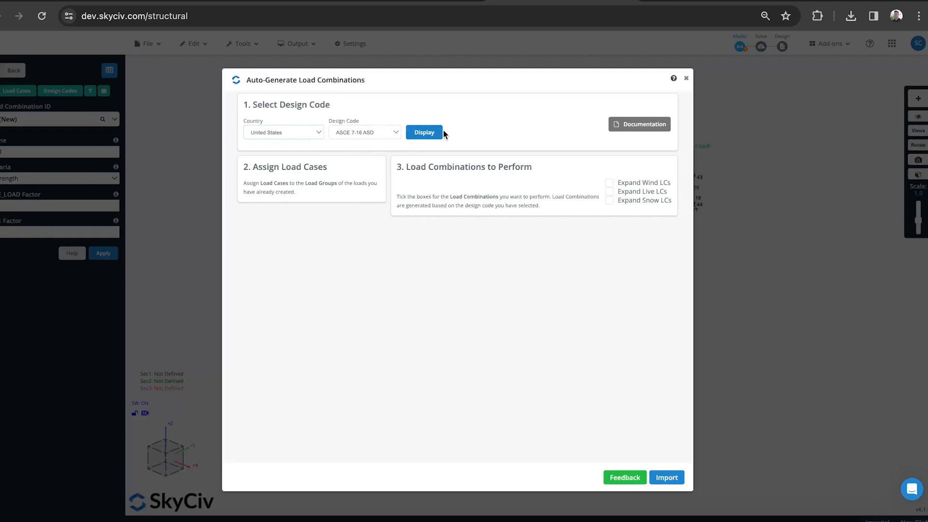
{"action": "left_click", "coordinate": [424, 132]}
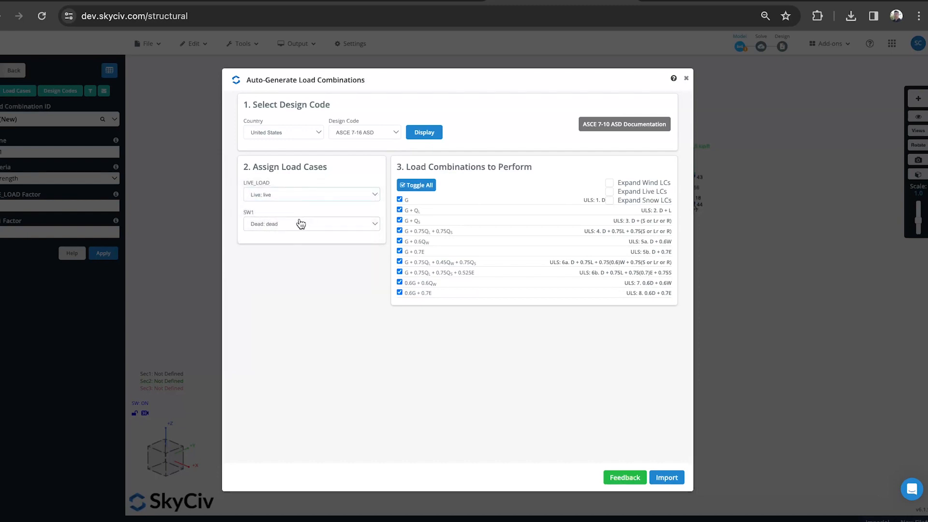
{"action": "mouse_move", "coordinate": [637, 465]}
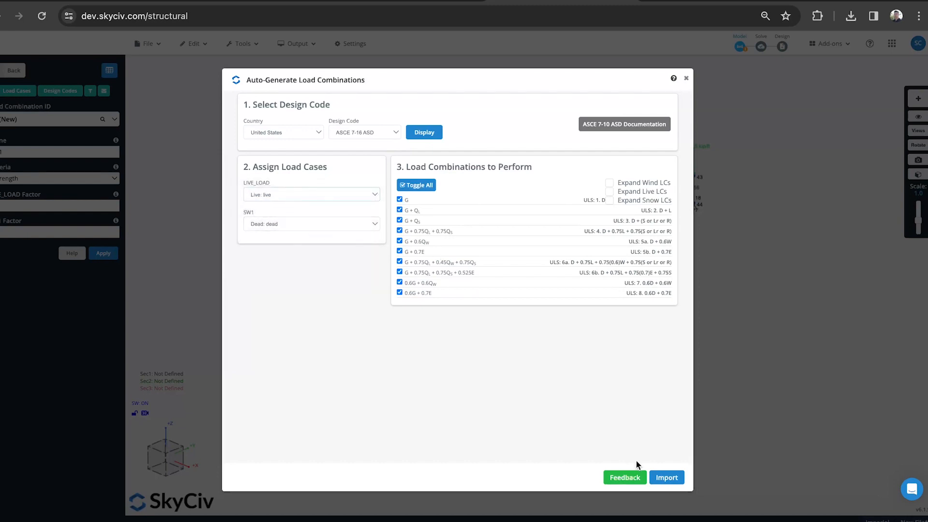
{"action": "left_click", "coordinate": [666, 477]}
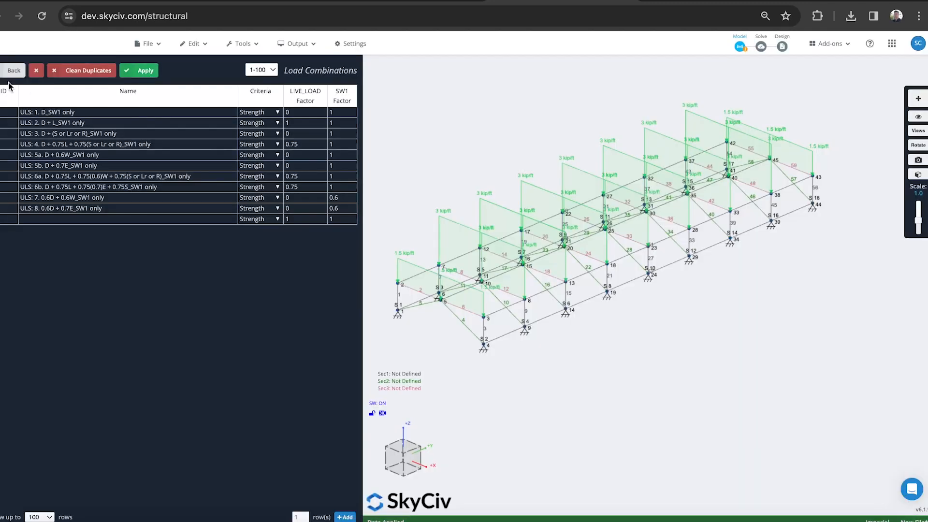
{"action": "left_click", "coordinate": [12, 70]}
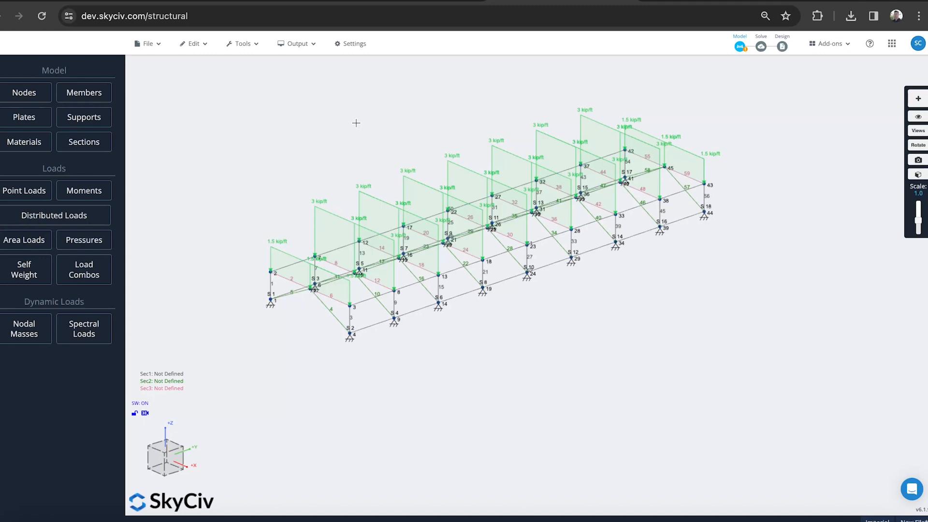
{"action": "mouse_move", "coordinate": [145, 219]}
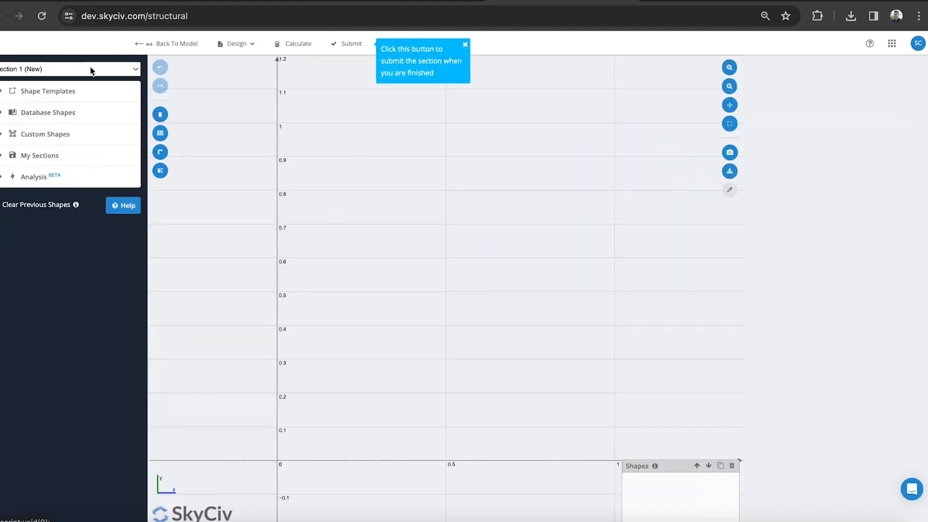
Load the RT 5x1-3/4x3/16 rectangular tube from the American ADM database shapes.
{"action": "left_click", "coordinate": [48, 112]}
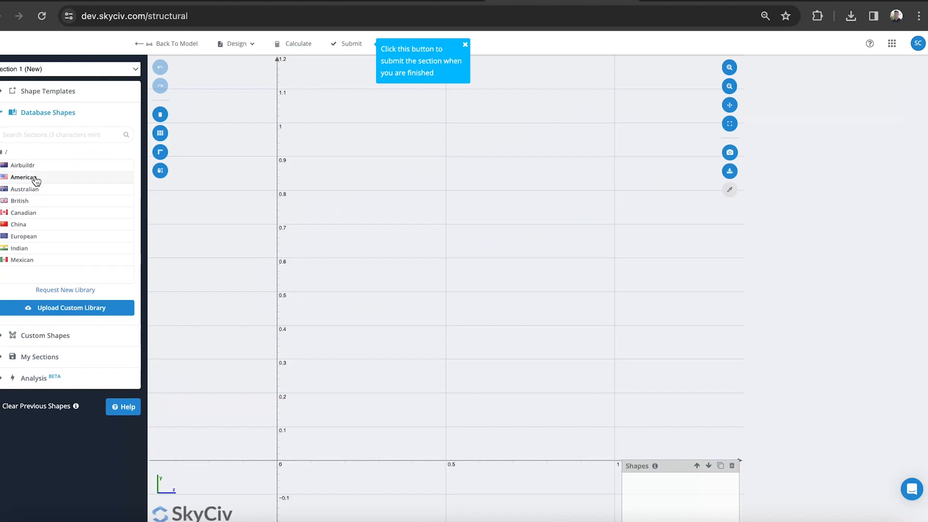
{"action": "left_click", "coordinate": [23, 177]}
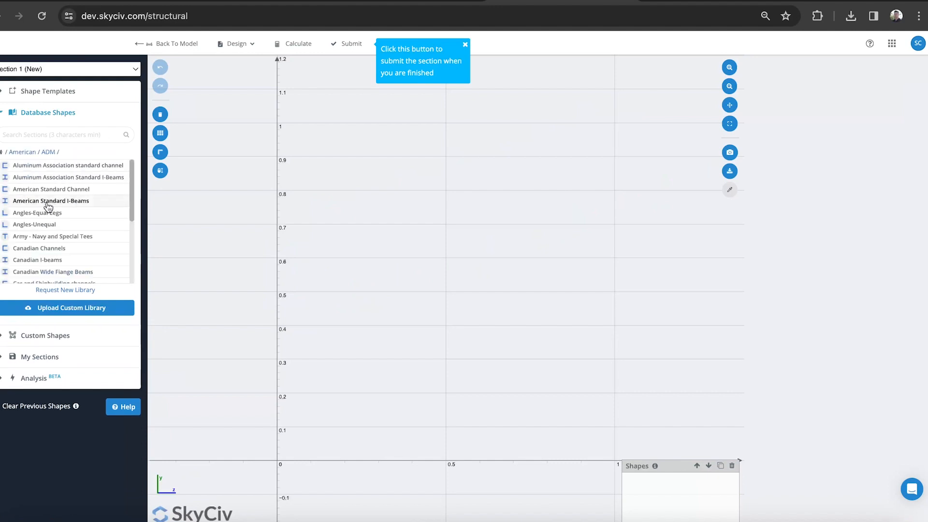
{"action": "scroll", "scroll_direction": "down", "scroll_amount": 3}
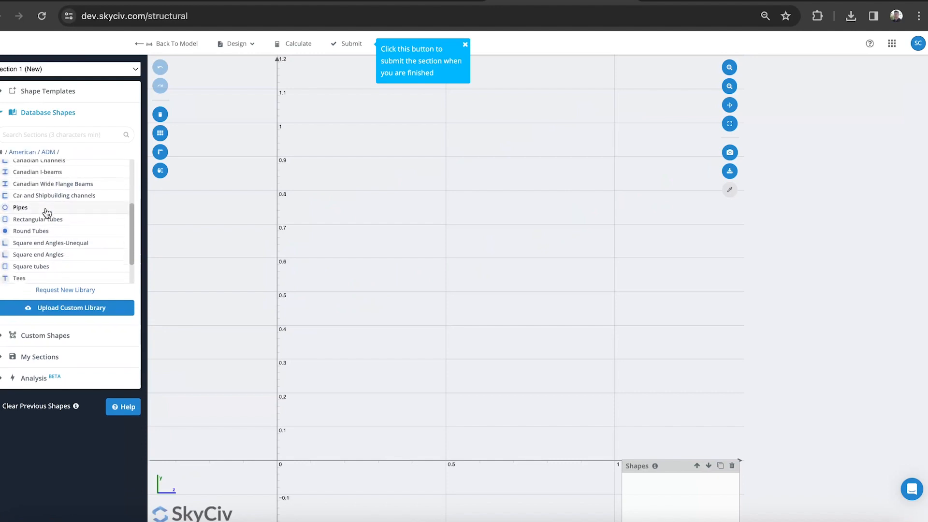
{"action": "left_click", "coordinate": [37, 220]}
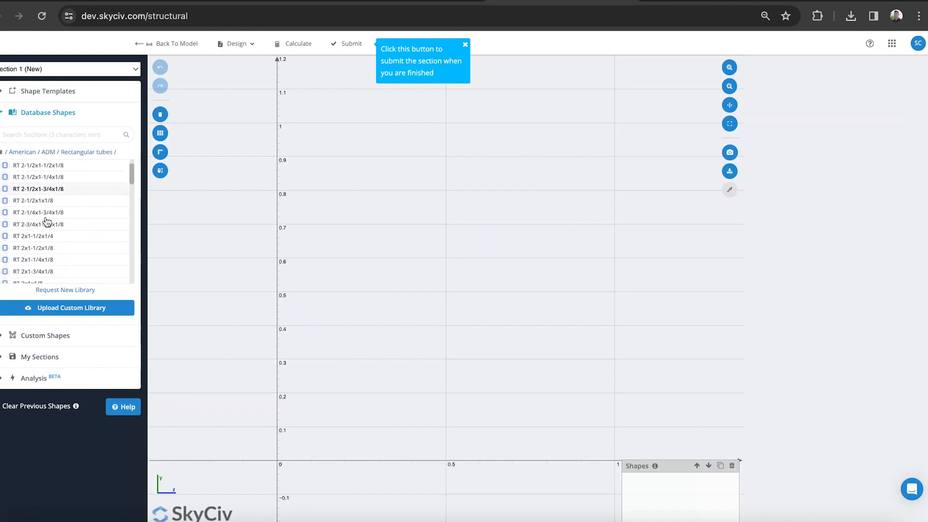
{"action": "scroll", "scroll_direction": "down", "scroll_amount": 3}
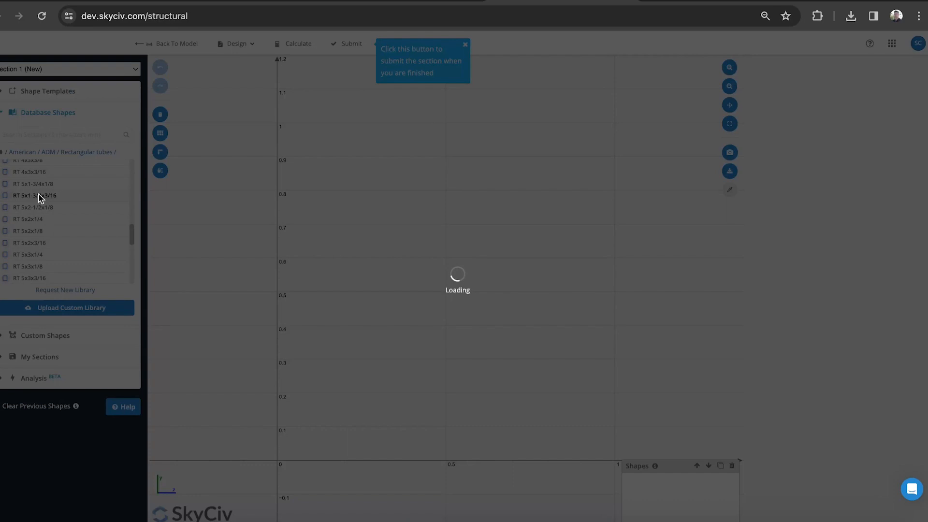
{"action": "left_click", "coordinate": [34, 195]}
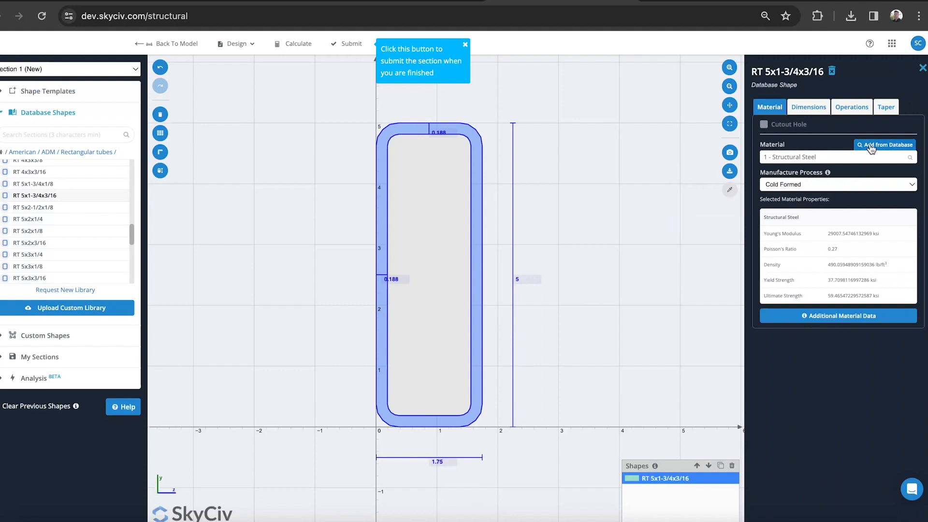
Choose Imperial Aluminium ADM 2015 Non-Welded alloy 2219 in the material database.
{"action": "left_click", "coordinate": [885, 144]}
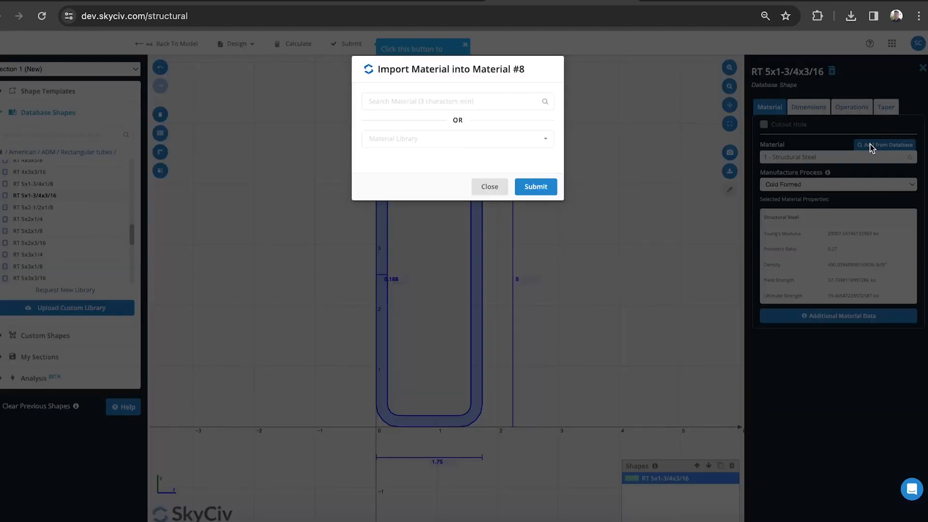
{"action": "left_click", "coordinate": [457, 138]}
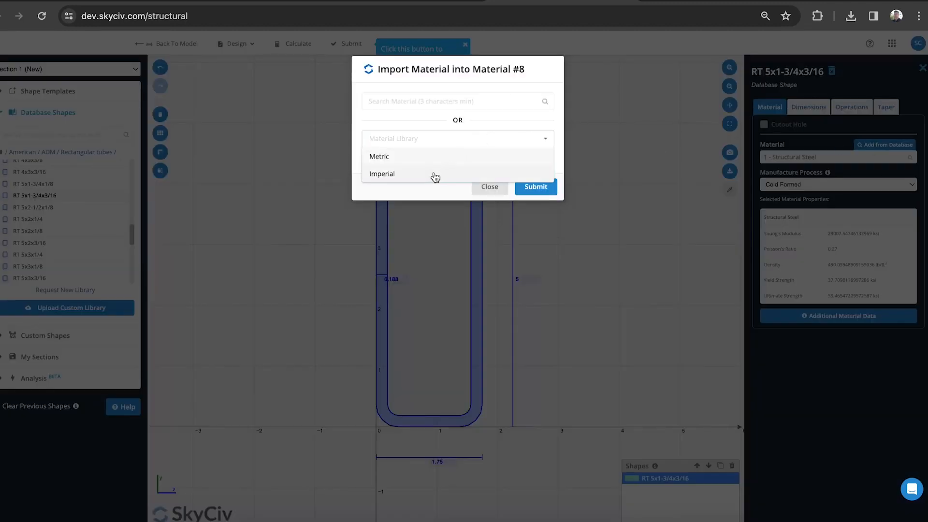
{"action": "left_click", "coordinate": [382, 173]}
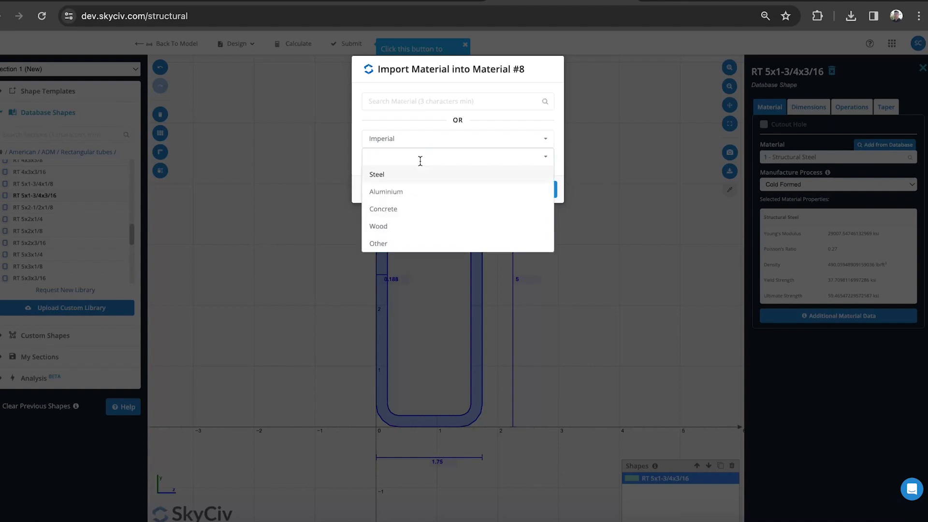
{"action": "left_click", "coordinate": [386, 191]}
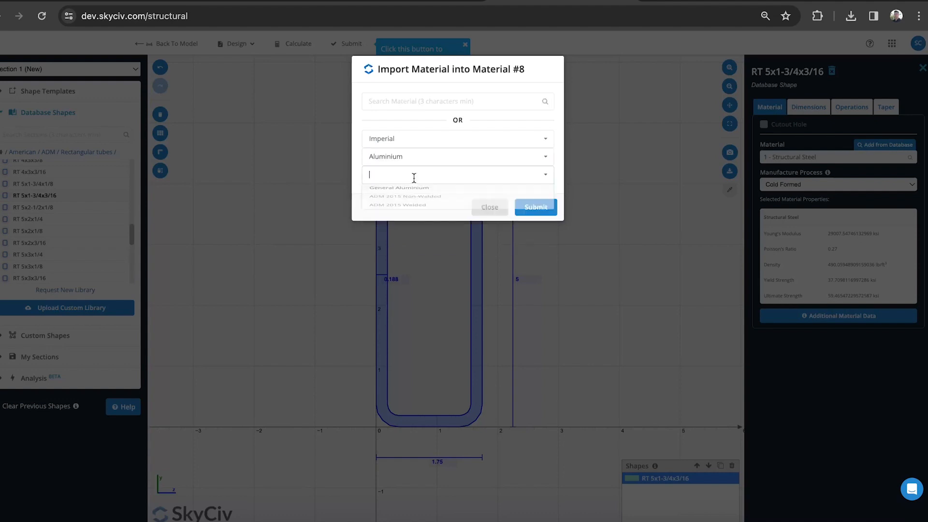
{"action": "left_click", "coordinate": [456, 174]}
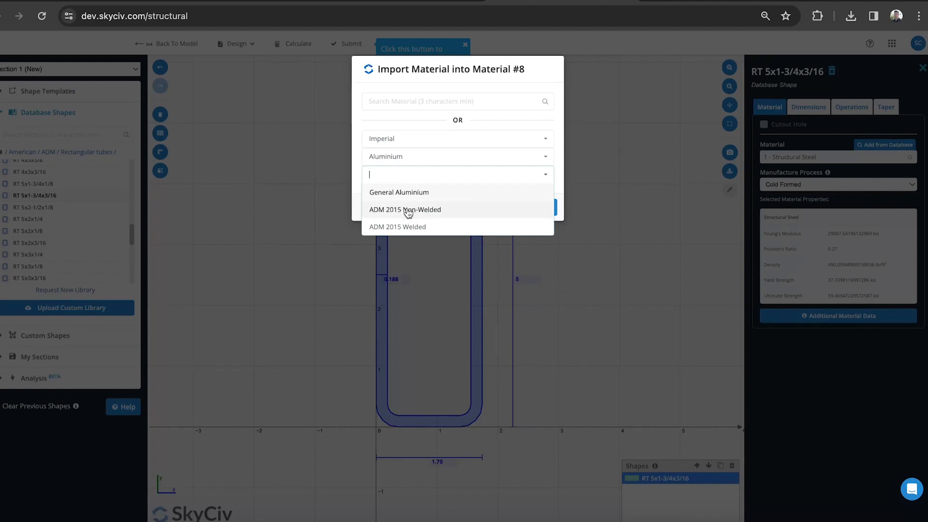
{"action": "mouse_move", "coordinate": [415, 213]}
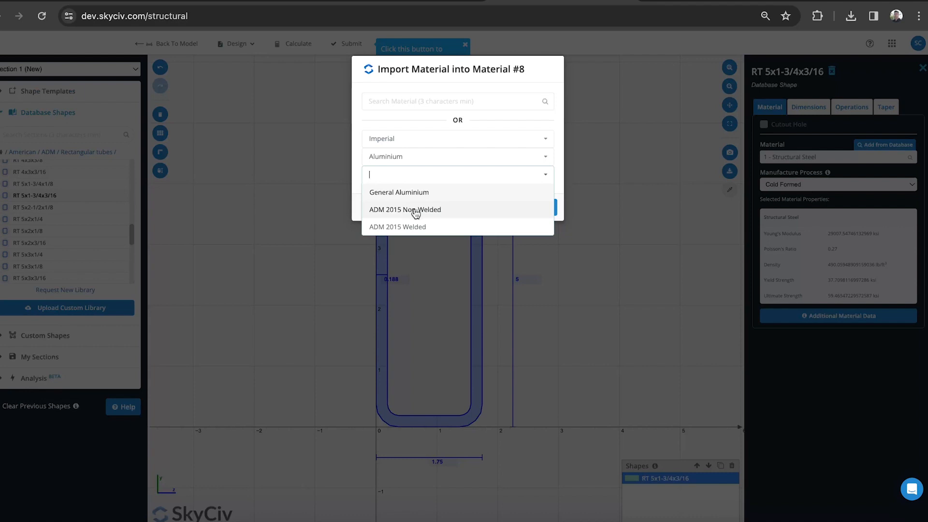
{"action": "left_click", "coordinate": [405, 210]}
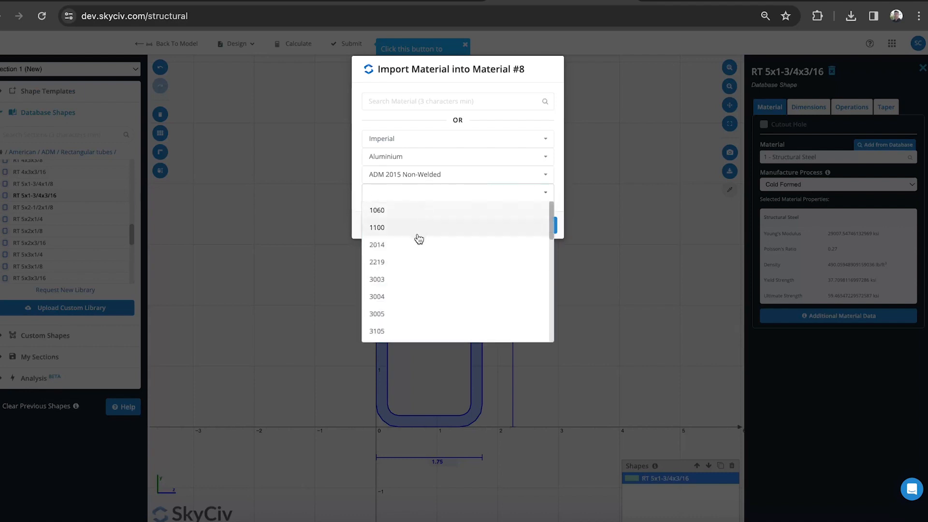
{"action": "left_click", "coordinate": [378, 262]}
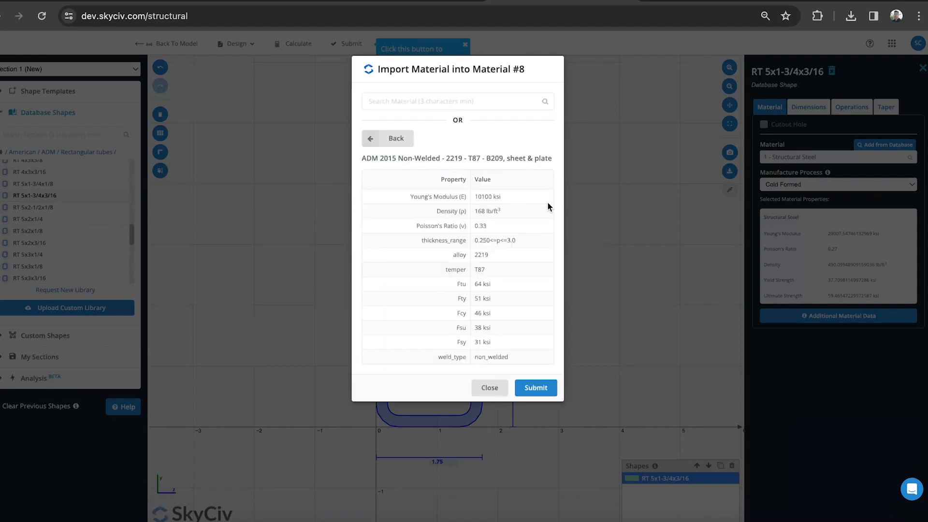
{"action": "mouse_move", "coordinate": [480, 263]}
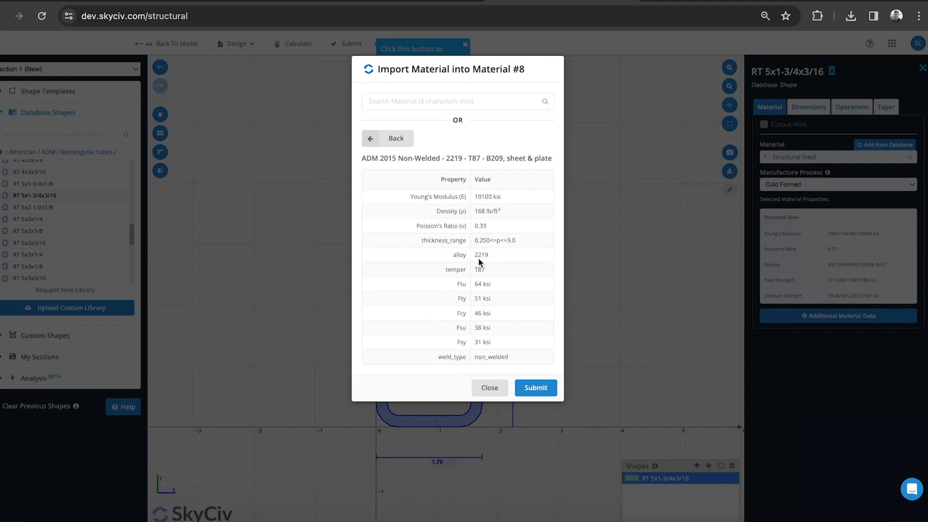
{"action": "mouse_move", "coordinate": [511, 287]}
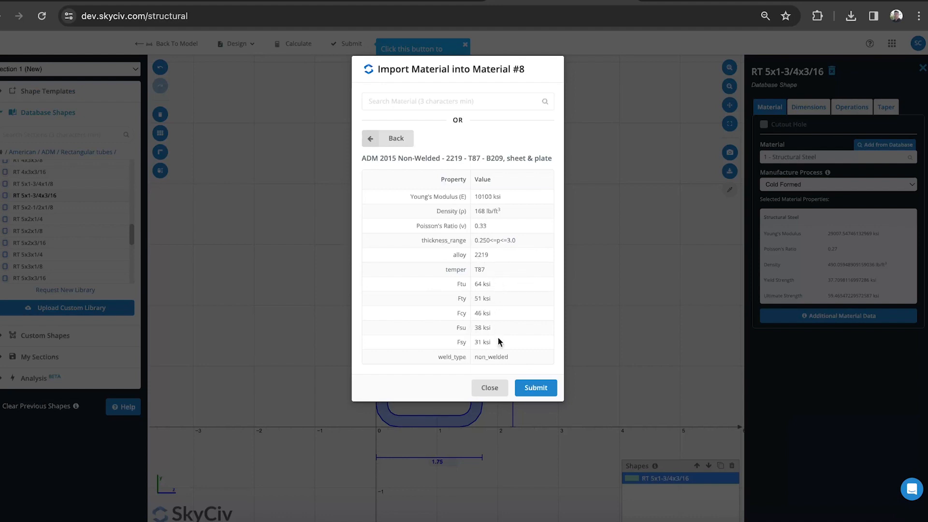
Import 2219-T87 as material 8 and submit the tube section to the model.
{"action": "left_click", "coordinate": [535, 388]}
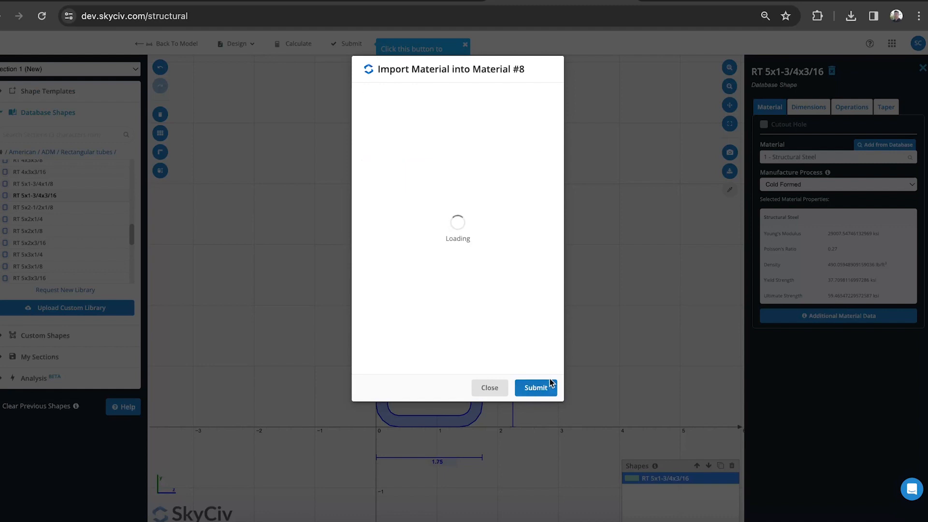
{"action": "left_click", "coordinate": [535, 388]}
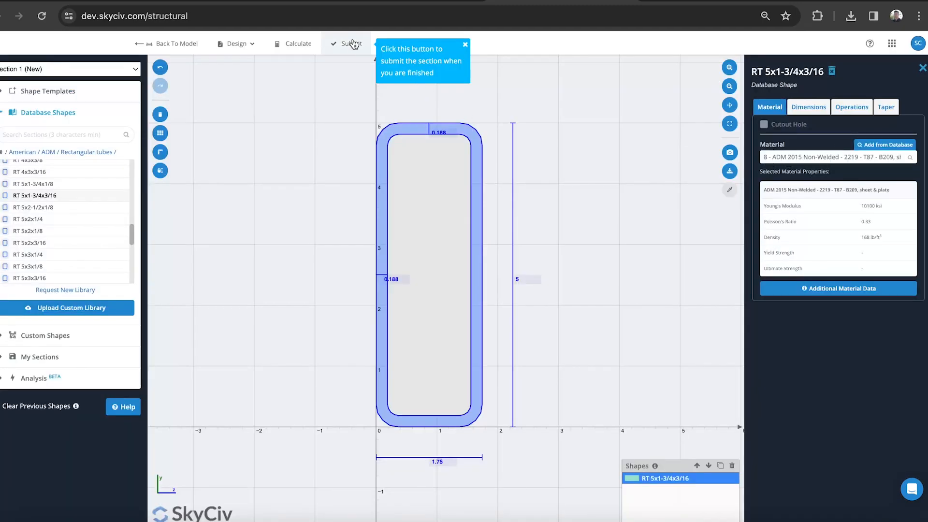
{"action": "left_click", "coordinate": [349, 44]}
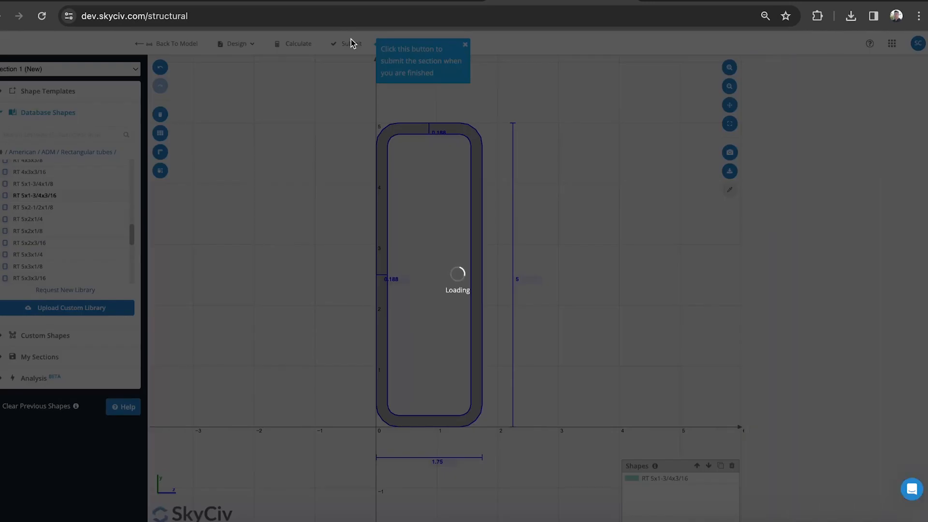
Build section 2 from the ADM library's L4x4x3/4 equal-leg angle.
{"action": "left_click", "coordinate": [345, 43]}
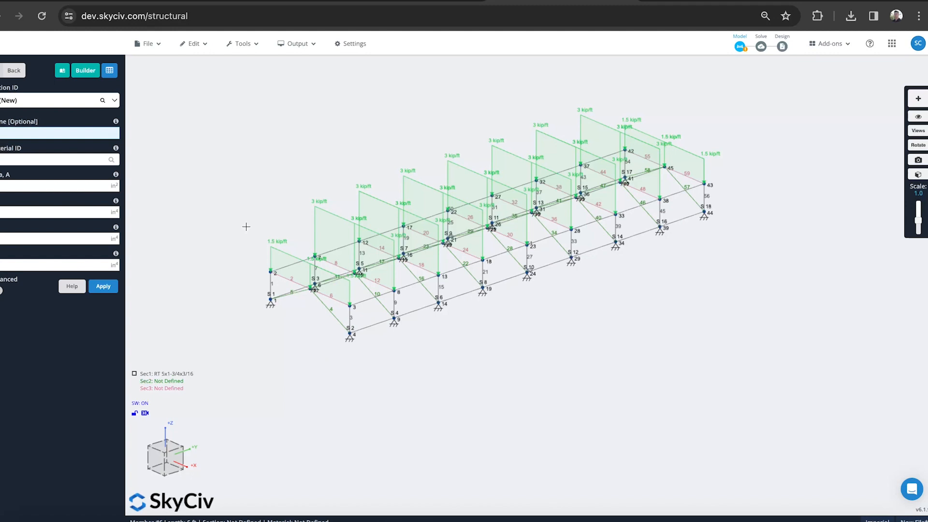
{"action": "left_click", "coordinate": [85, 70]}
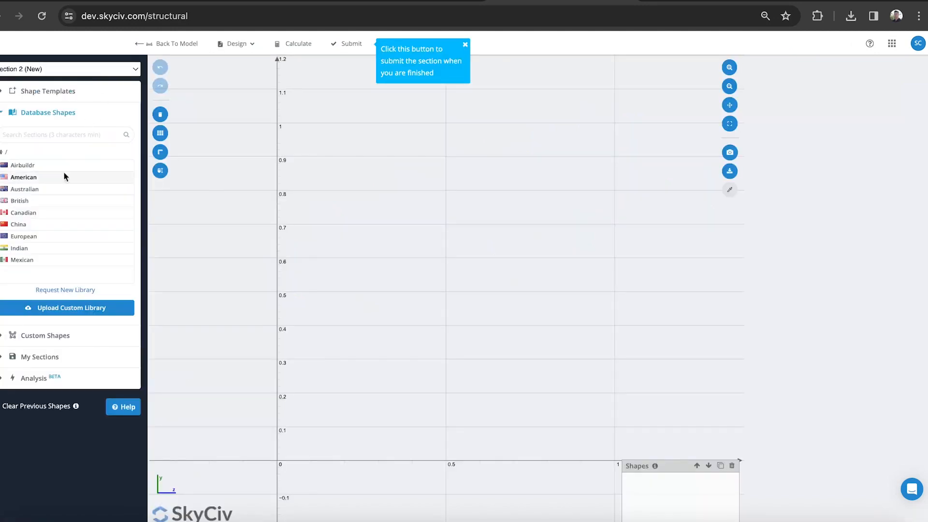
{"action": "left_click", "coordinate": [23, 177]}
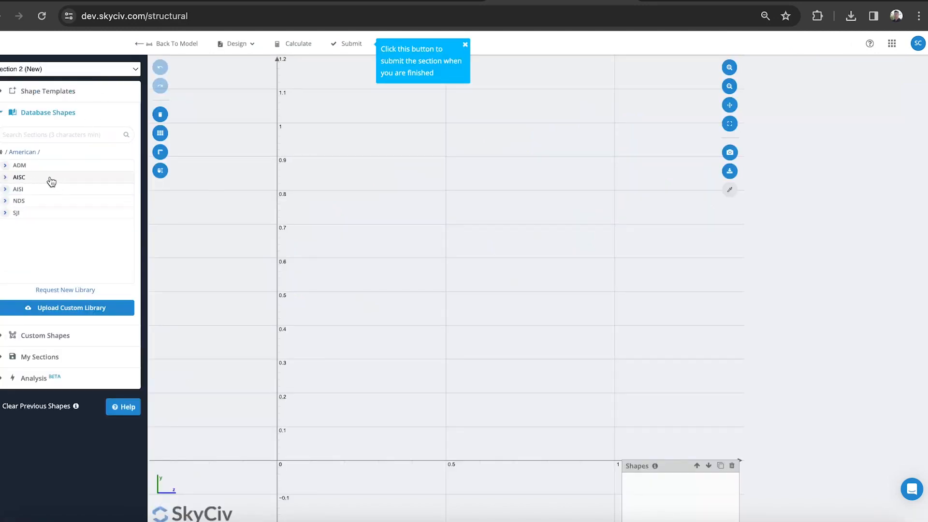
{"action": "left_click", "coordinate": [19, 165]}
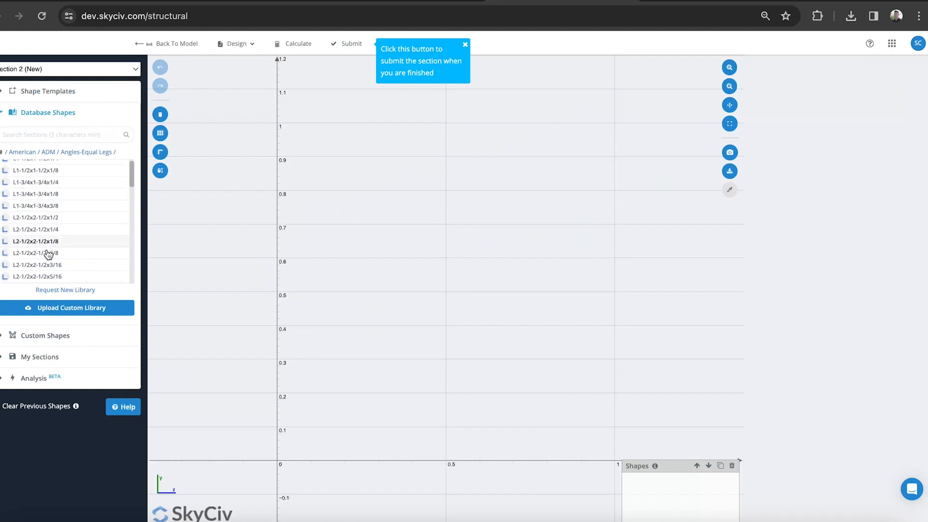
{"action": "left_click", "coordinate": [25, 267]}
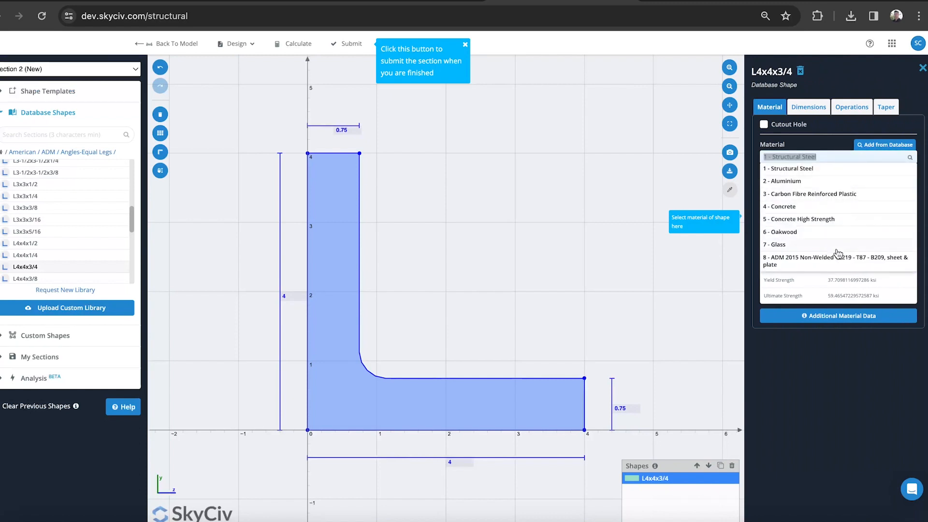
{"action": "mouse_move", "coordinate": [833, 270]}
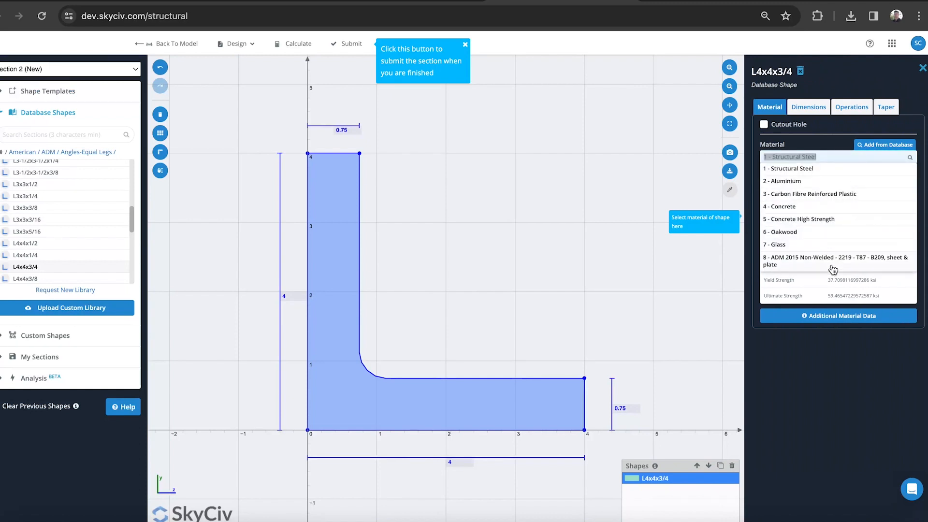
Assign material 8 (ADM 2015 Non-Welded 2219-T87) to the angle and submit it.
{"action": "left_click", "coordinate": [832, 261]}
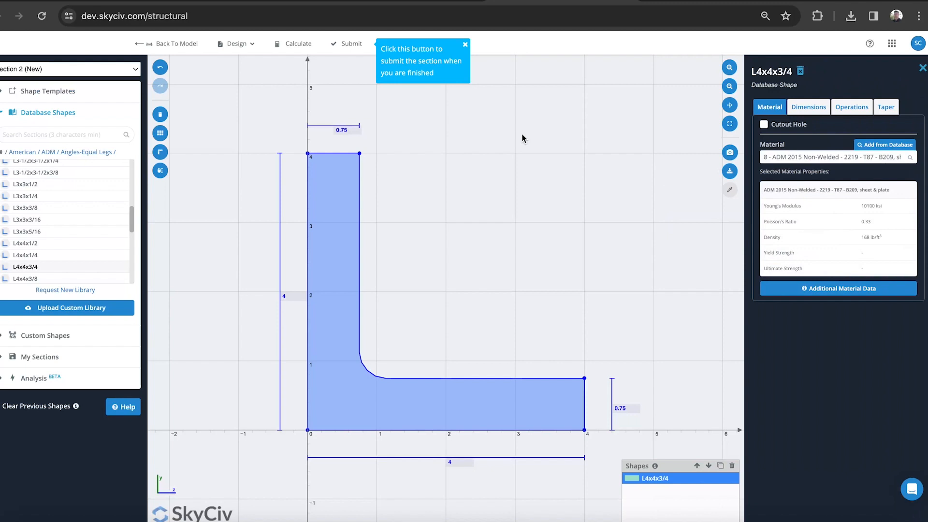
{"action": "left_click", "coordinate": [352, 44]}
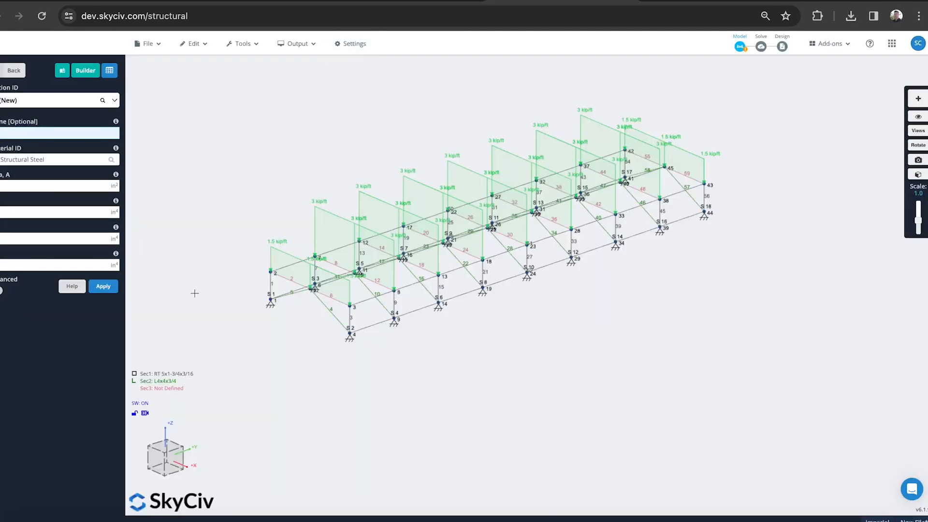
{"action": "mouse_move", "coordinate": [85, 71]}
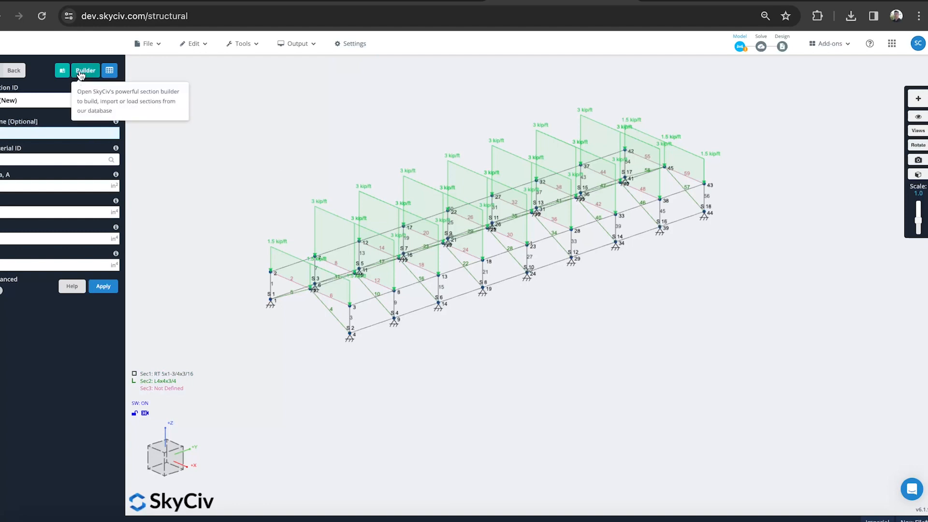
Start section 3 from the I-Shape basic shape template.
{"action": "left_click", "coordinate": [85, 71]}
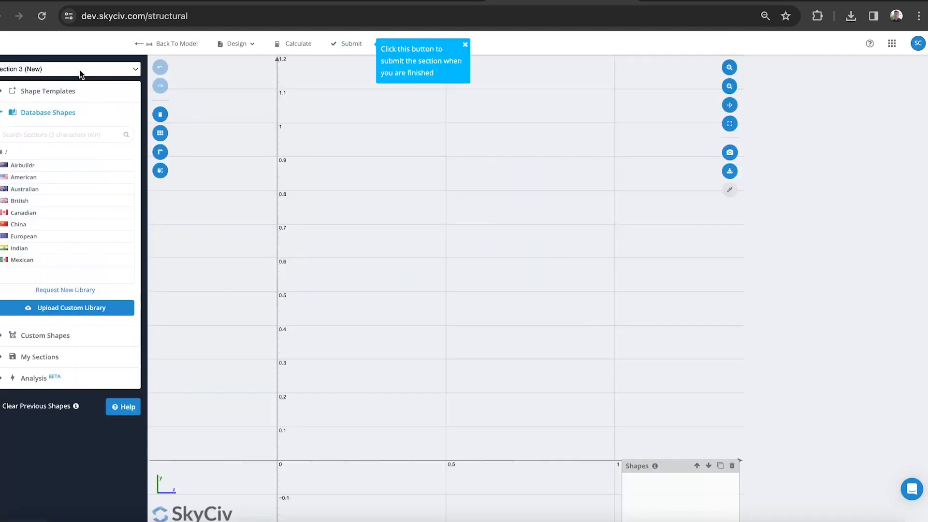
{"action": "left_click", "coordinate": [23, 176]}
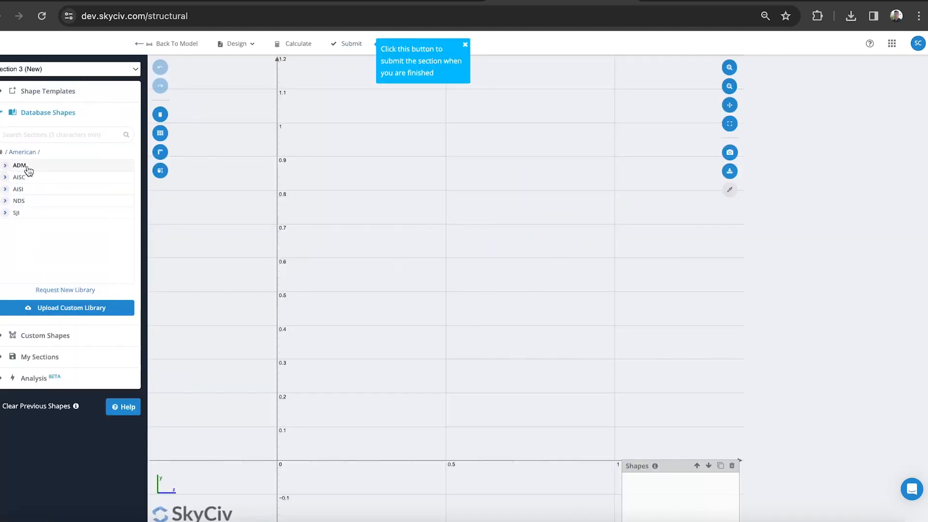
{"action": "left_click", "coordinate": [47, 91]}
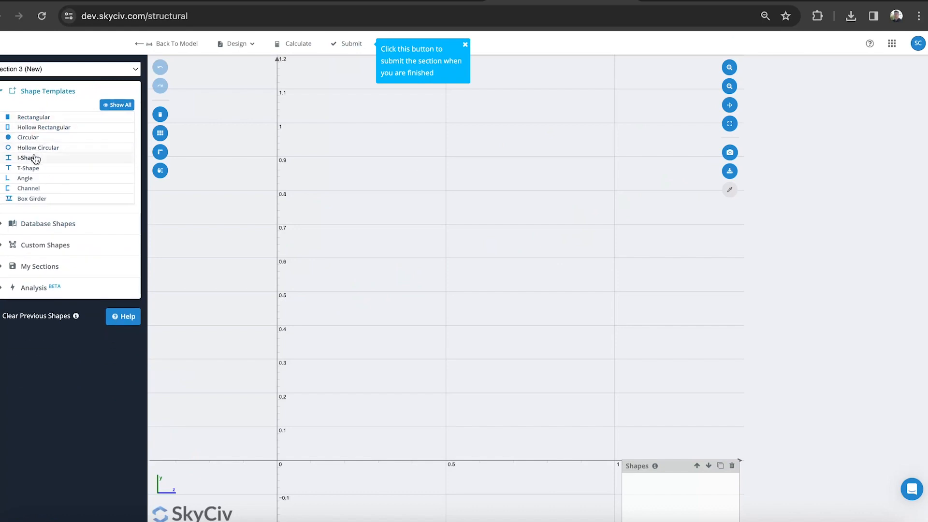
{"action": "left_click", "coordinate": [27, 158]}
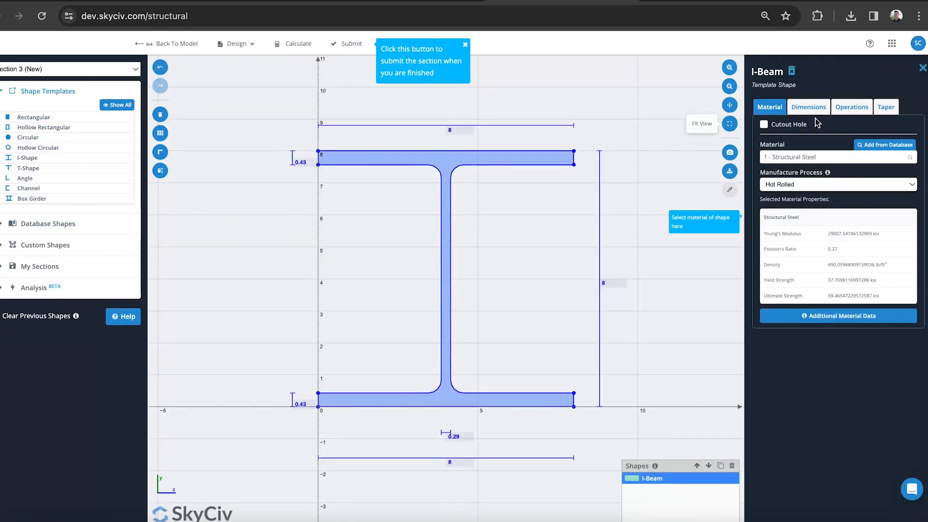
Set the I-beam depth to 7.6 and assign the ADM 2015 Non-Welded material.
{"action": "left_click", "coordinate": [808, 107]}
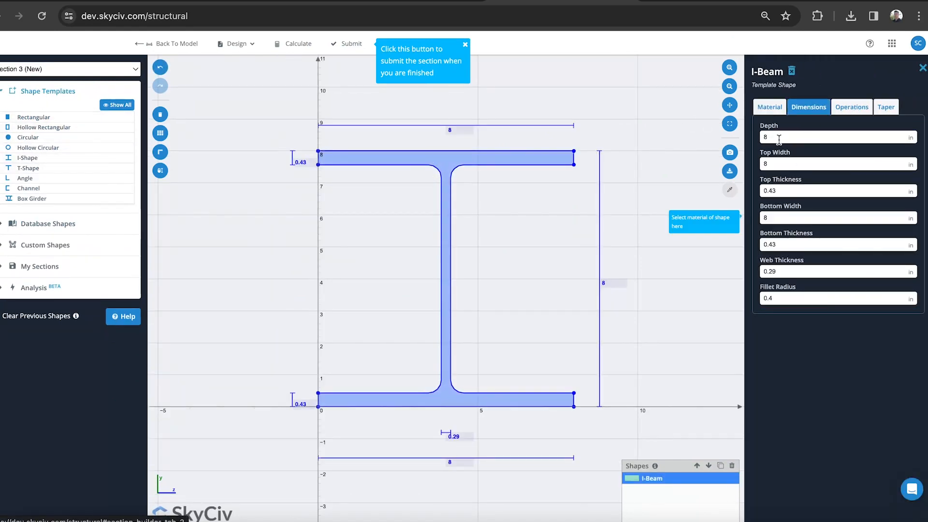
{"action": "type", "text": "7."}
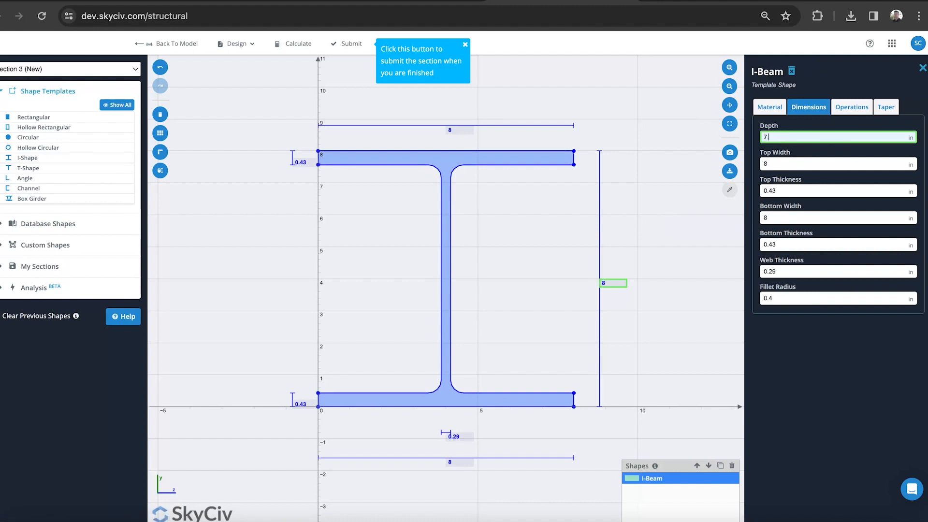
{"action": "type", "text": "7.6"}
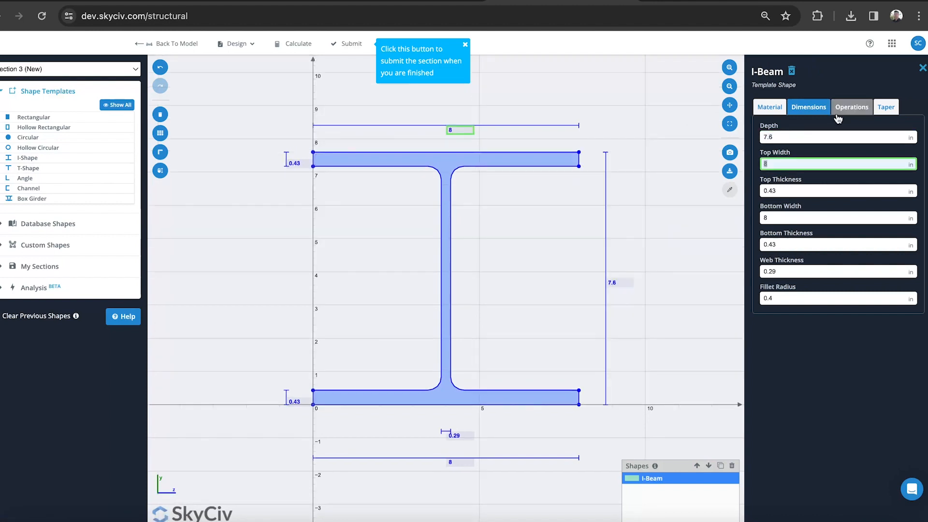
{"action": "left_click", "coordinate": [770, 106]}
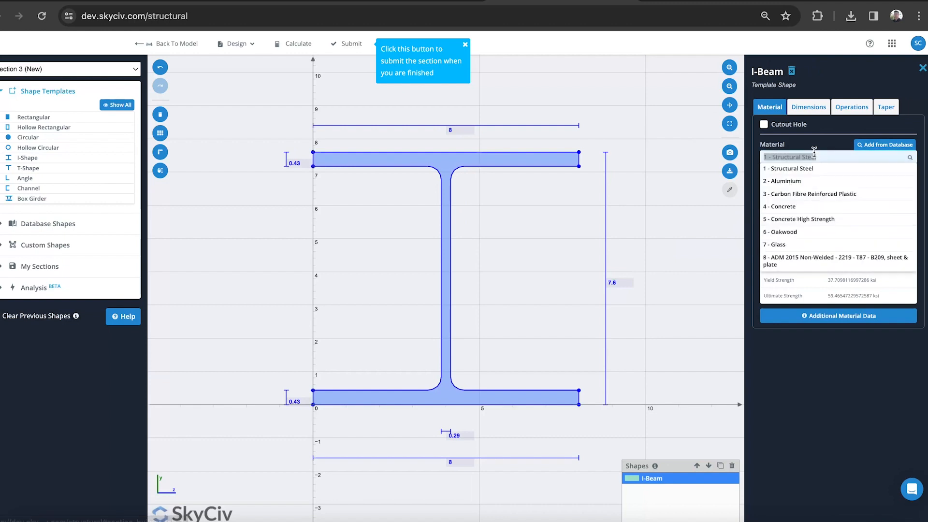
{"action": "mouse_move", "coordinate": [803, 263]}
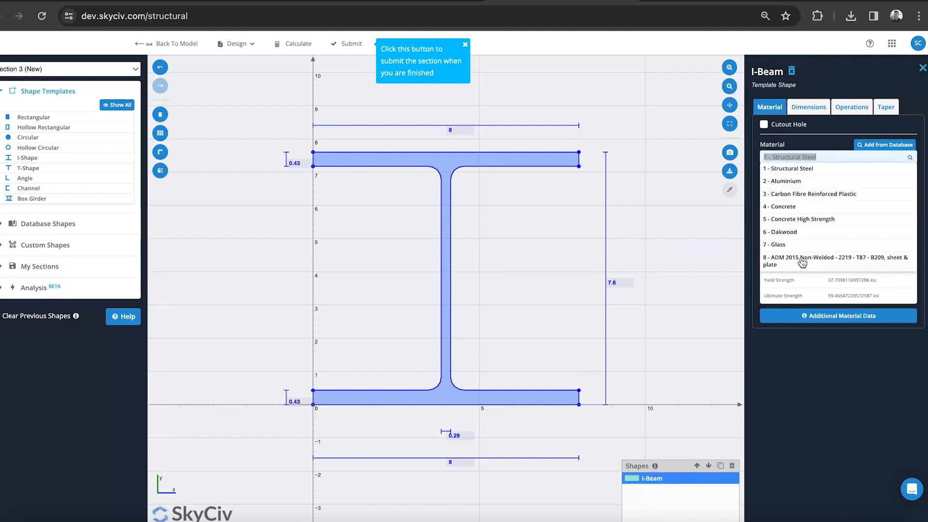
{"action": "left_click", "coordinate": [837, 260]}
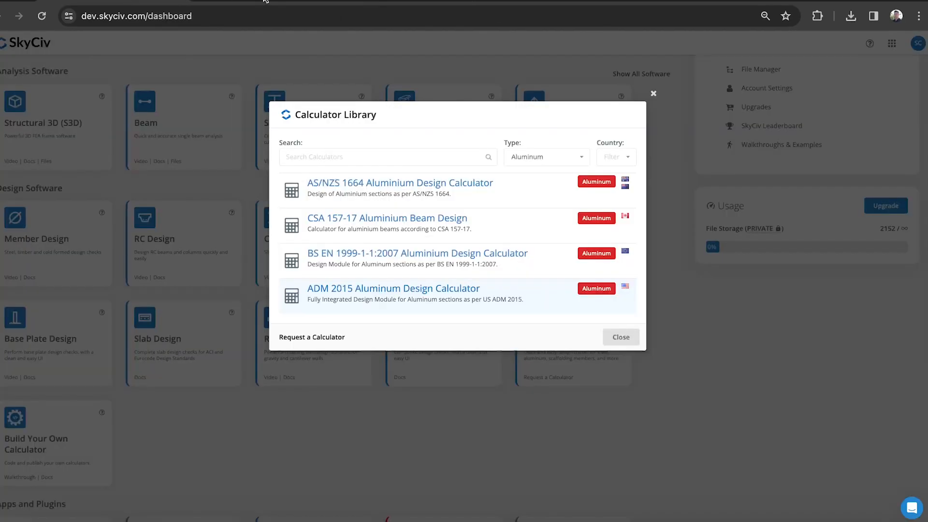
Open the ADM 2015 calculator's input form and choose the hollow rectangular shape.
{"action": "left_click", "coordinate": [393, 288]}
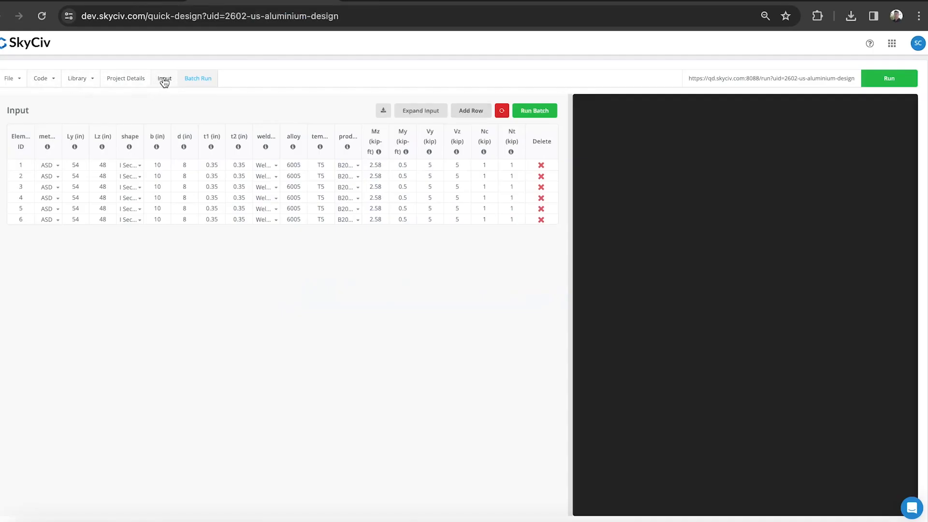
{"action": "left_click", "coordinate": [165, 78]}
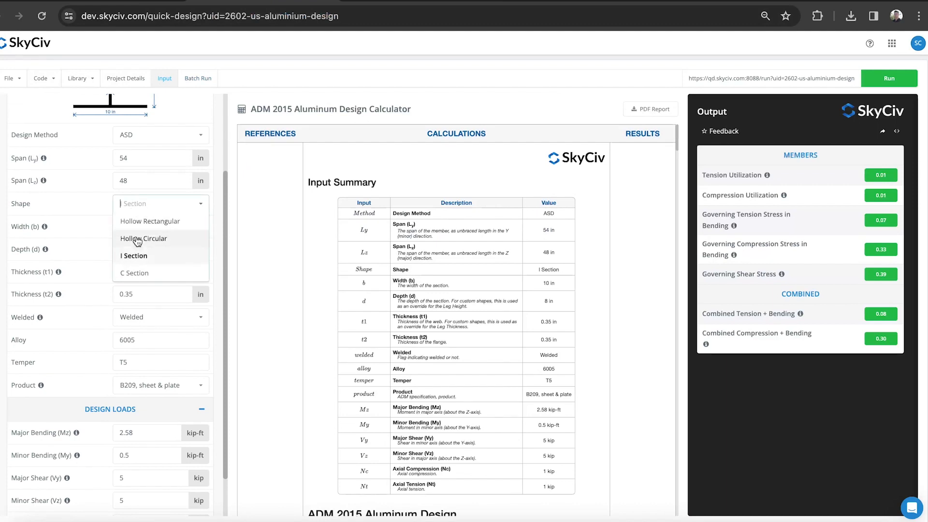
{"action": "mouse_move", "coordinate": [149, 220]}
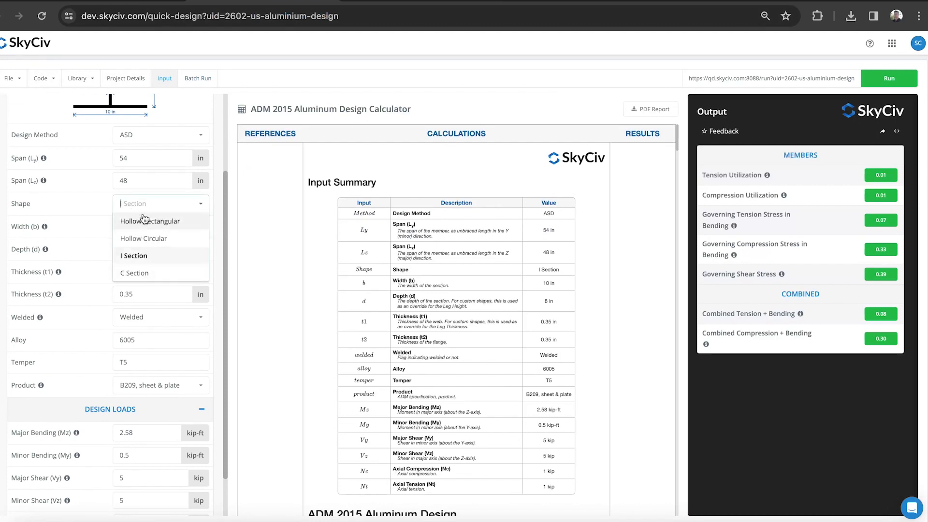
{"action": "left_click", "coordinate": [133, 272]}
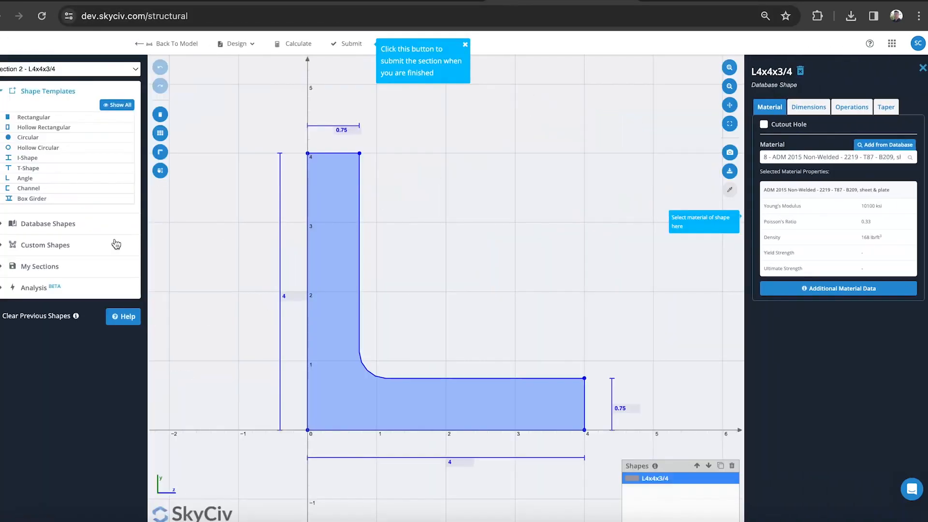
Pick the C9x6.91 American Standard Channel for section 2 and submit it to the model.
{"action": "left_click", "coordinate": [47, 224]}
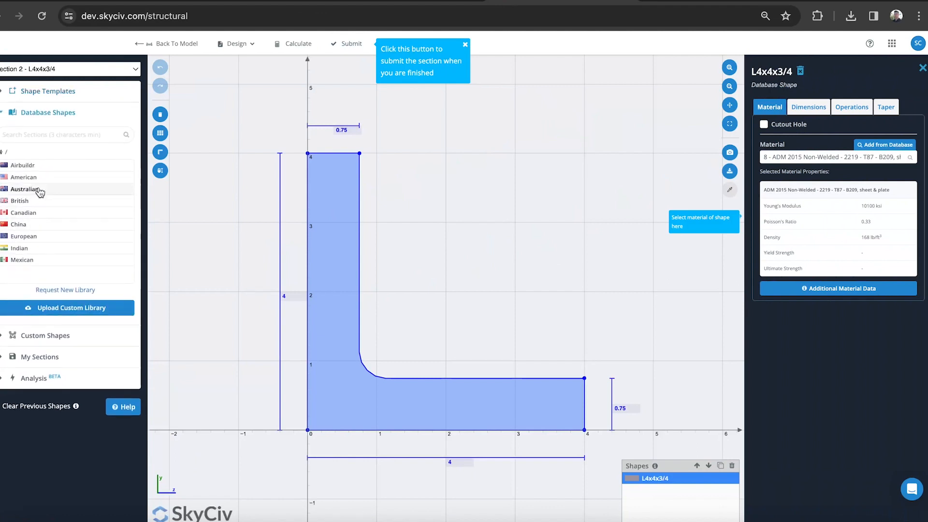
{"action": "left_click", "coordinate": [23, 177]}
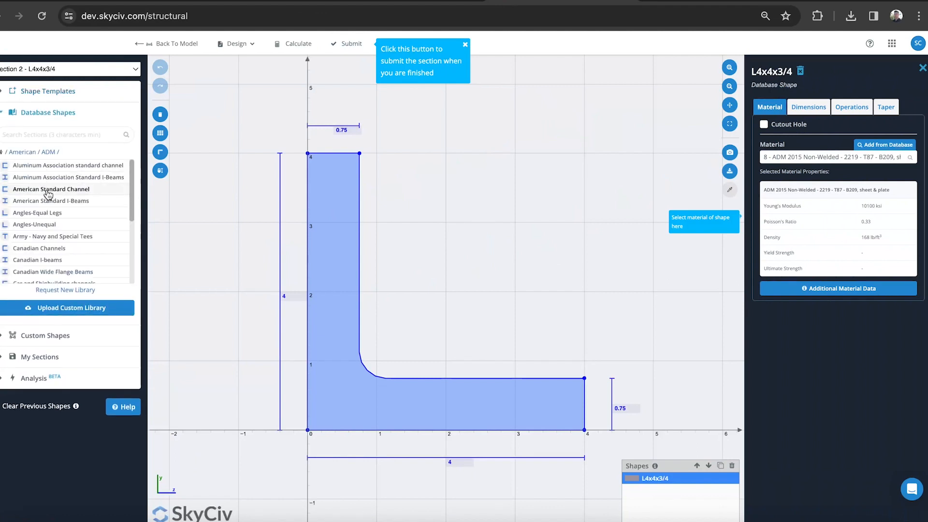
{"action": "left_click", "coordinate": [51, 188]}
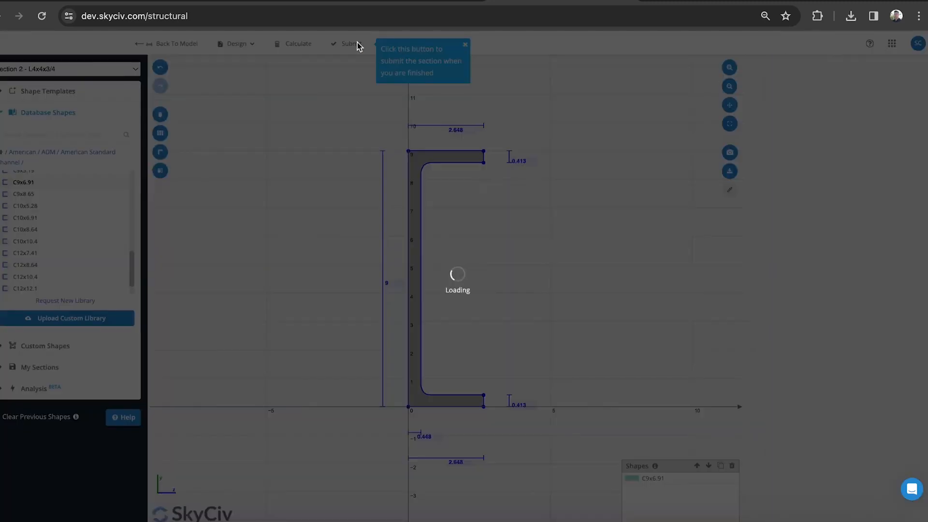
{"action": "left_click", "coordinate": [349, 43]}
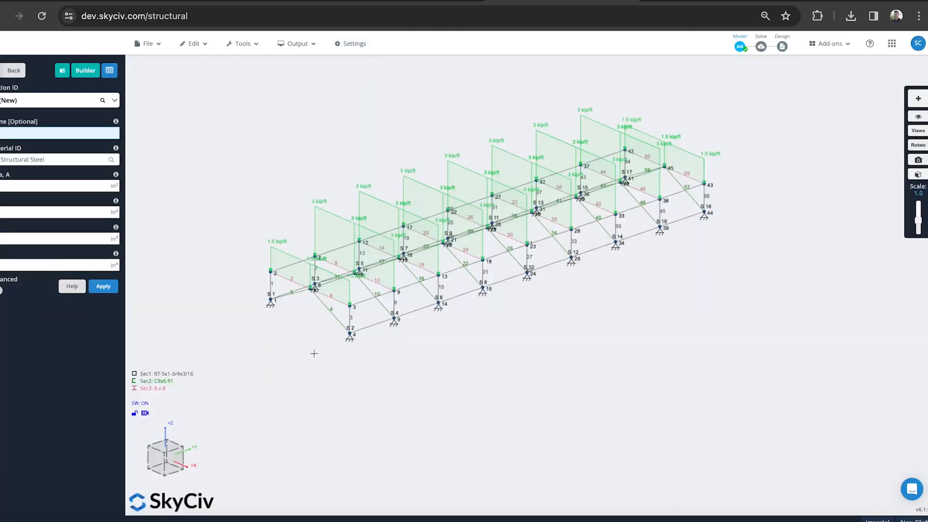
{"action": "mouse_move", "coordinate": [244, 362]}
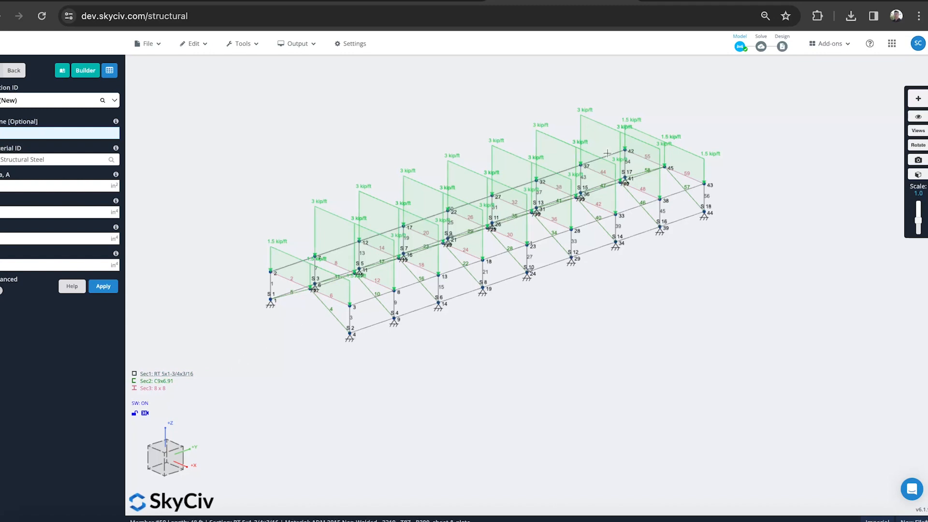
{"action": "left_click", "coordinate": [761, 47]}
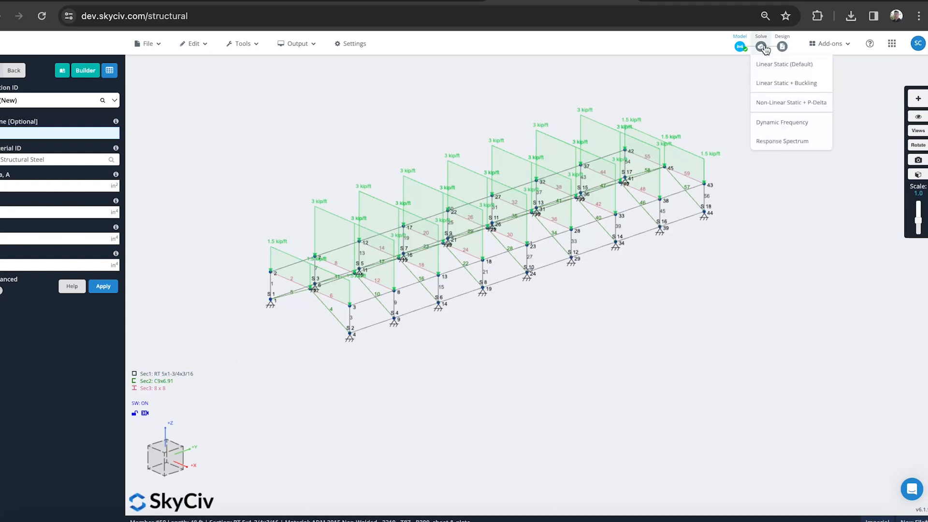
Solve the frame with the Linear Static (Default) analysis.
{"action": "left_click", "coordinate": [784, 64]}
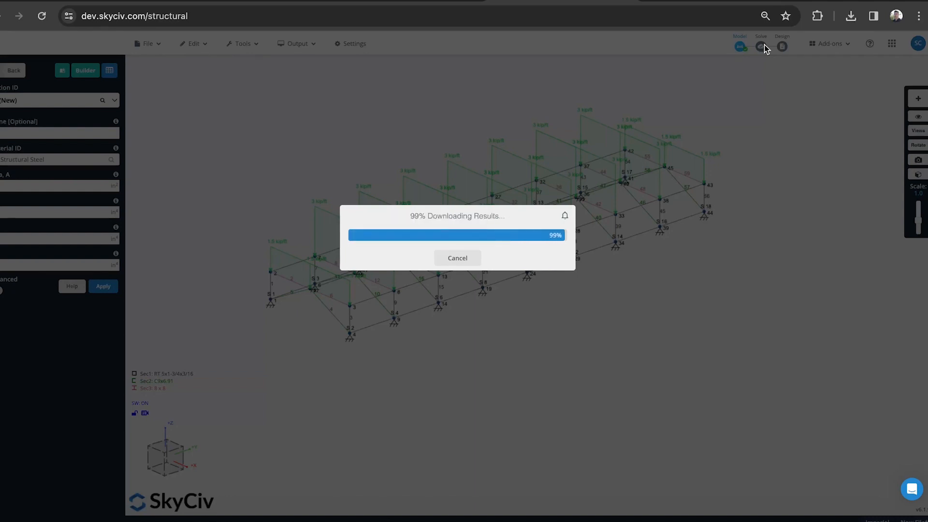
{"action": "left_click", "coordinate": [761, 46]}
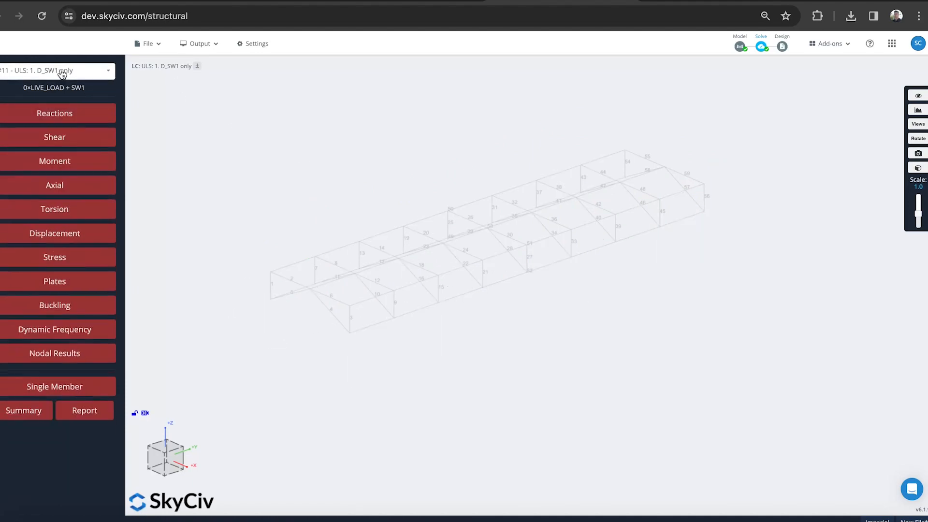
Select Envelope Absolute Max and open the governing results summary.
{"action": "left_click", "coordinate": [56, 71]}
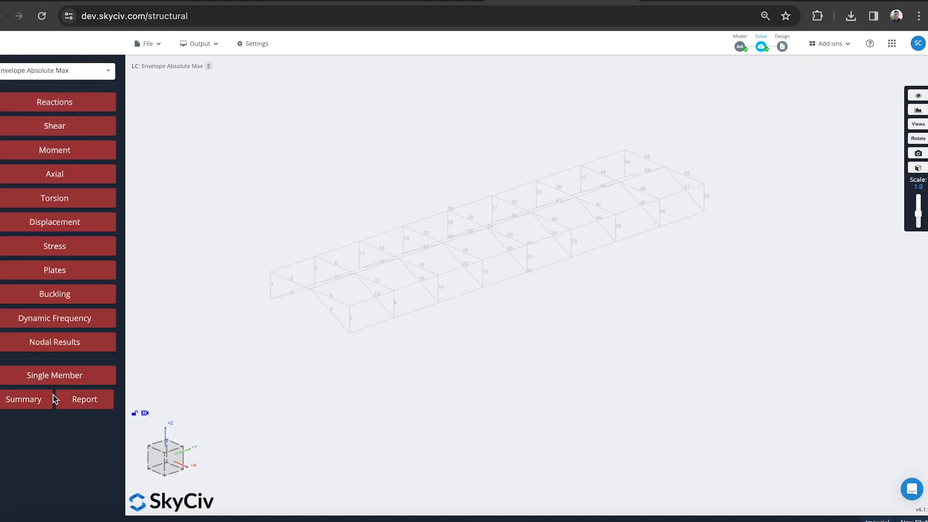
{"action": "left_click", "coordinate": [55, 150]}
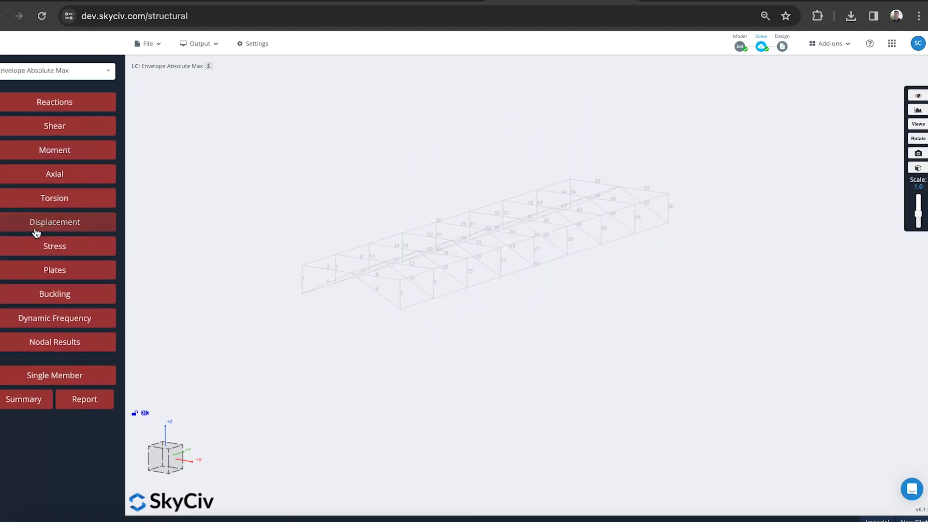
{"action": "mouse_move", "coordinate": [54, 451]}
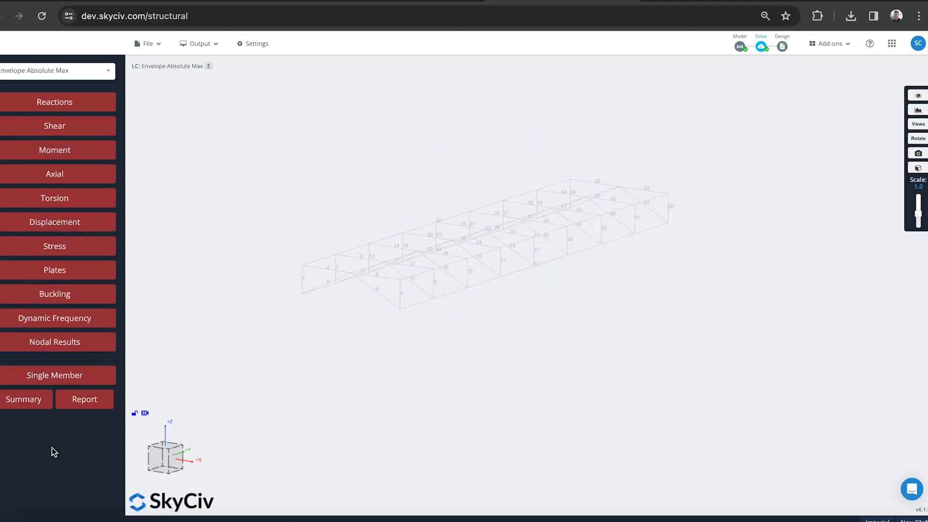
{"action": "left_click", "coordinate": [23, 399]}
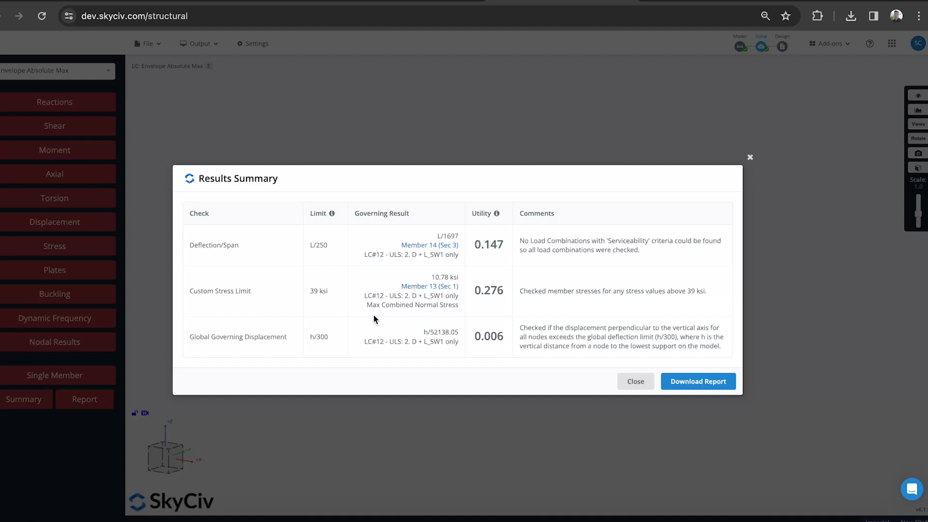
{"action": "mouse_move", "coordinate": [317, 294]}
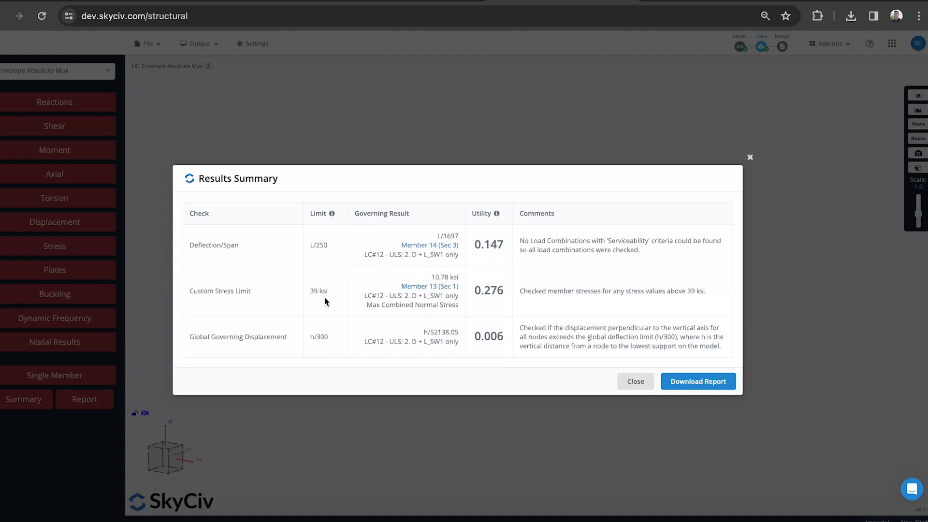
{"action": "left_click", "coordinate": [635, 381]}
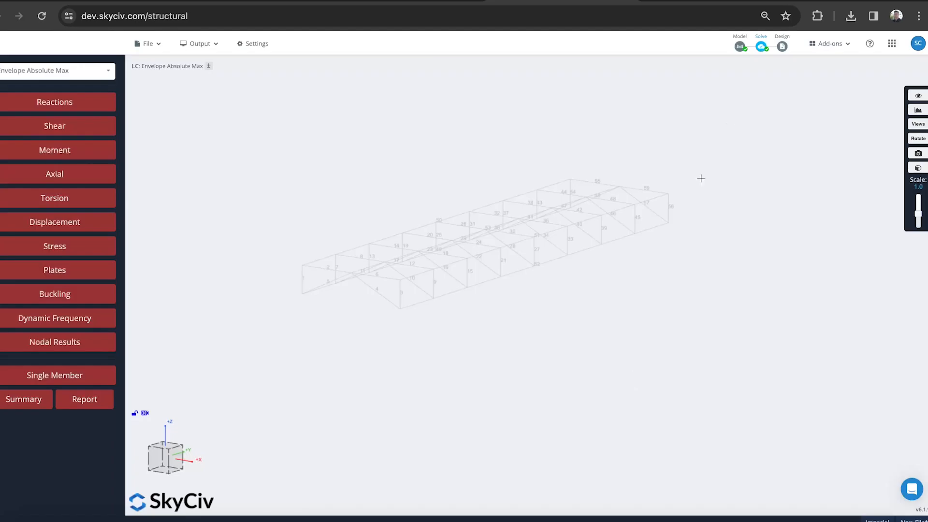
{"action": "mouse_move", "coordinate": [732, 126]}
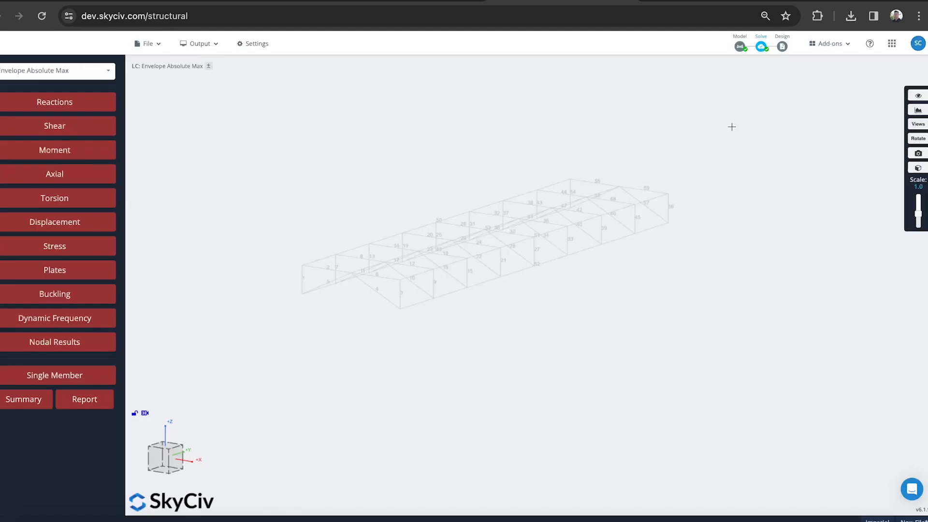
Start a new design code check and pick the ADM 2015 Aluminum Design Calculator.
{"action": "left_click", "coordinate": [783, 46]}
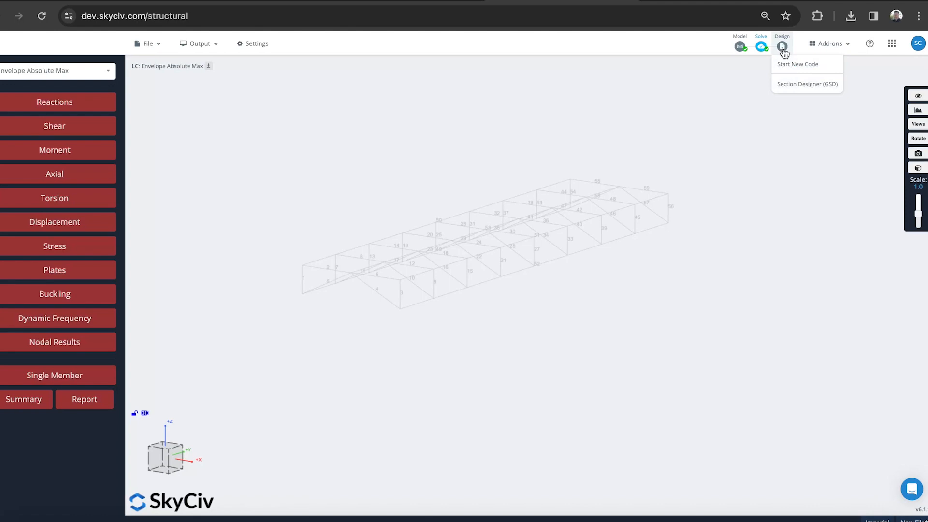
{"action": "left_click", "coordinate": [798, 64]}
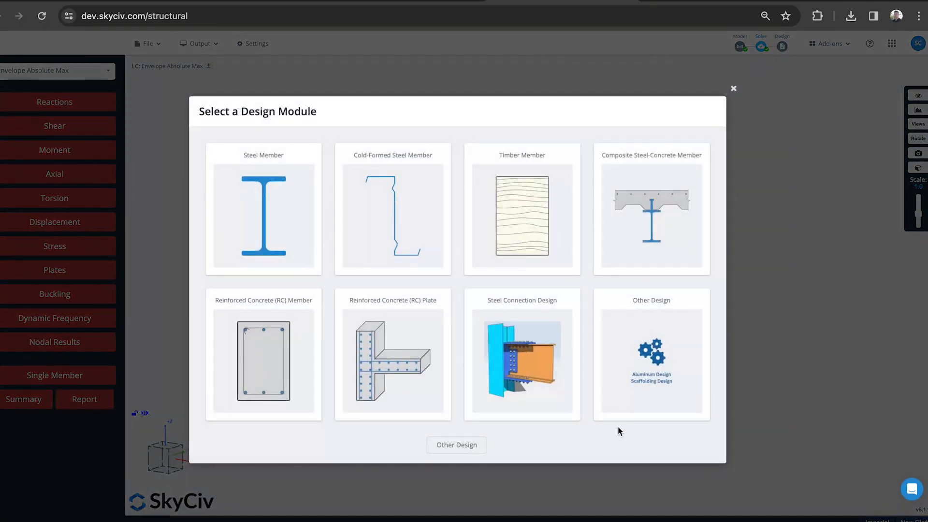
{"action": "mouse_move", "coordinate": [479, 262]}
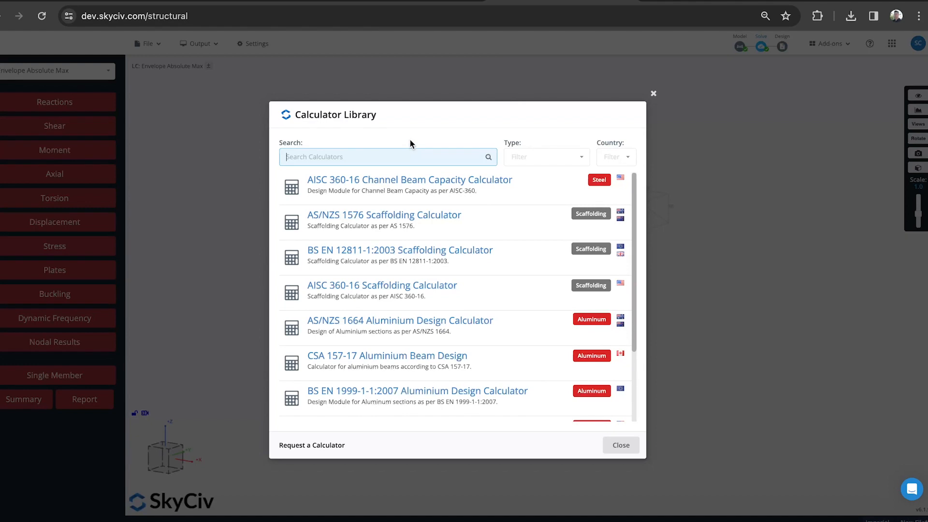
{"action": "mouse_move", "coordinate": [405, 373]}
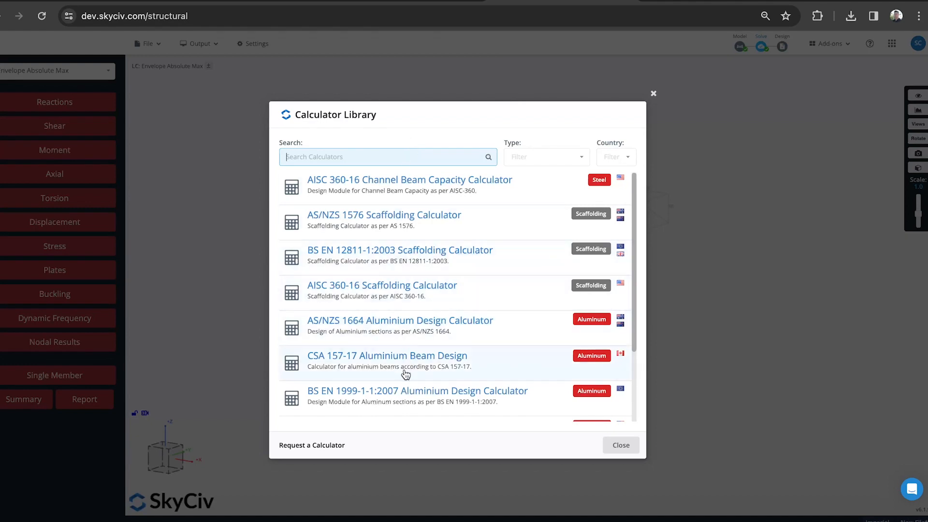
{"action": "scroll", "scroll_direction": "down", "scroll_amount": 3}
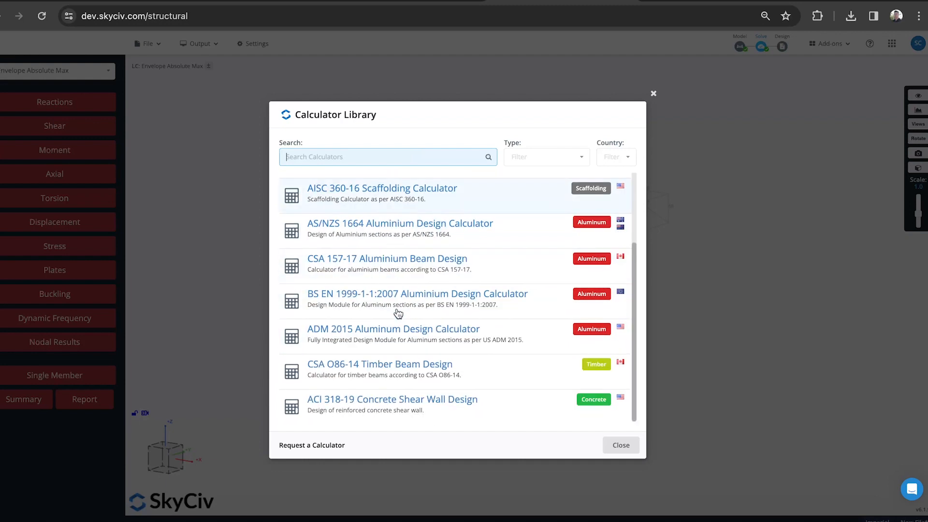
{"action": "left_click", "coordinate": [621, 444]}
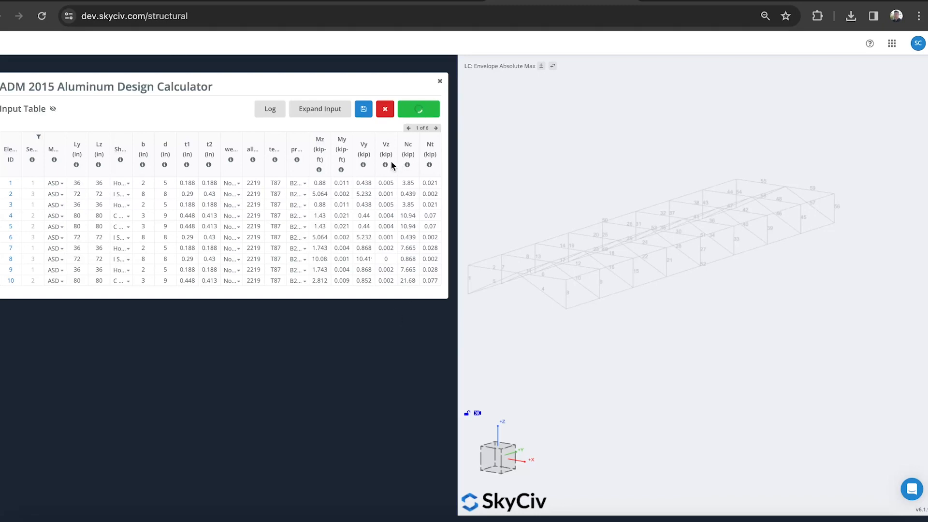
Run All in the ADM 2015 aluminum check, every element passing, and isolate element 1.
{"action": "left_click", "coordinate": [417, 108]}
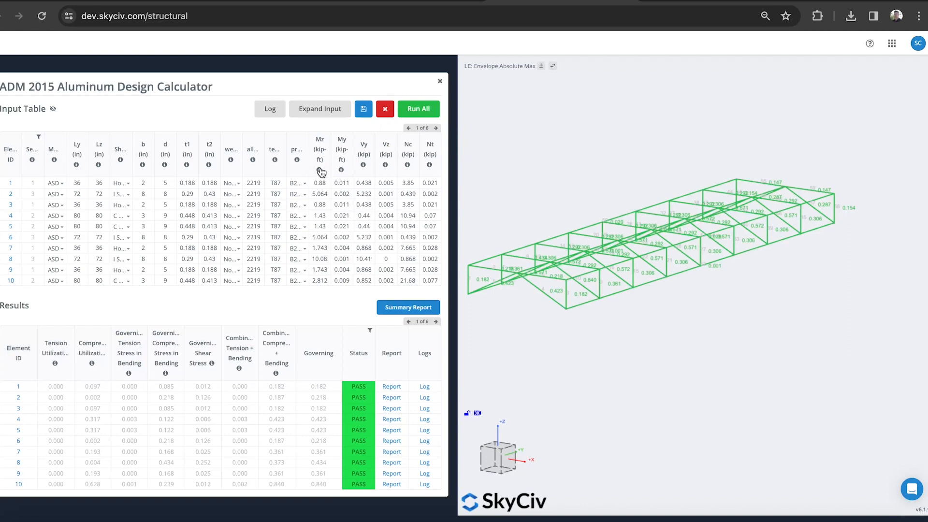
{"action": "mouse_move", "coordinate": [337, 141]}
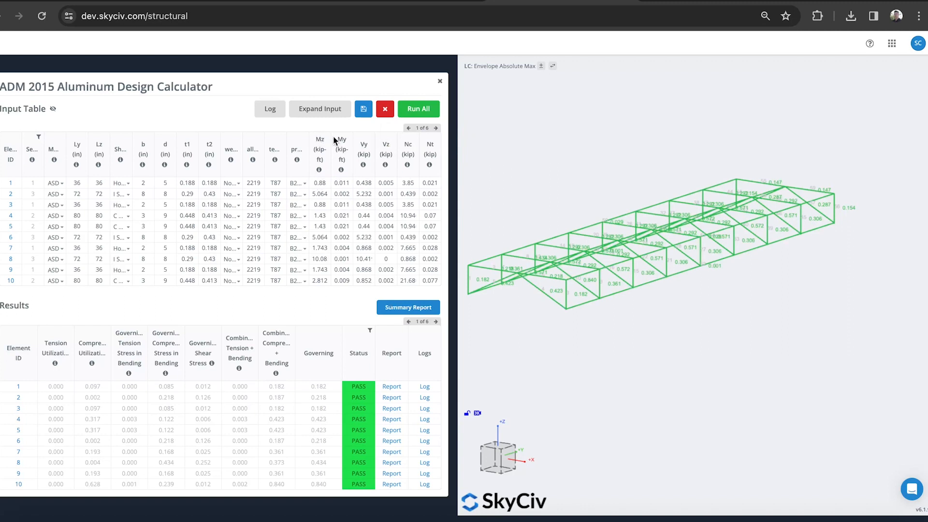
{"action": "mouse_move", "coordinate": [365, 145]}
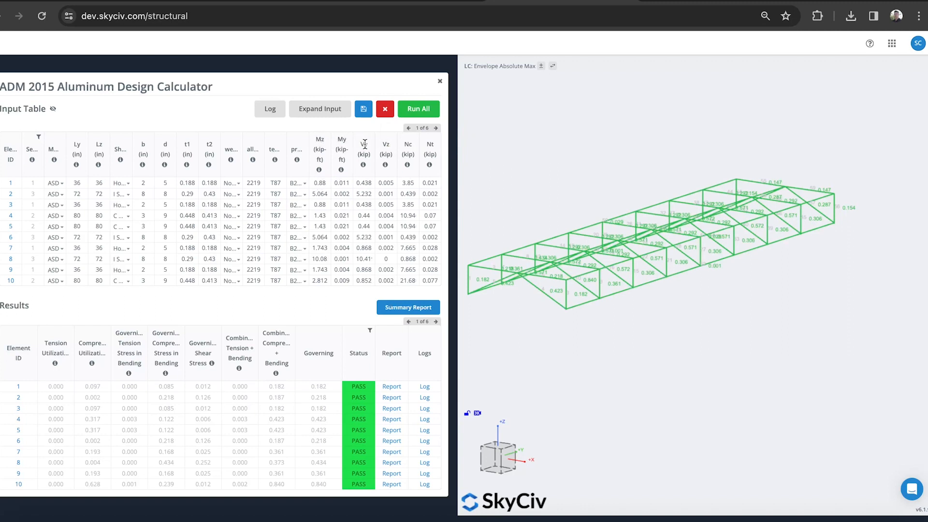
{"action": "mouse_move", "coordinate": [415, 150]}
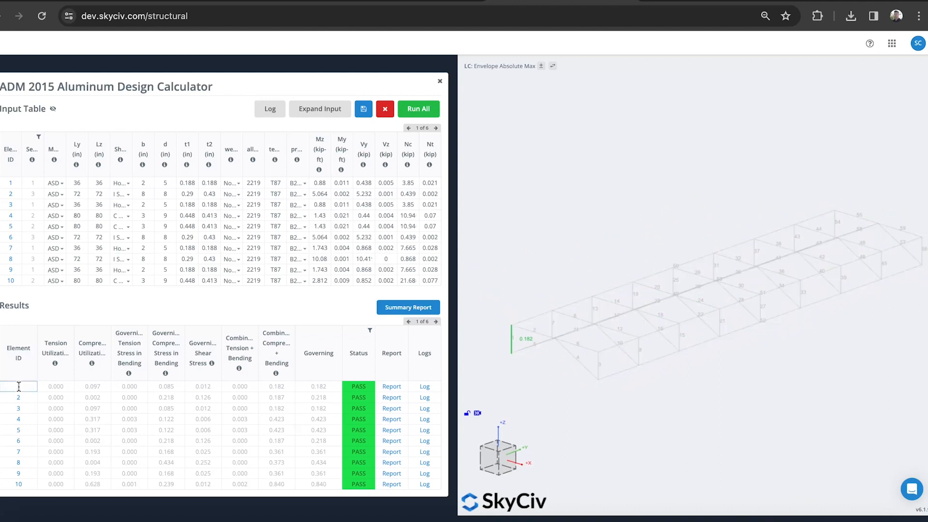
{"action": "left_click", "coordinate": [19, 398]}
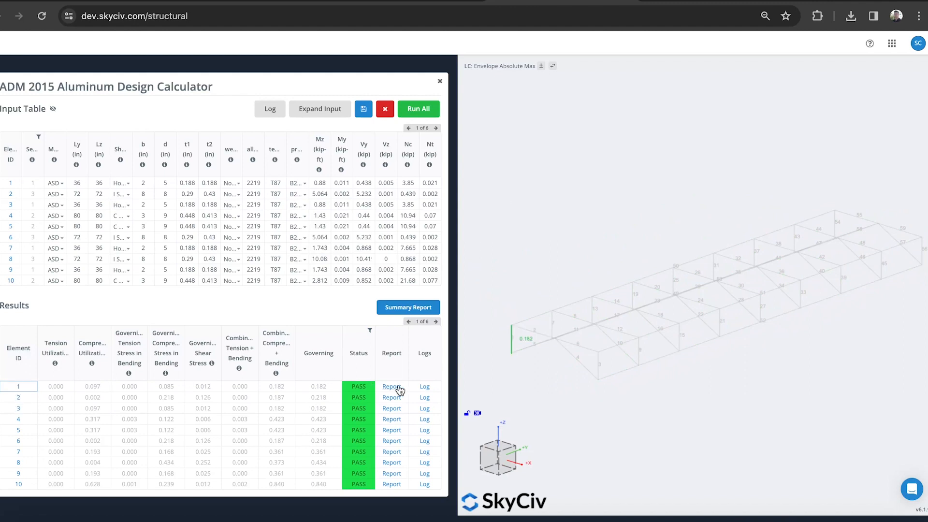
{"action": "left_click", "coordinate": [392, 387]}
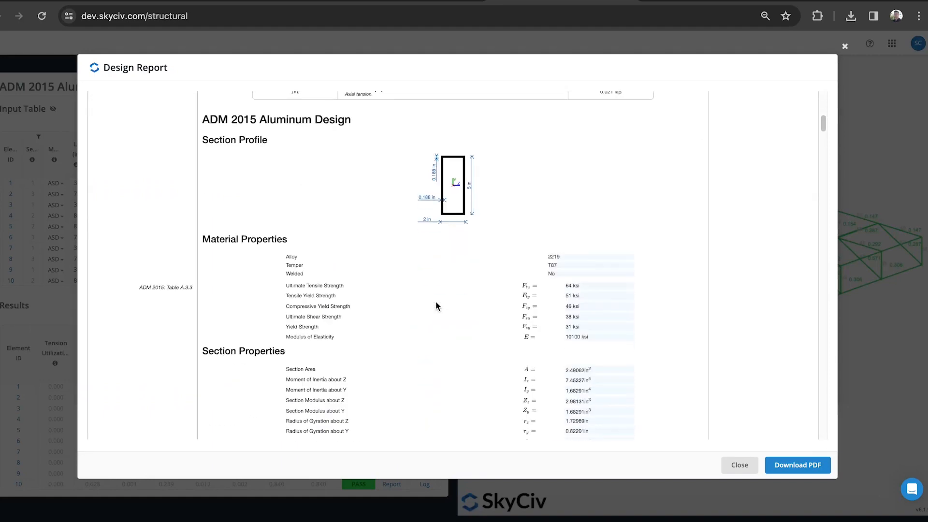
{"action": "scroll", "scroll_direction": "down", "scroll_amount": 3}
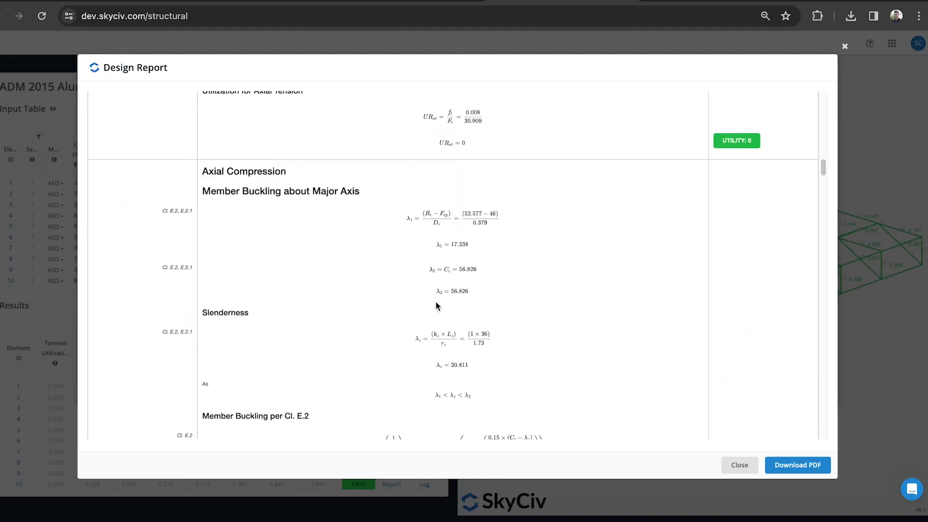
{"action": "scroll", "scroll_direction": "down", "scroll_amount": 3}
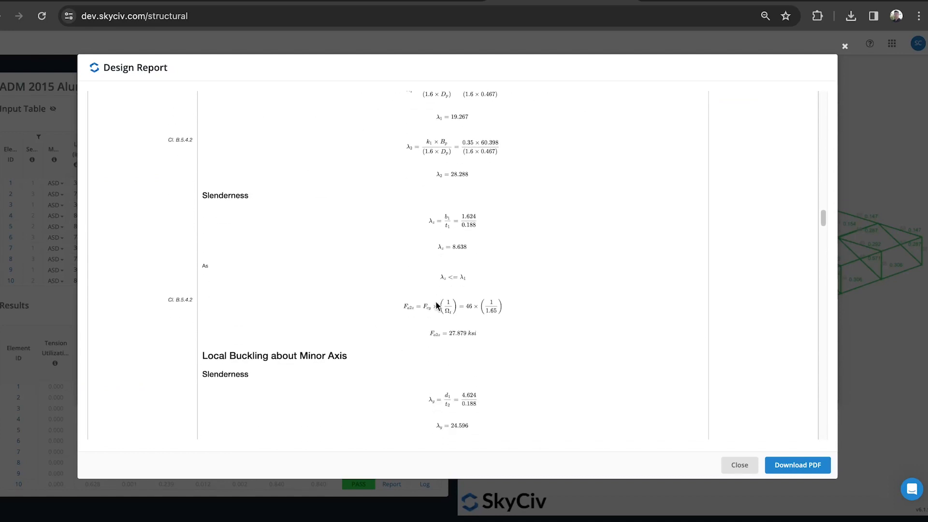
{"action": "scroll", "scroll_direction": "down", "scroll_amount": 3}
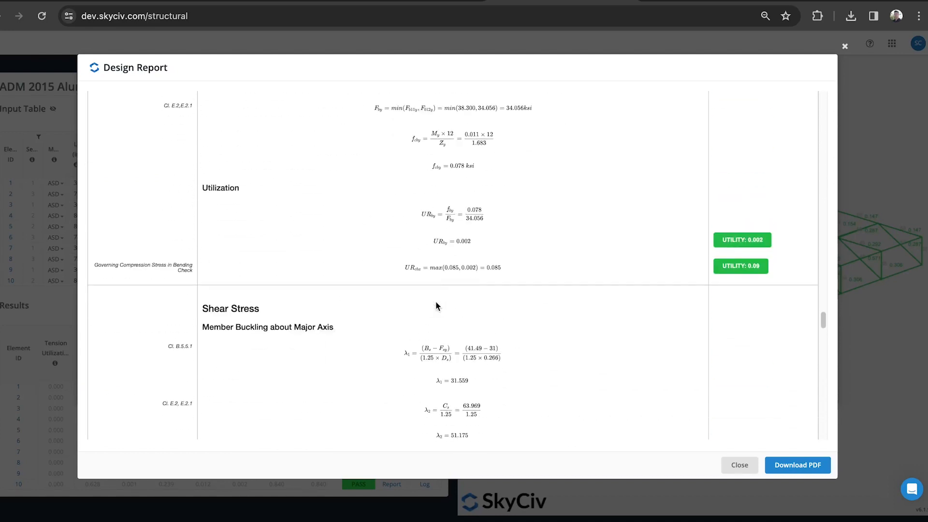
{"action": "scroll", "scroll_direction": "down", "scroll_amount": 3}
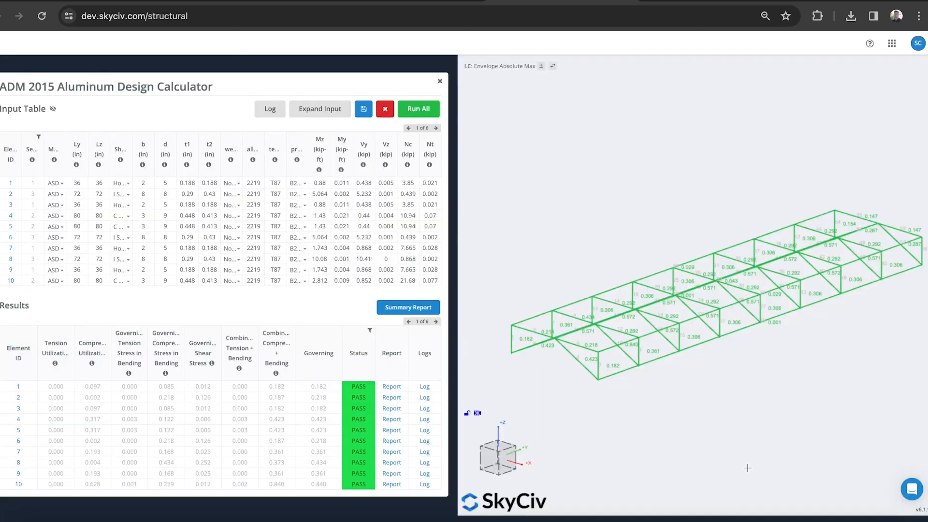
{"action": "mouse_move", "coordinate": [270, 109]}
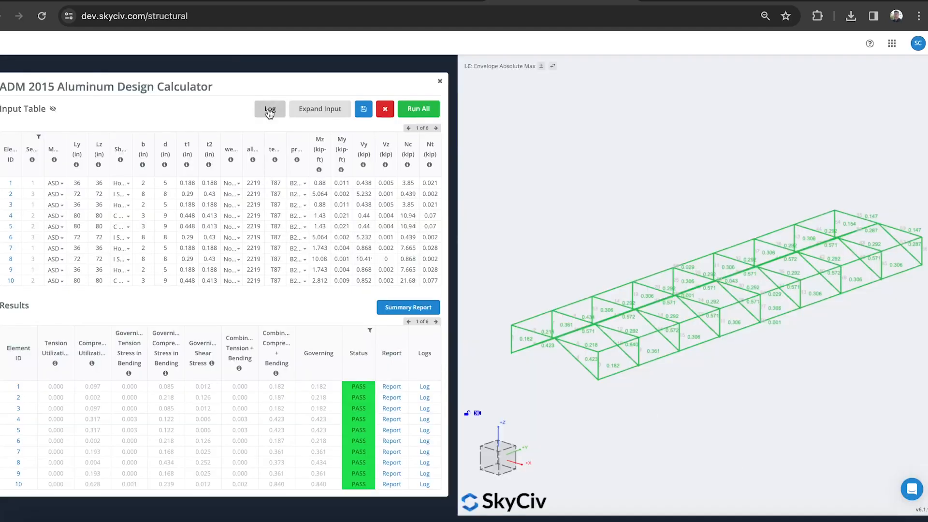
Review the member import log through to the end, then close it and the calculator.
{"action": "left_click", "coordinate": [270, 109]}
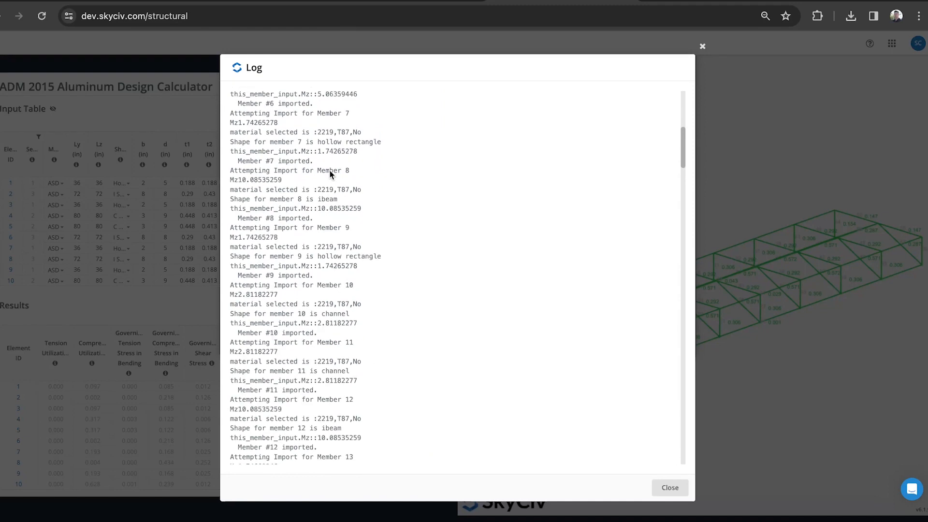
{"action": "scroll", "scroll_direction": "down", "scroll_amount": 3}
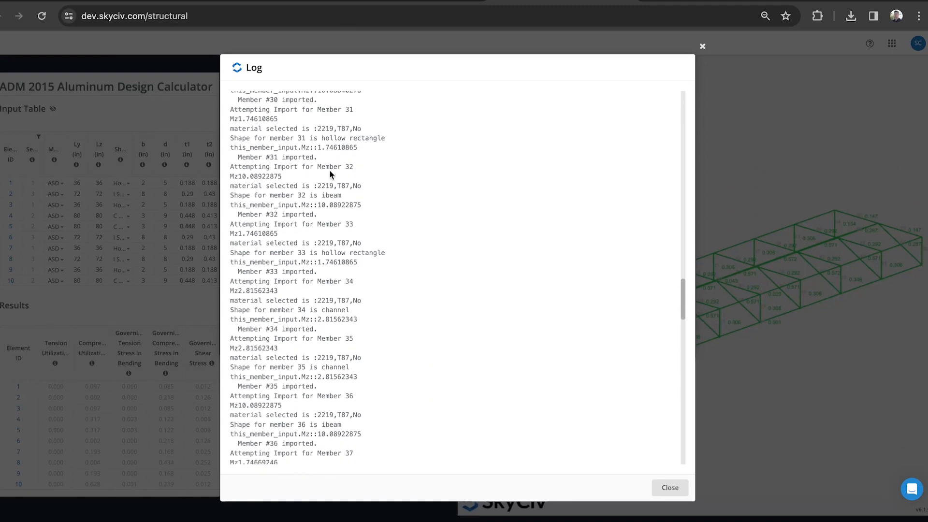
{"action": "scroll", "scroll_direction": "down", "scroll_amount": 3}
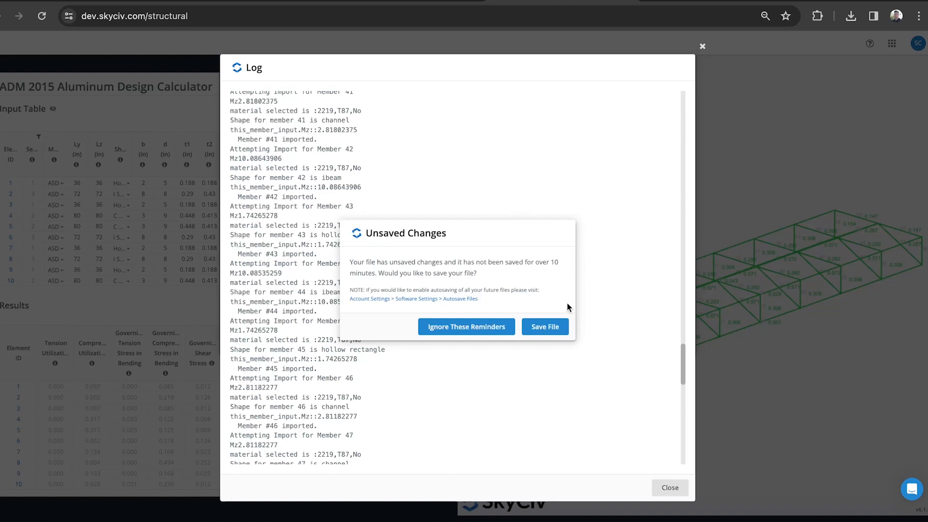
{"action": "mouse_move", "coordinate": [450, 223]}
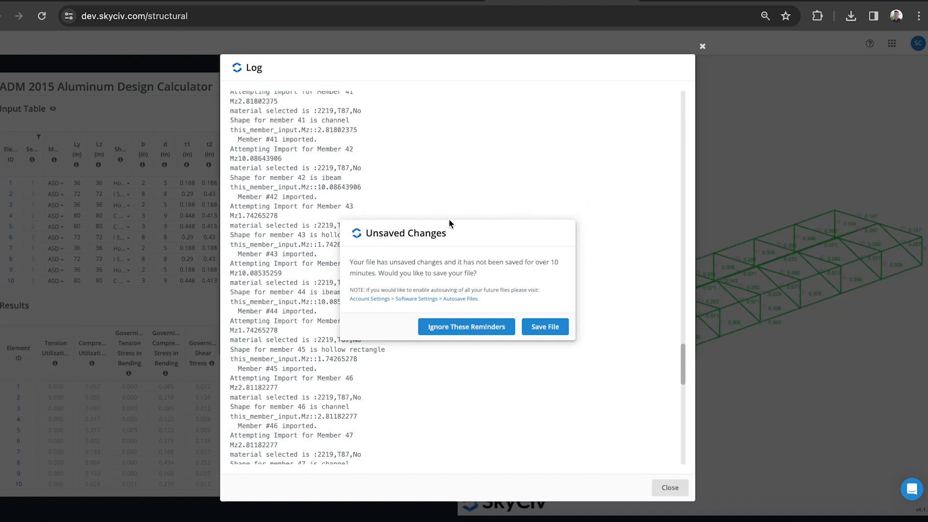
{"action": "mouse_move", "coordinate": [289, 224]}
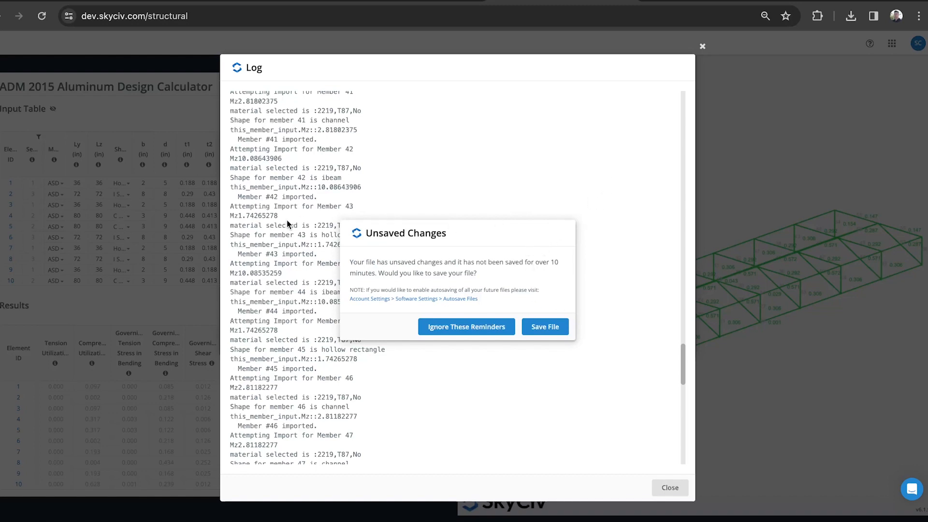
{"action": "scroll", "scroll_direction": "down", "scroll_amount": 3}
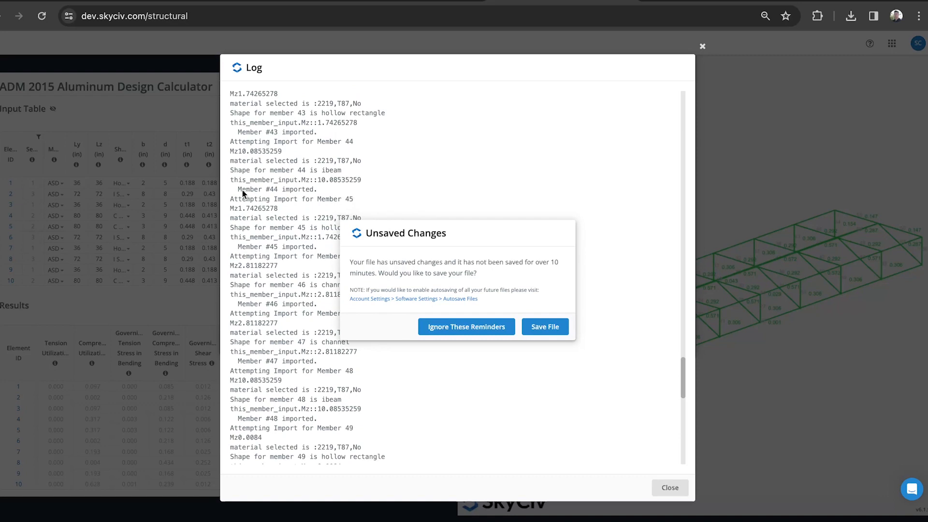
{"action": "left_click", "coordinate": [466, 327]}
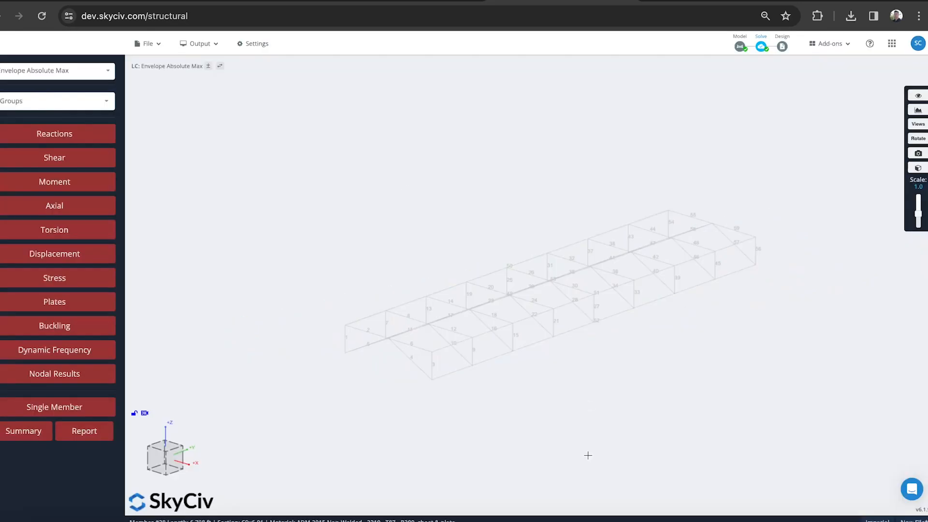
Rerun the ADM 2015 check with all members passing and generate the summary report PDF.
{"action": "left_click", "coordinate": [782, 46]}
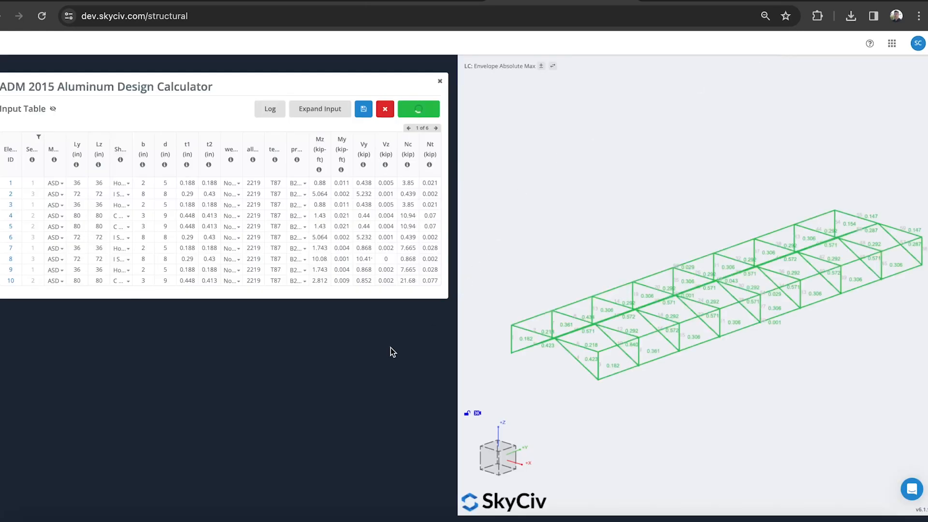
{"action": "left_click", "coordinate": [418, 109]}
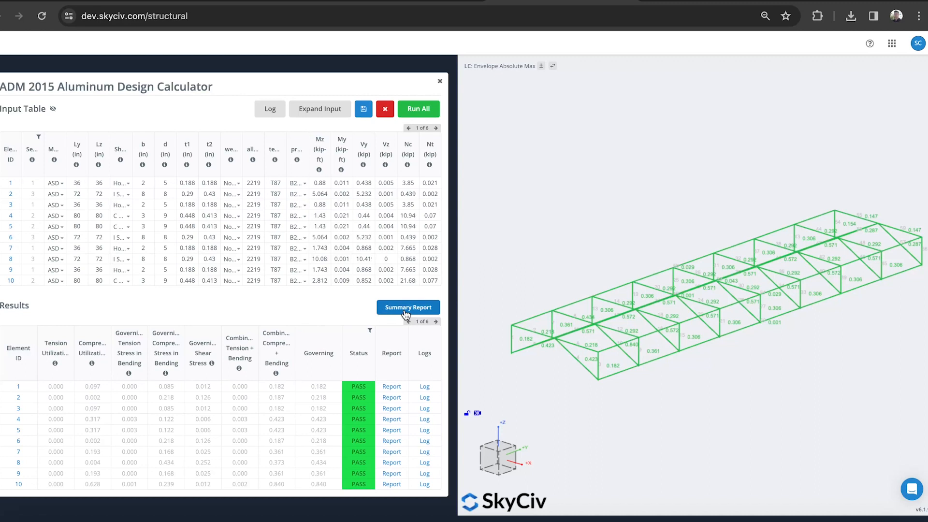
{"action": "mouse_move", "coordinate": [392, 386]}
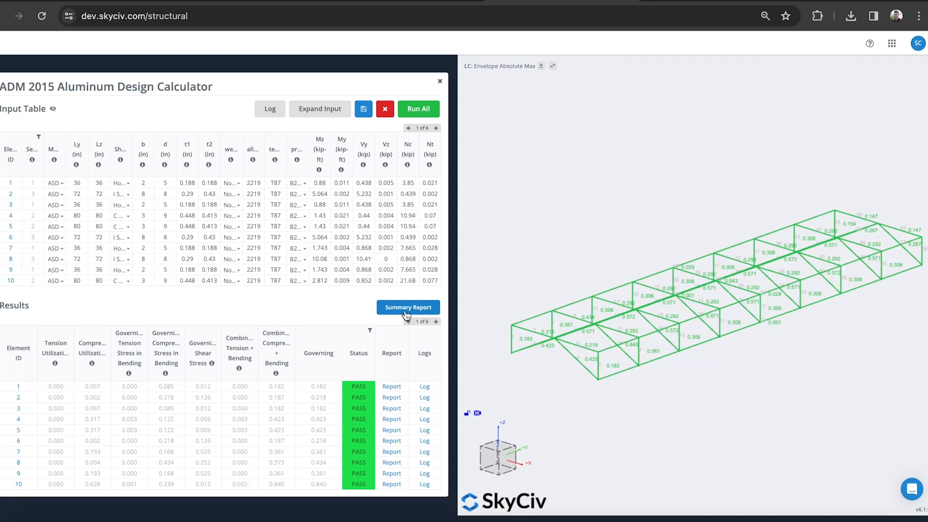
{"action": "left_click", "coordinate": [408, 307]}
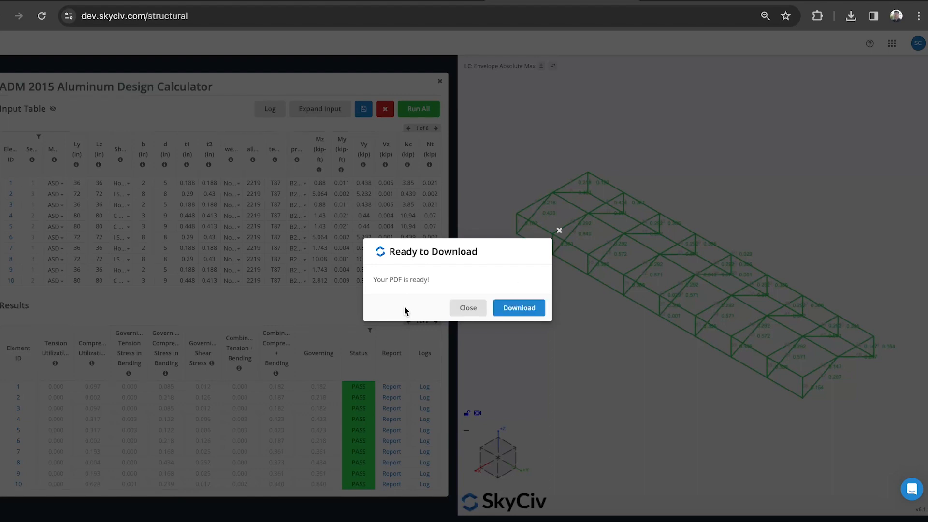
Download the six-page ADM 2015 report PDF and scroll through its member inputs and notes.
{"action": "left_click", "coordinate": [519, 308]}
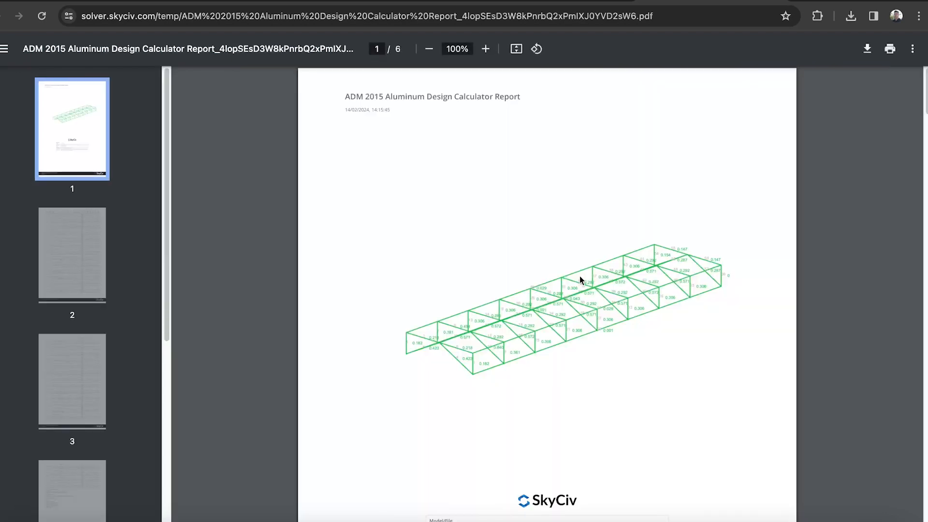
{"action": "scroll", "scroll_direction": "down", "scroll_amount": 3}
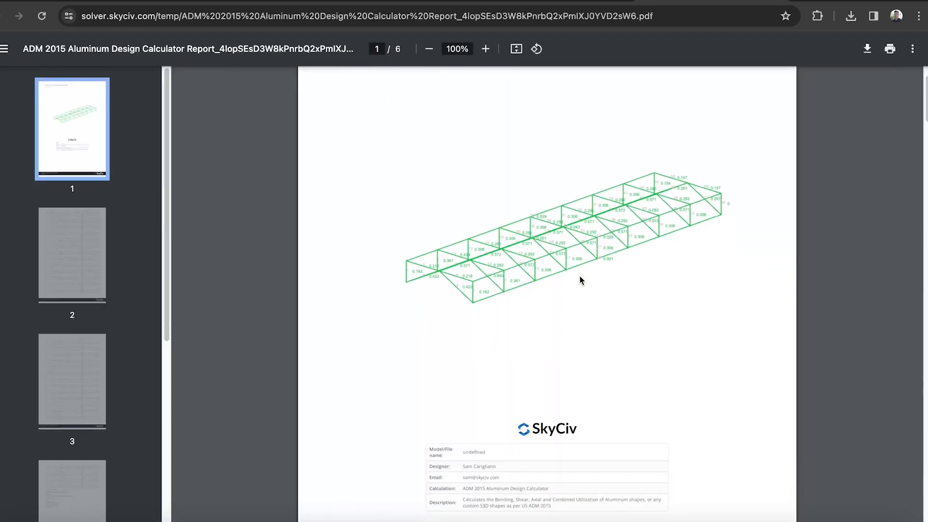
{"action": "scroll", "scroll_direction": "down", "scroll_amount": 3}
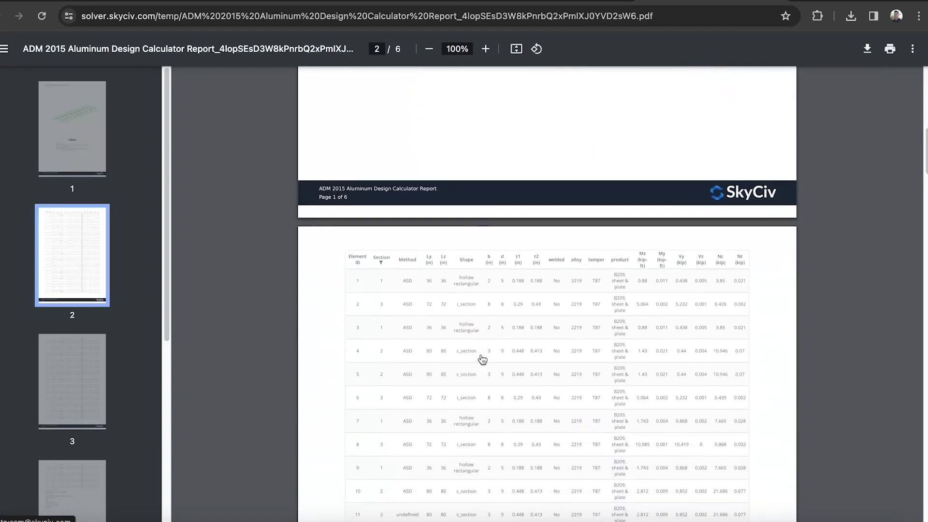
{"action": "scroll", "scroll_direction": "down", "scroll_amount": 3}
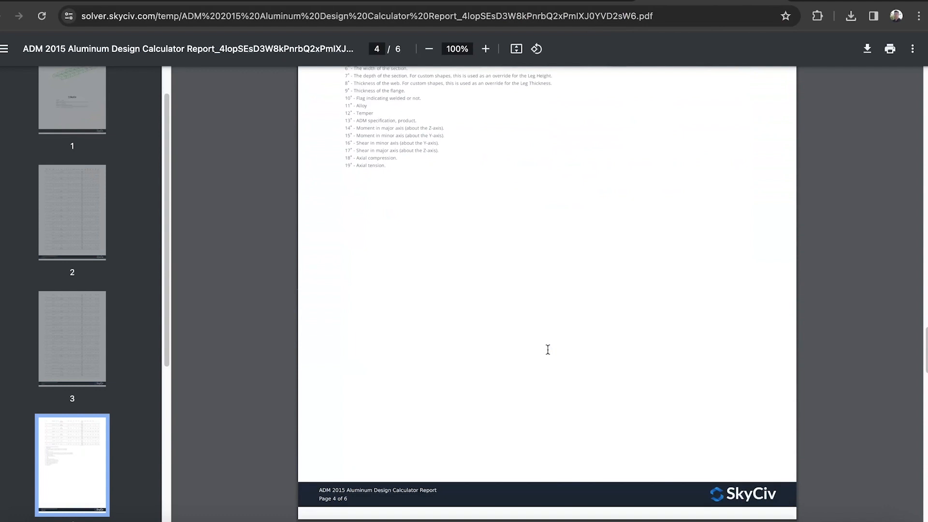
{"action": "scroll", "scroll_direction": "down", "scroll_amount": 3}
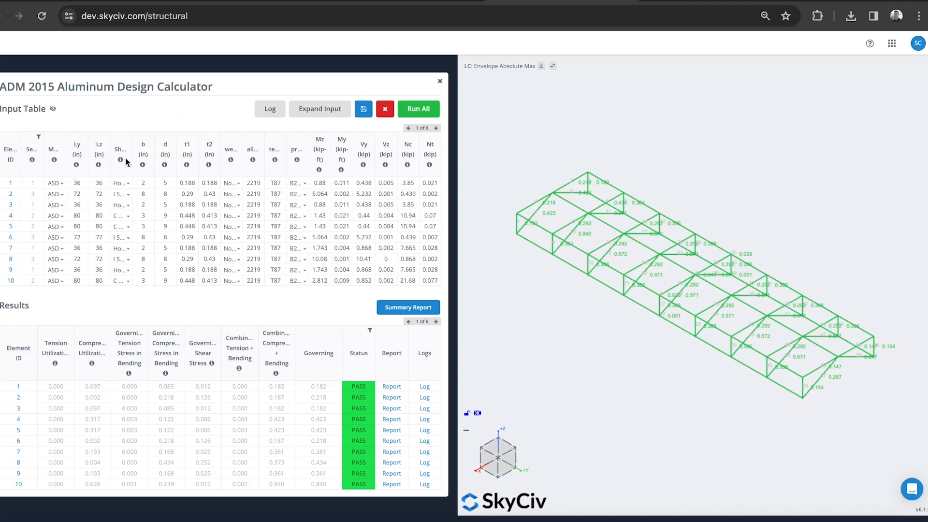
{"action": "mouse_move", "coordinate": [320, 182]}
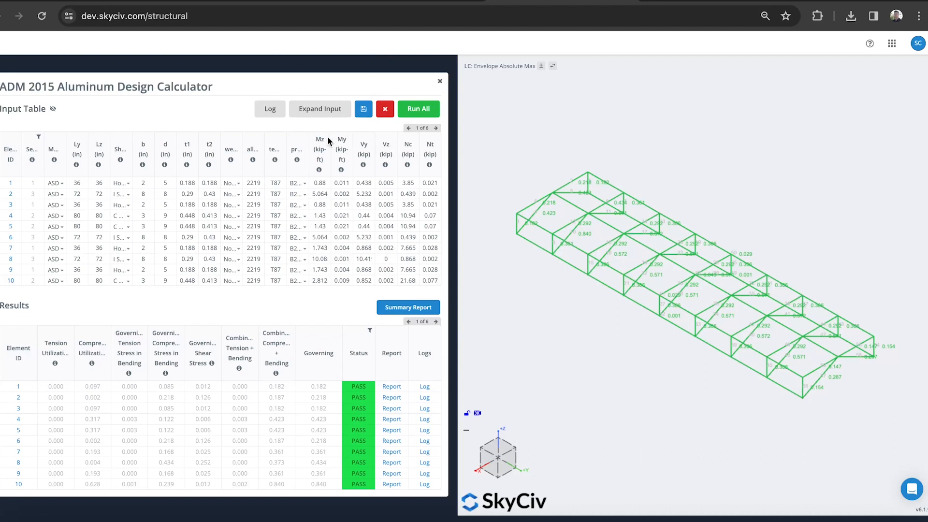
{"action": "mouse_move", "coordinate": [112, 178]}
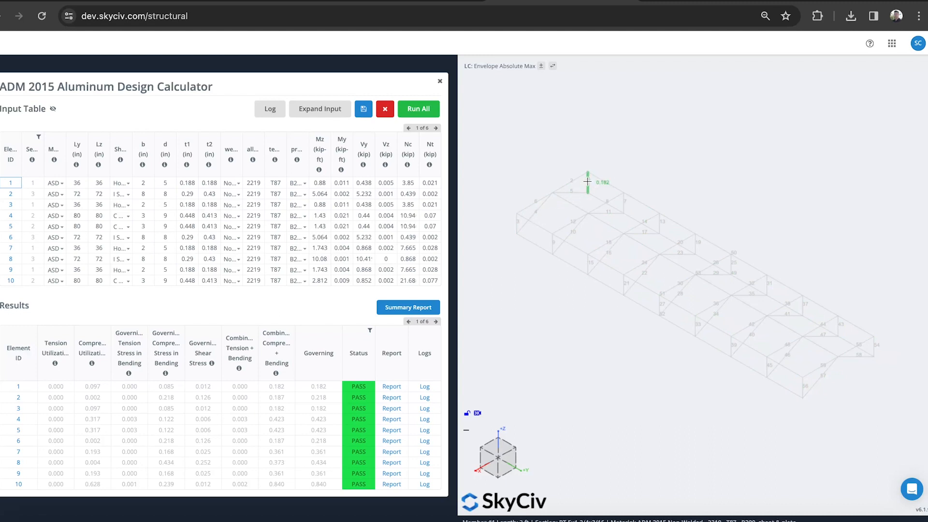
{"action": "mouse_move", "coordinate": [564, 185]}
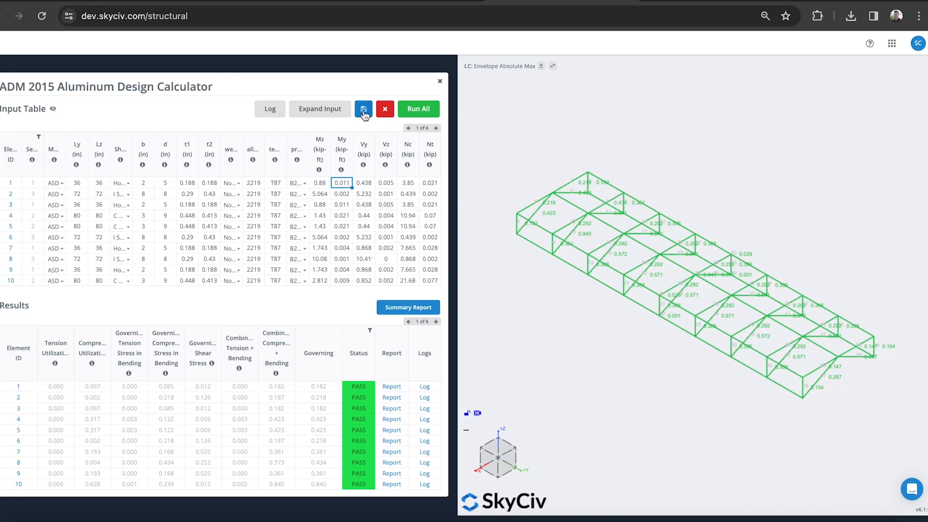
Save the model under the file name 'ADM Design'.
{"action": "left_click", "coordinate": [364, 109]}
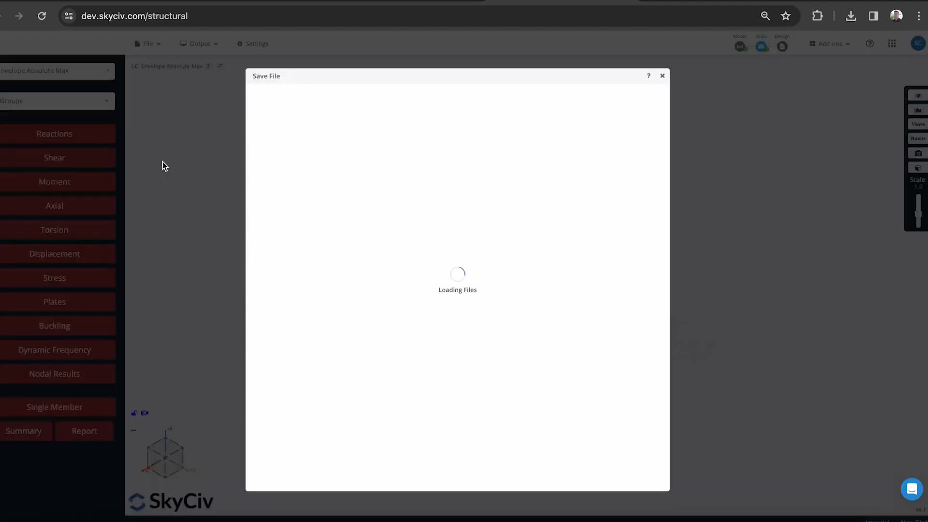
{"action": "mouse_move", "coordinate": [668, 90]}
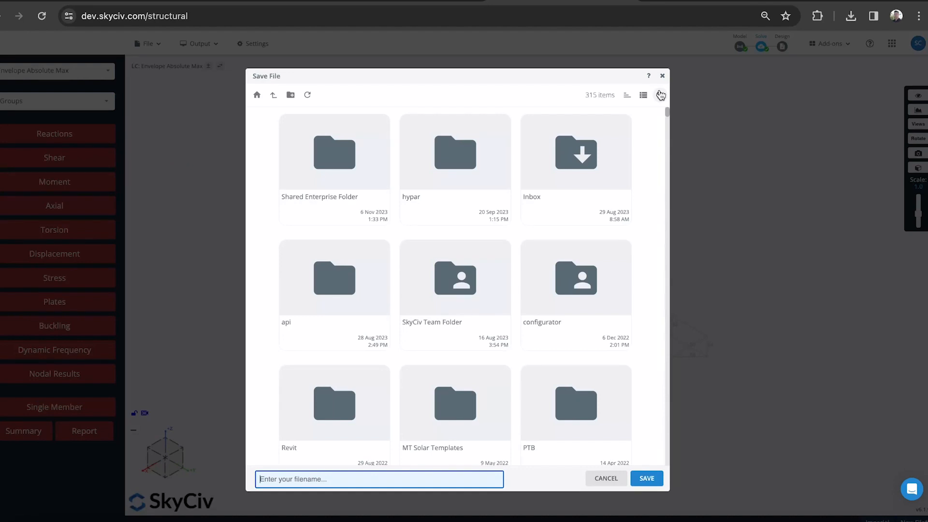
{"action": "type", "text": "ADM D"}
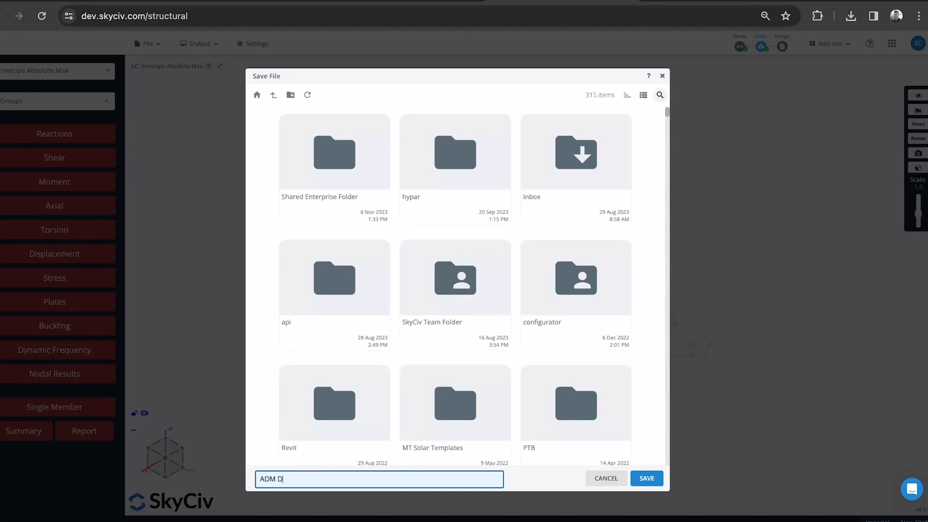
{"action": "type", "text": "esign"}
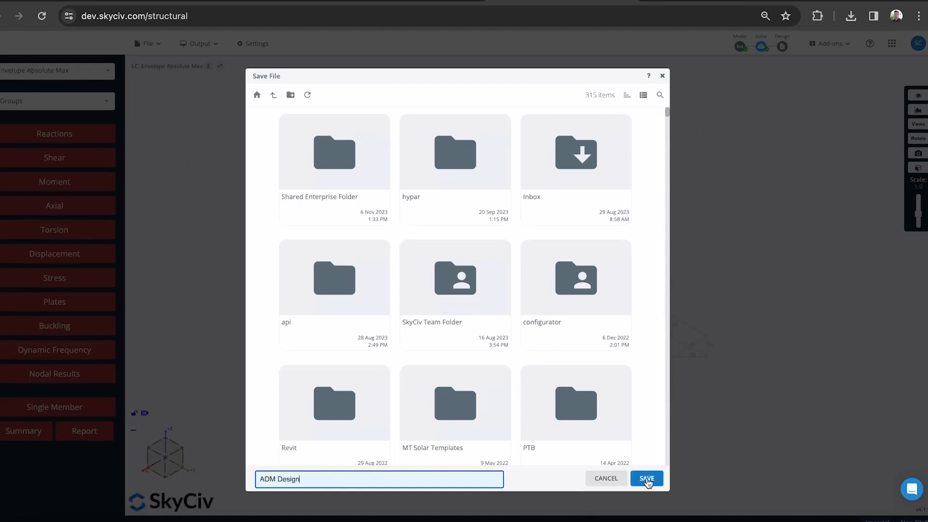
{"action": "left_click", "coordinate": [646, 479]}
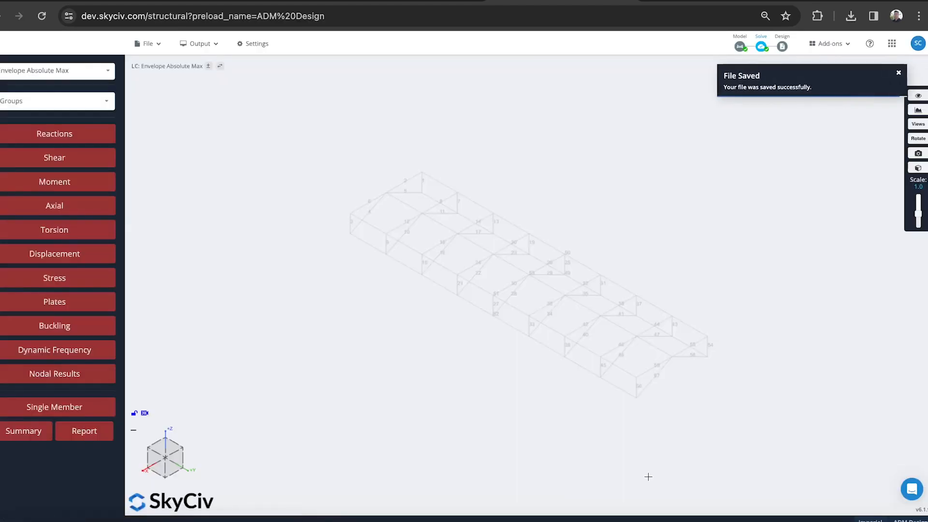
Return to the model editor and show the Design options list.
{"action": "left_click", "coordinate": [739, 41]}
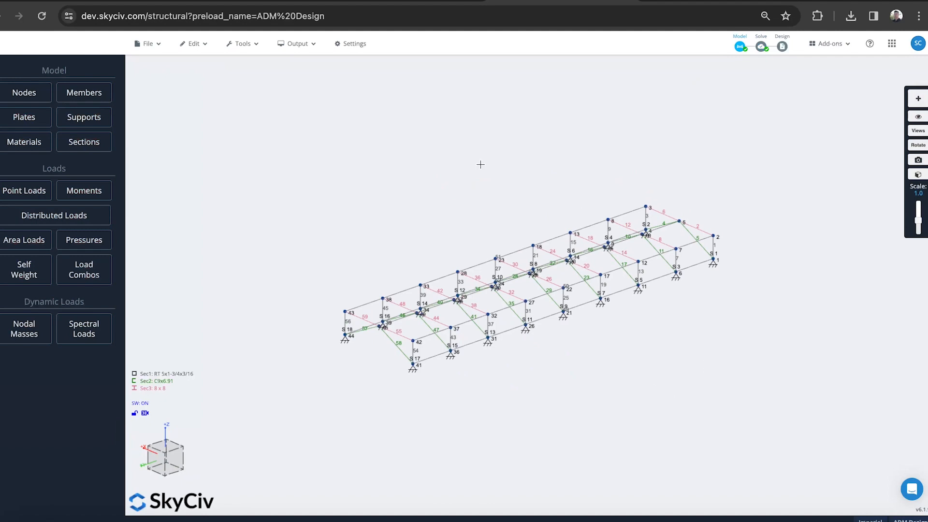
{"action": "mouse_move", "coordinate": [596, 141]}
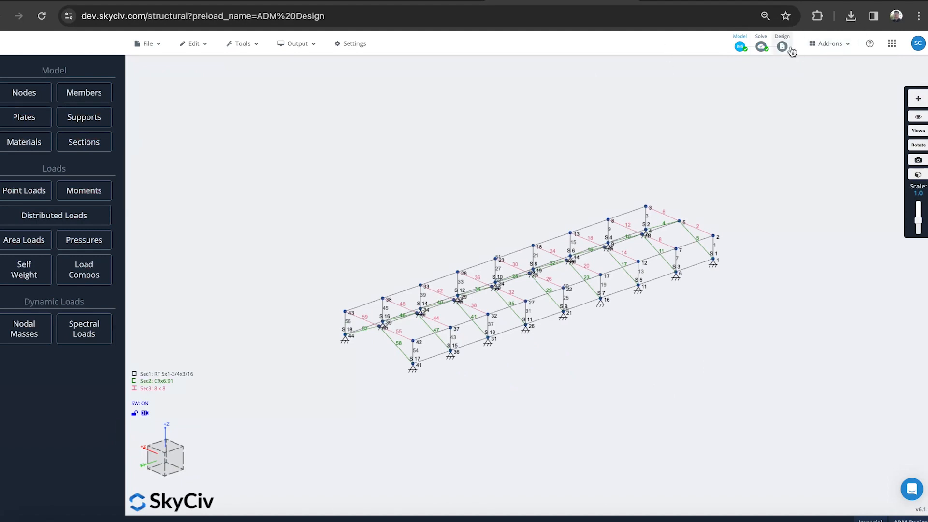
{"action": "left_click", "coordinate": [781, 46]}
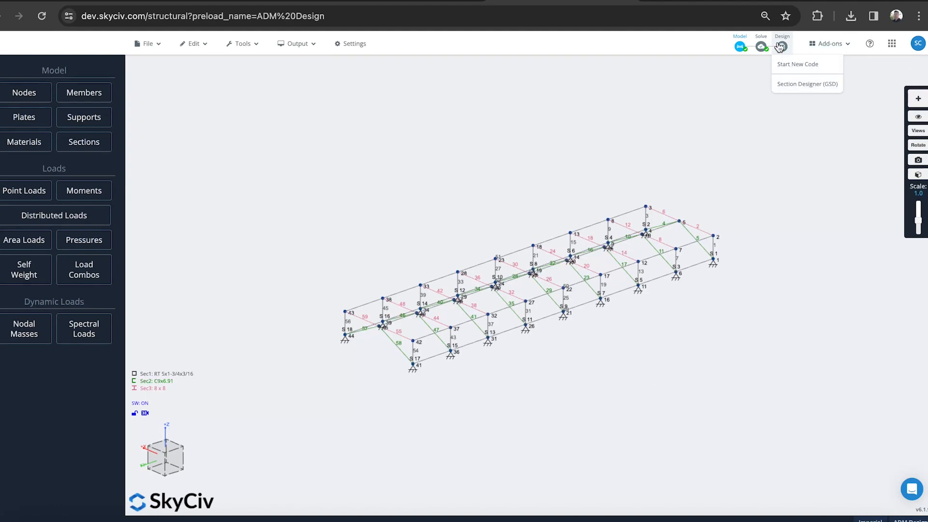